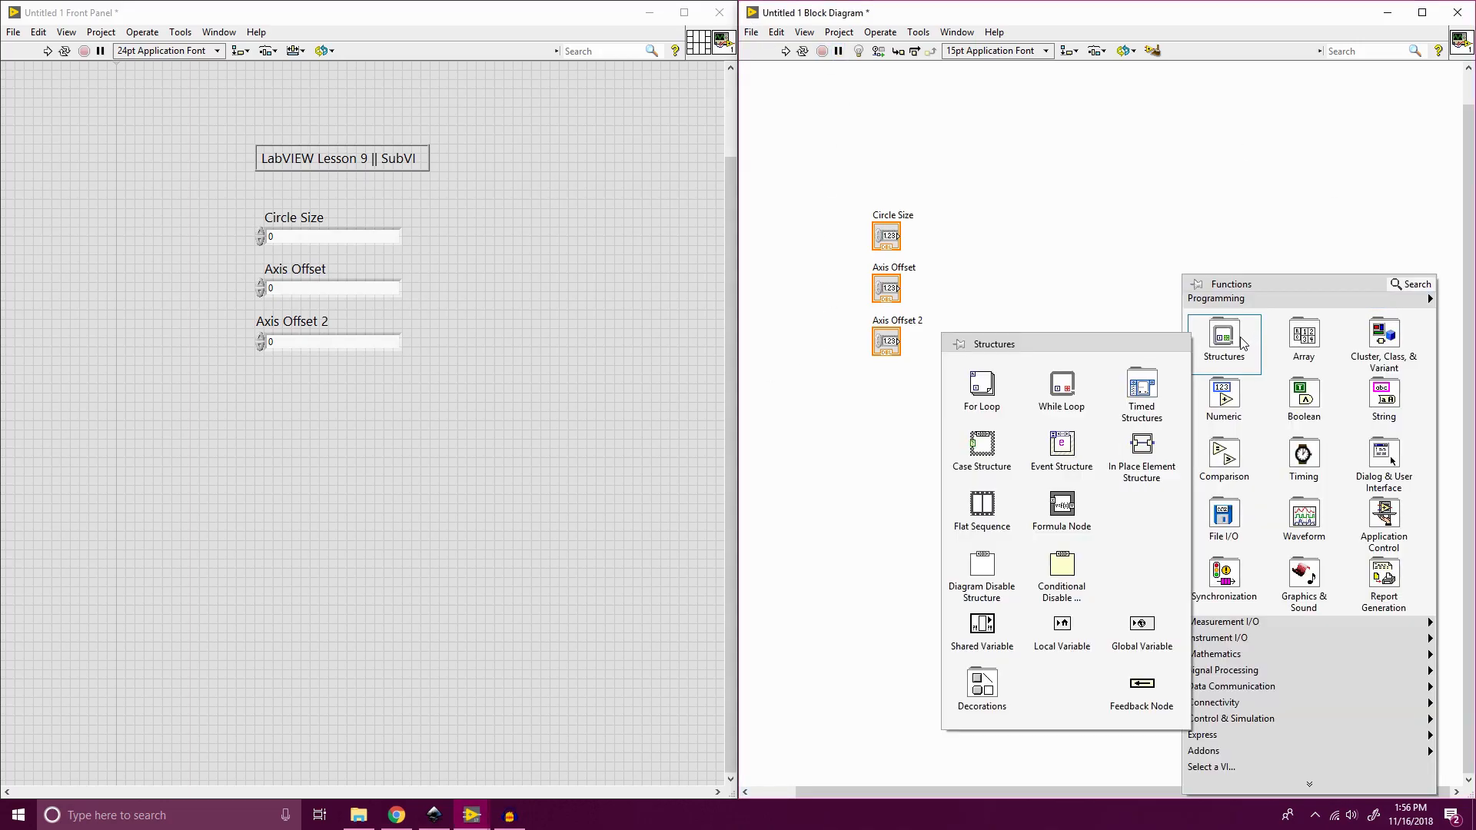
Add a For Loop right of the controls with its count N wired to a constant of 150.
left_click(993, 235)
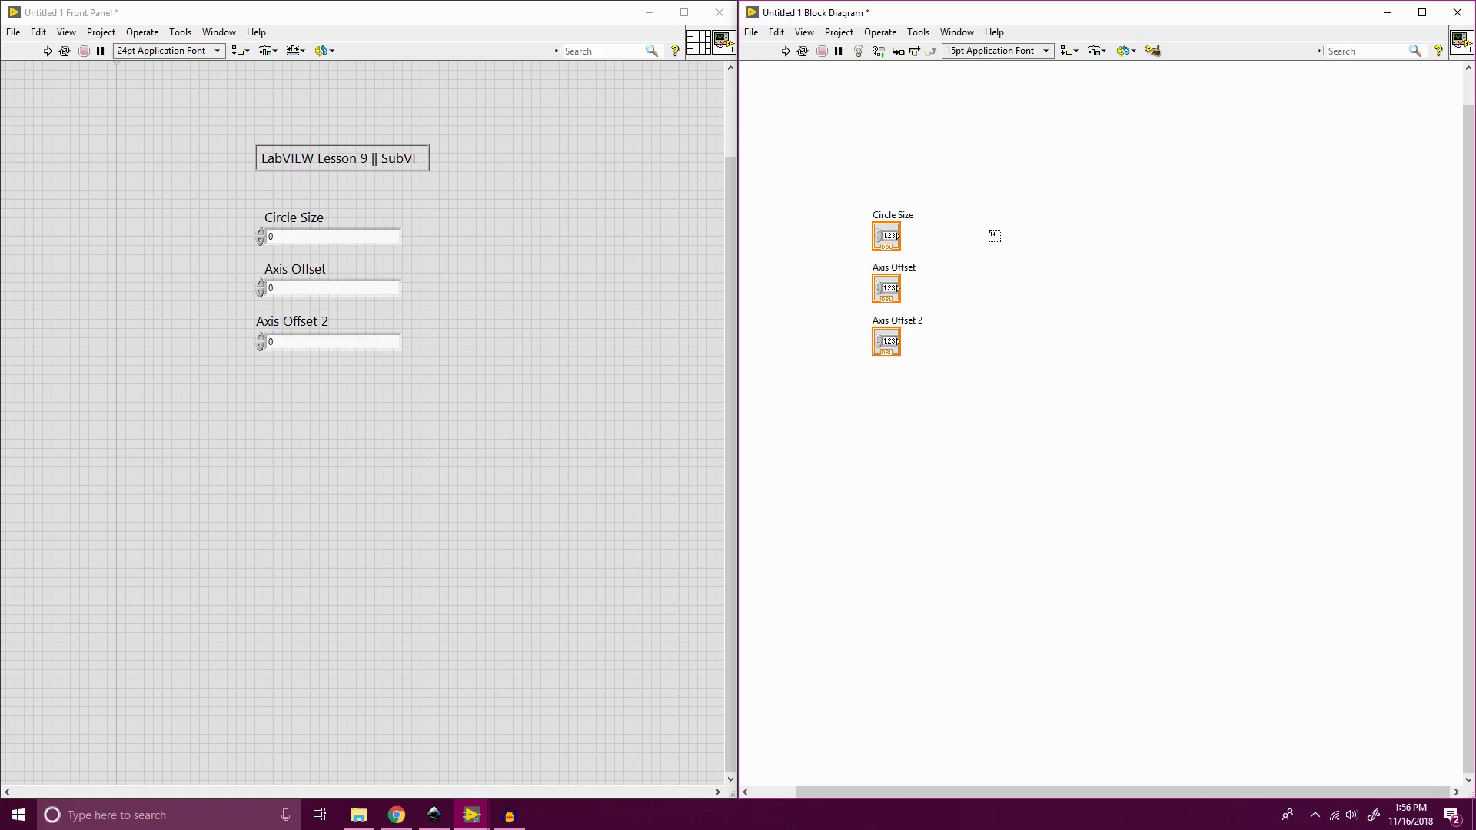
left_click_drag(993, 235, 1233, 368)
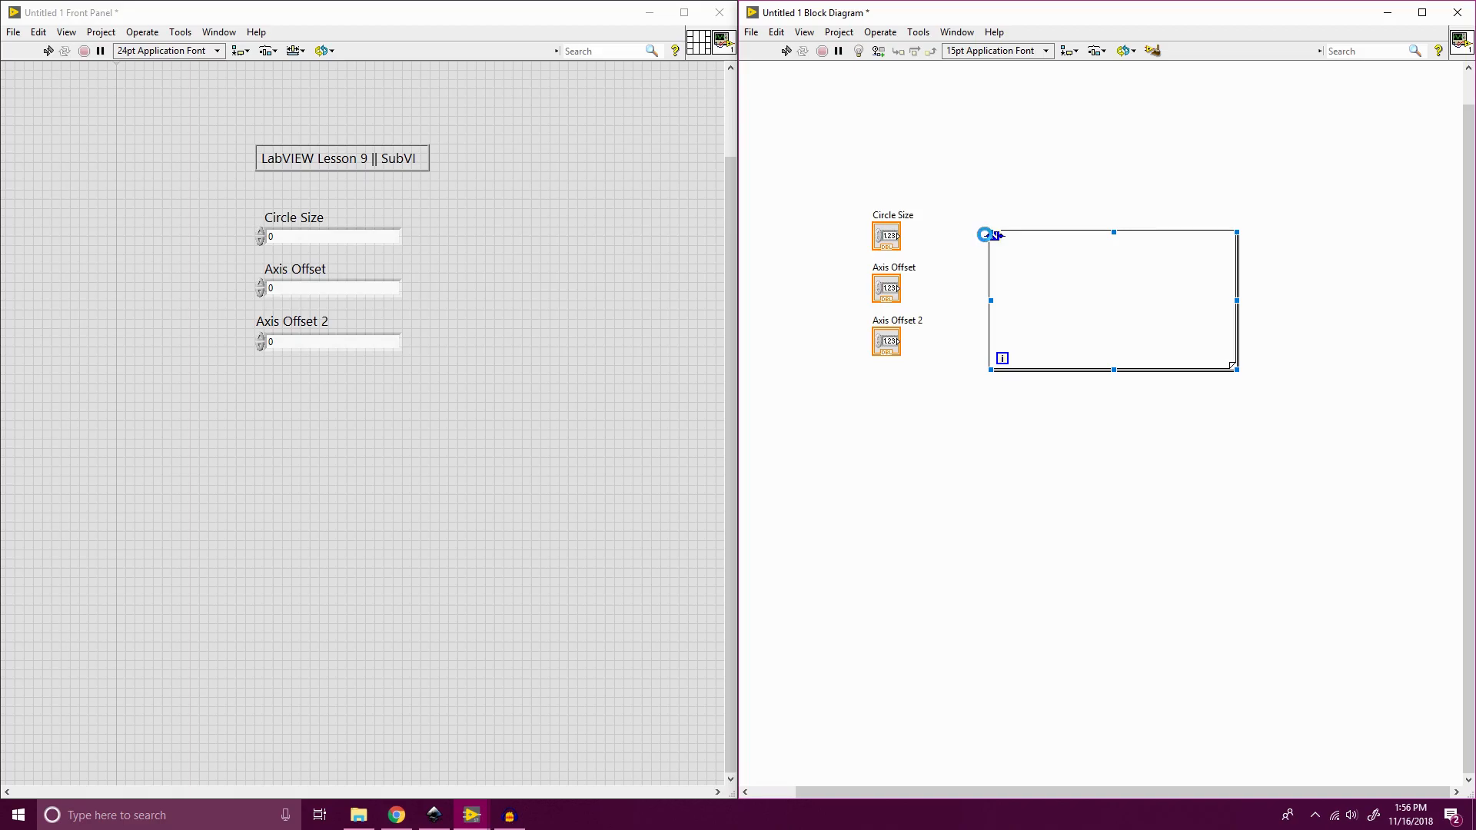
right_click(989, 234)
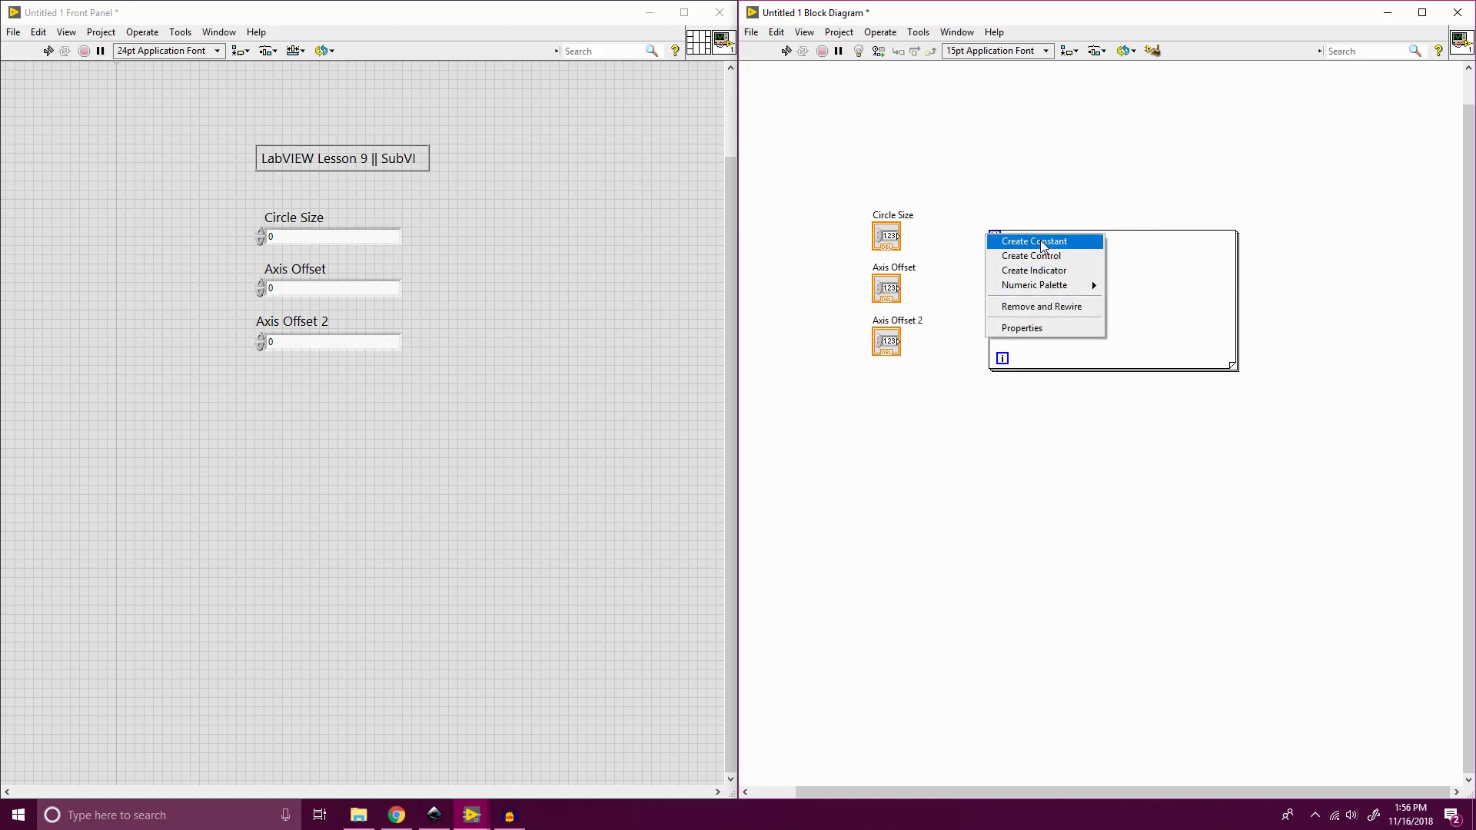
left_click(1032, 242)
type("150")
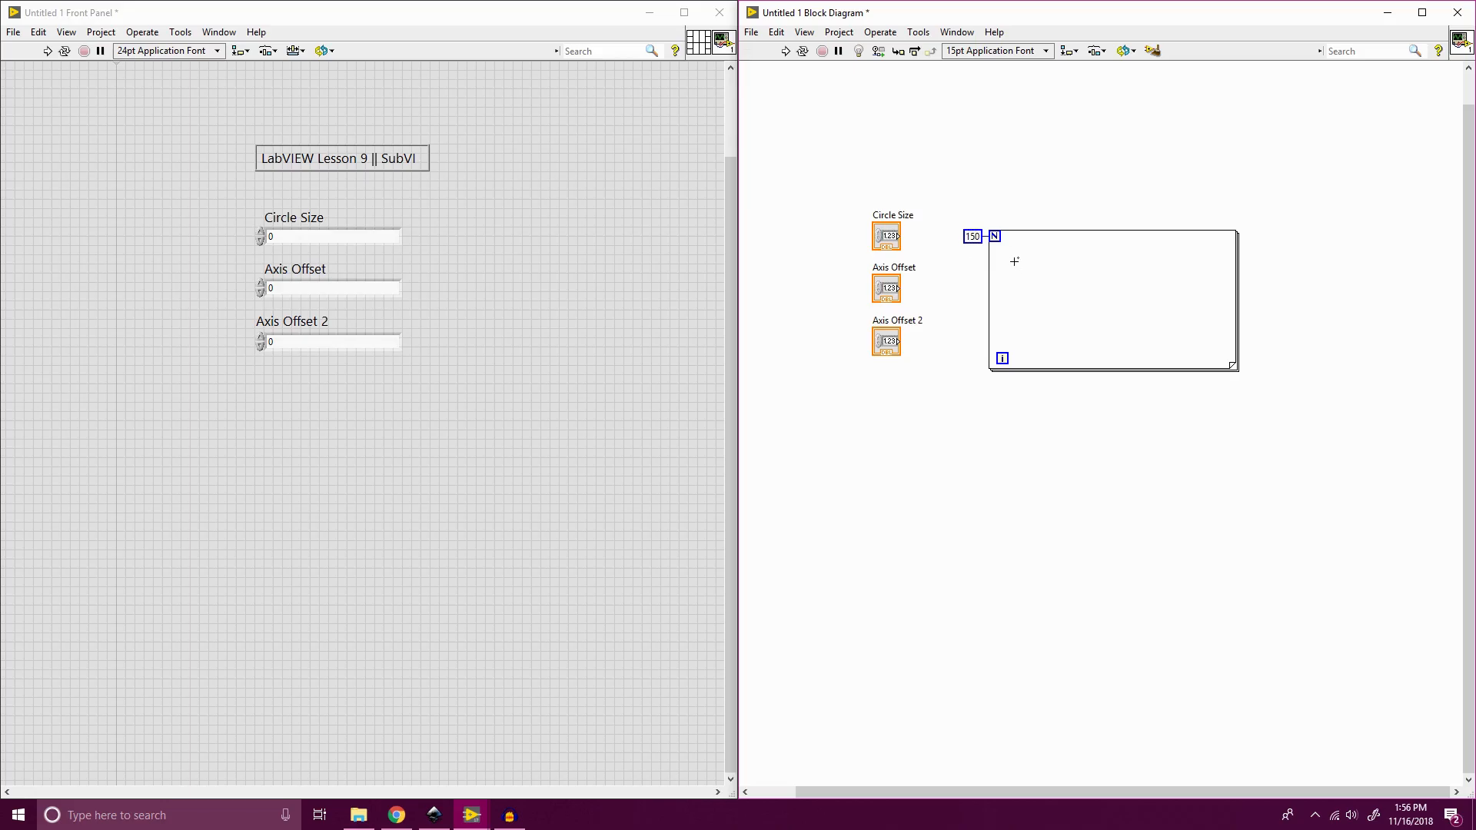
mouse_move(1047, 277)
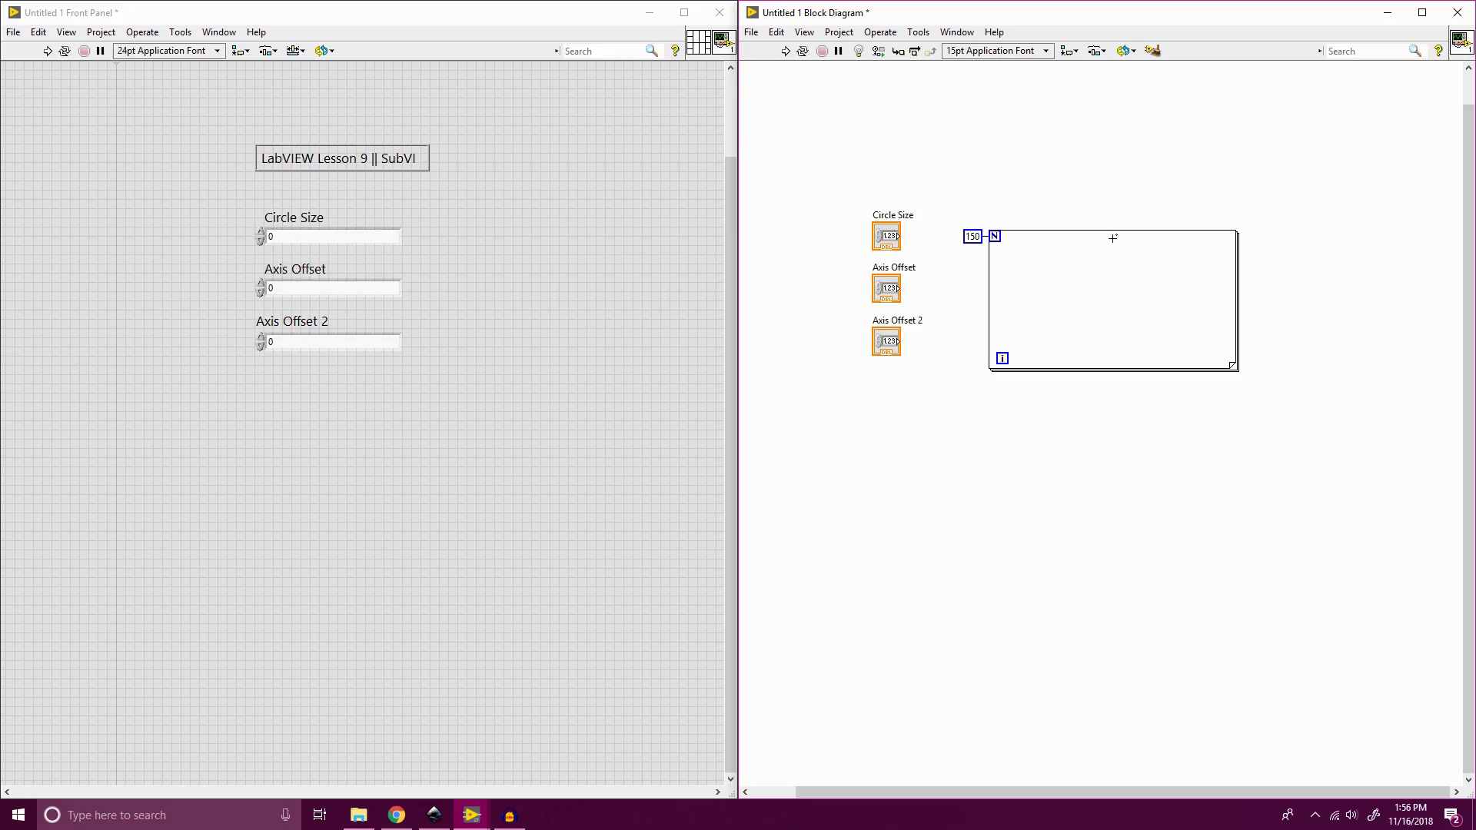
Multiply the loop iteration index i by a 6.28 constant inside the loop.
right_click(1114, 237)
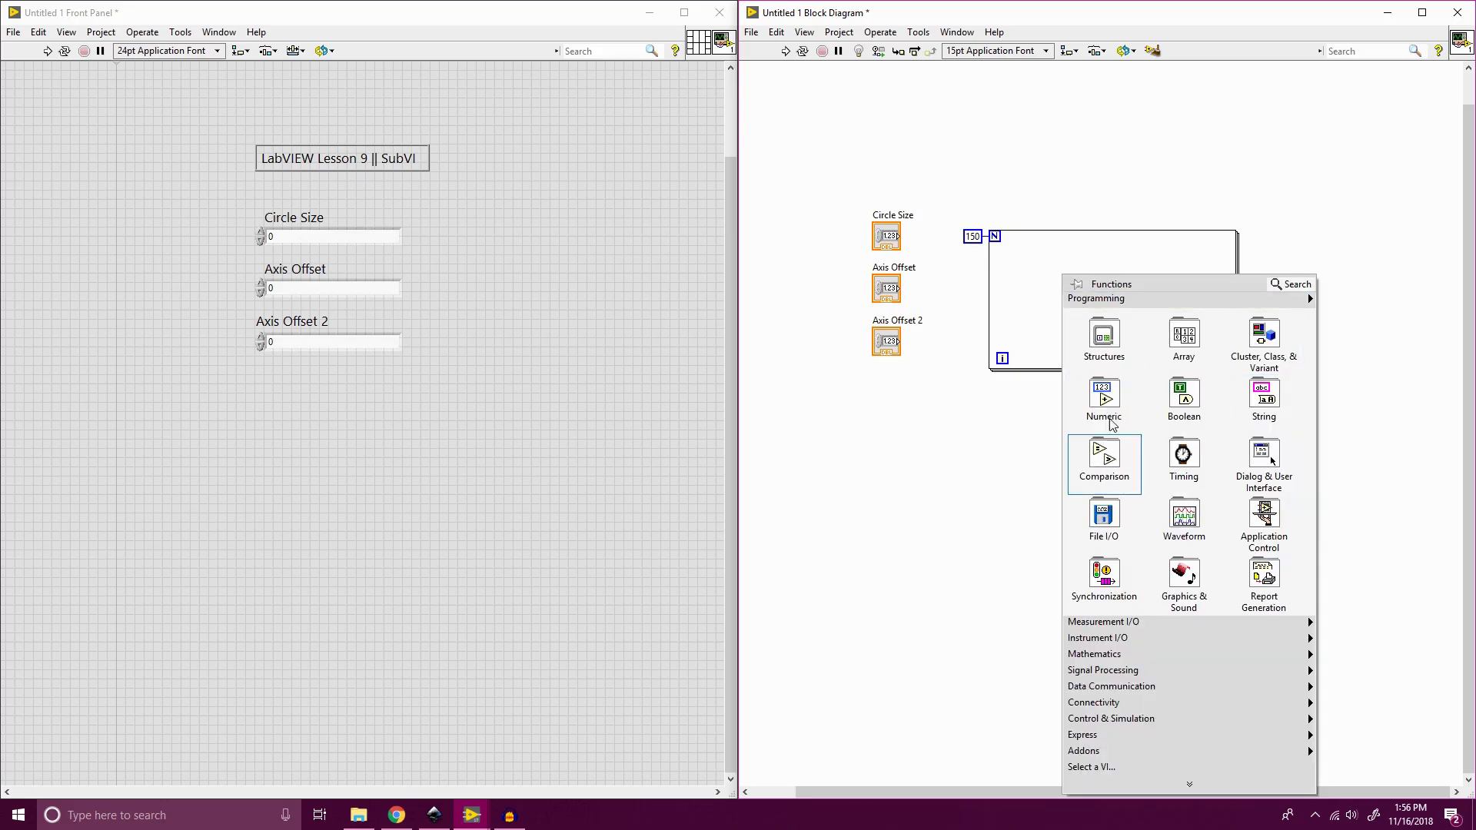
left_click(1104, 395)
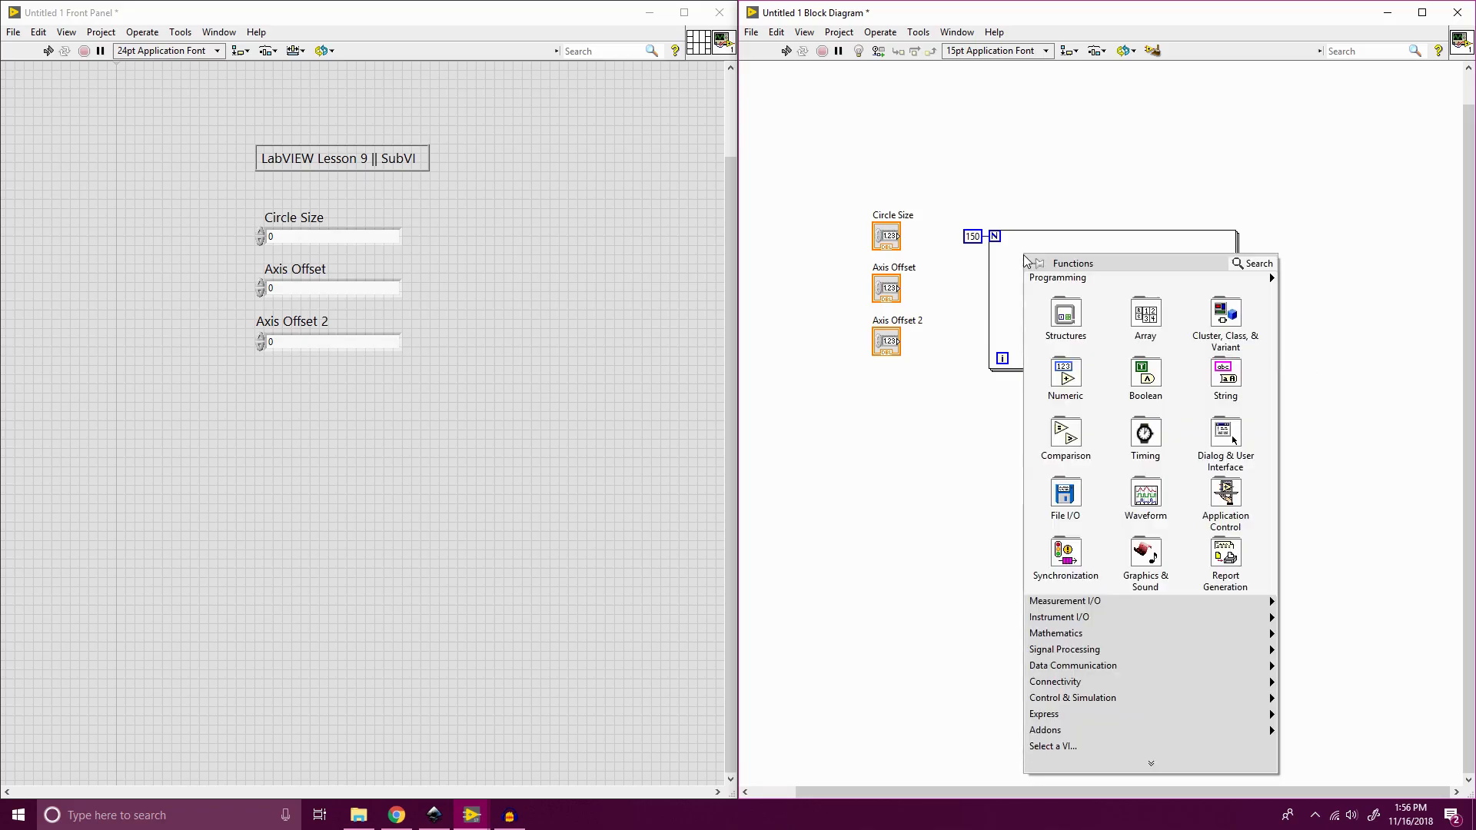
left_click(1064, 377)
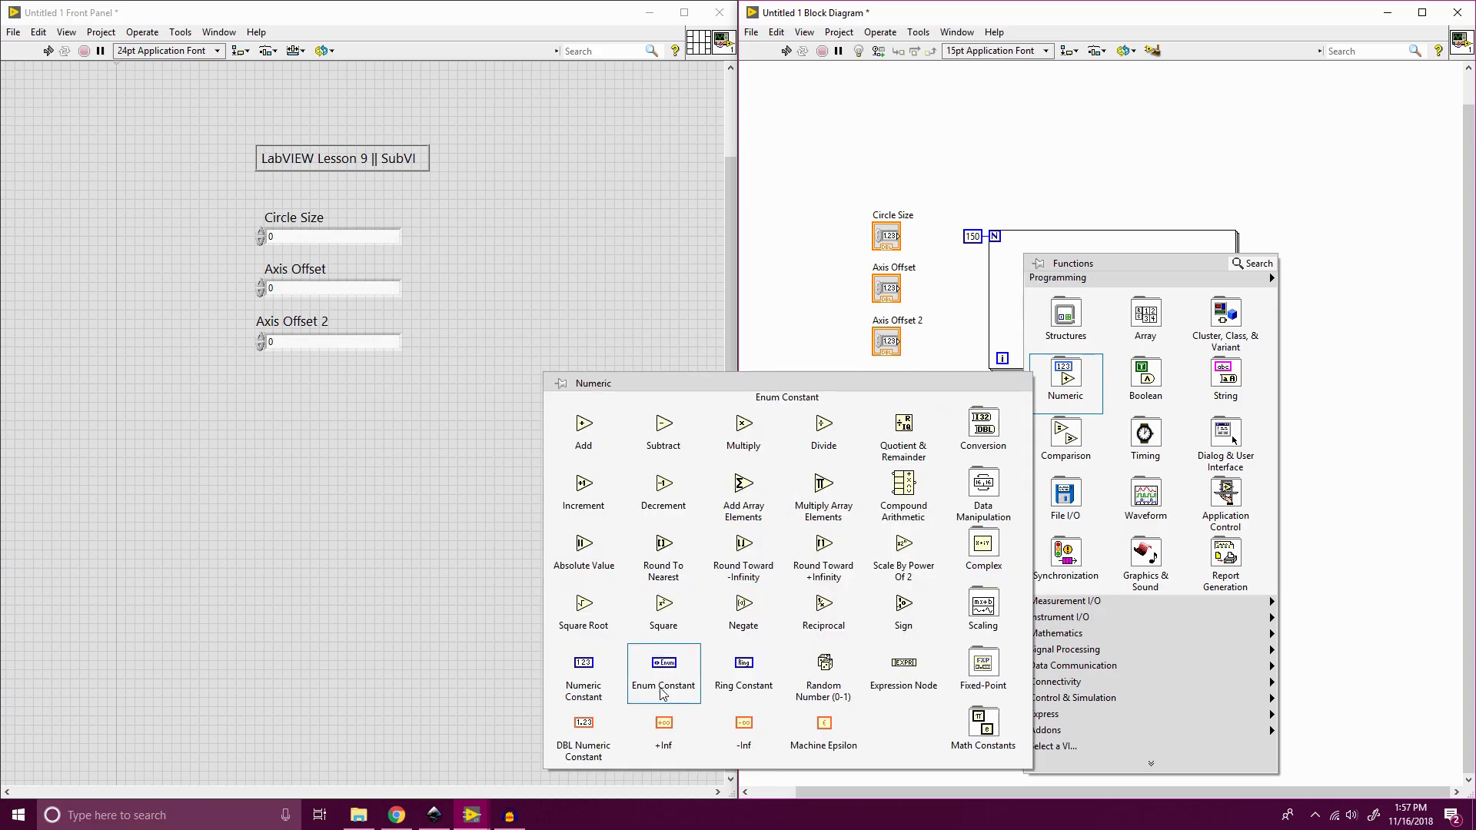
mouse_move(983, 607)
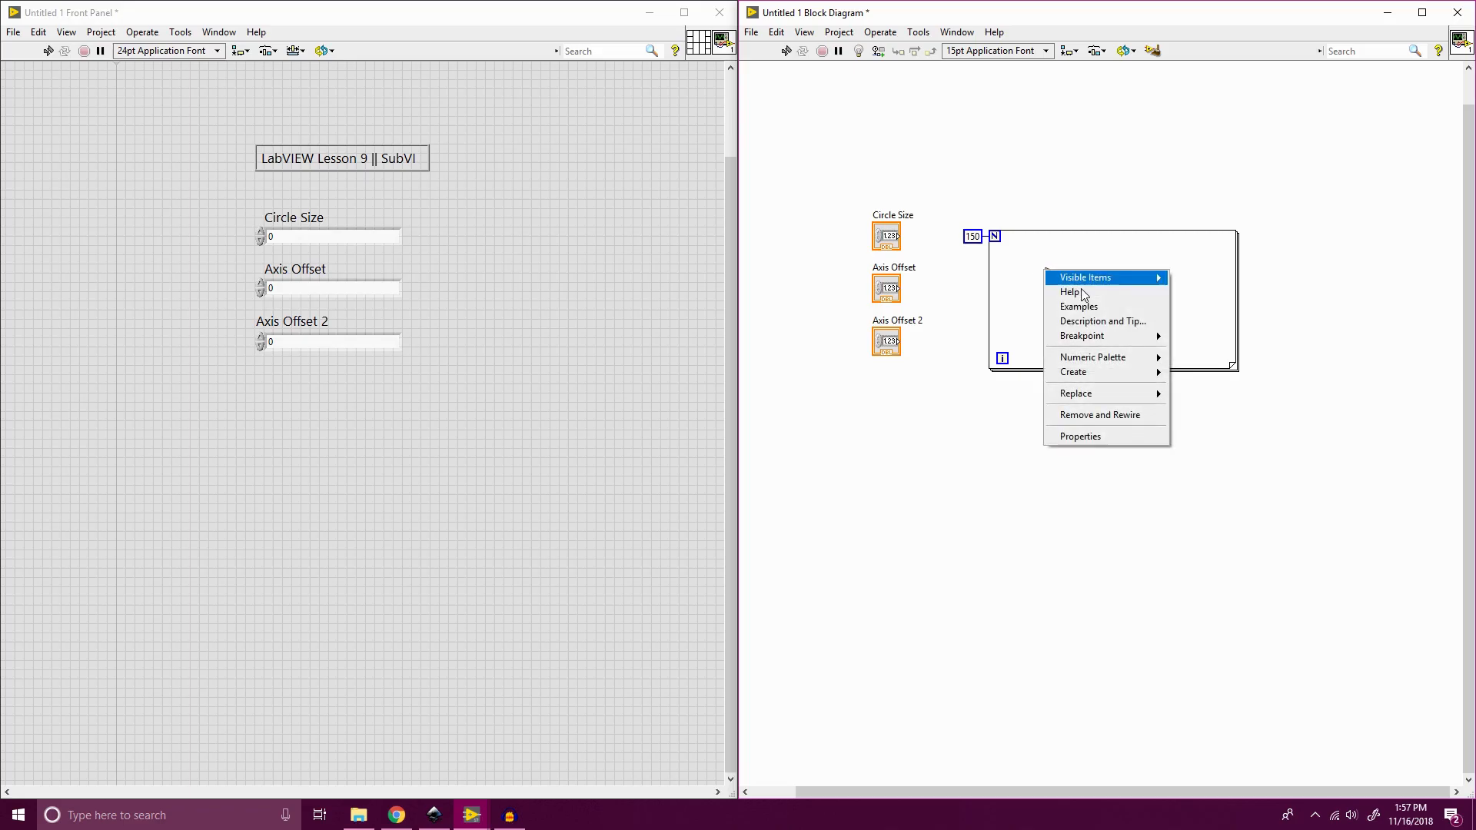
mouse_move(1072, 372)
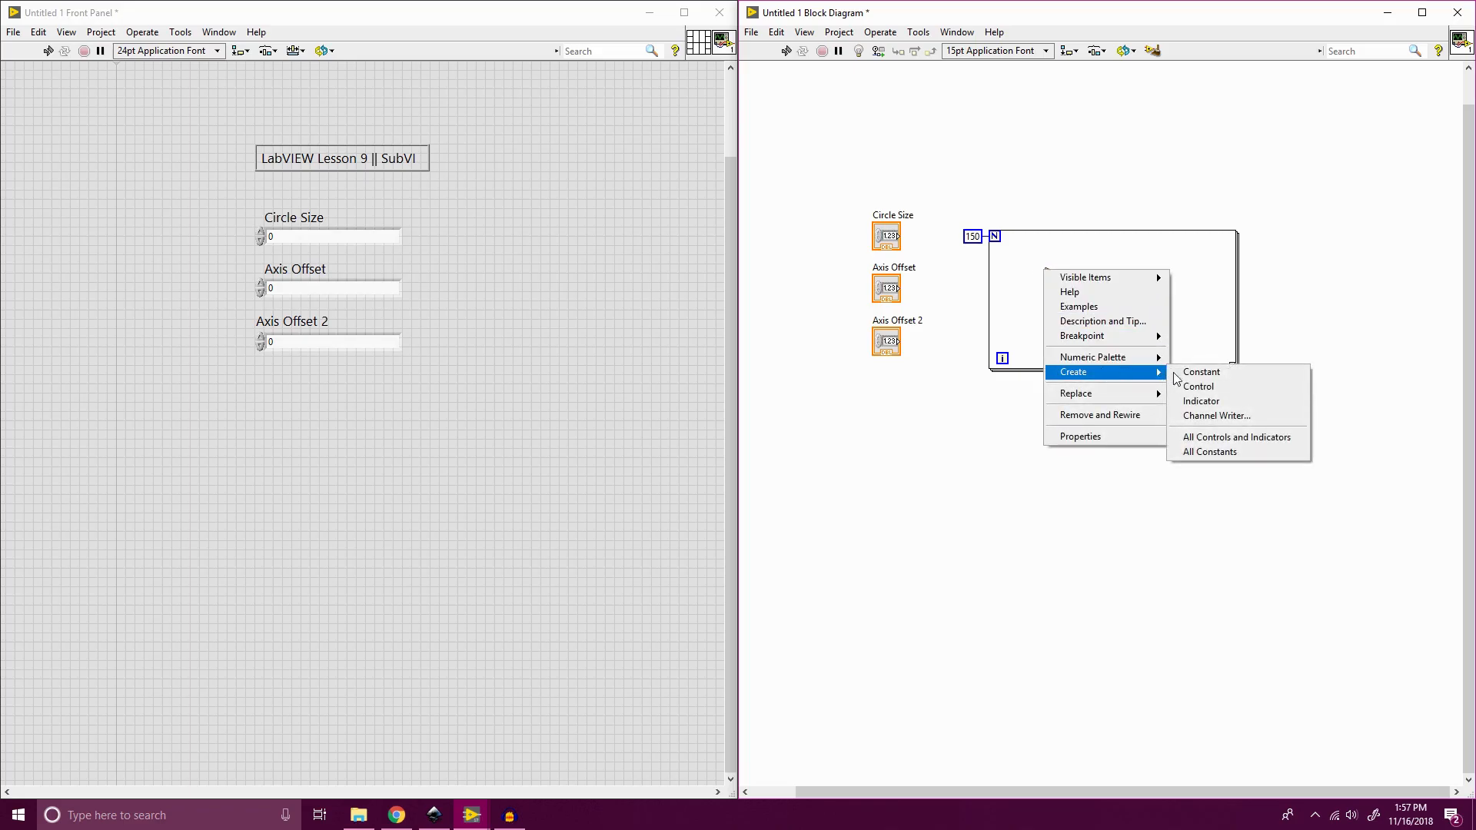
left_click(1199, 370)
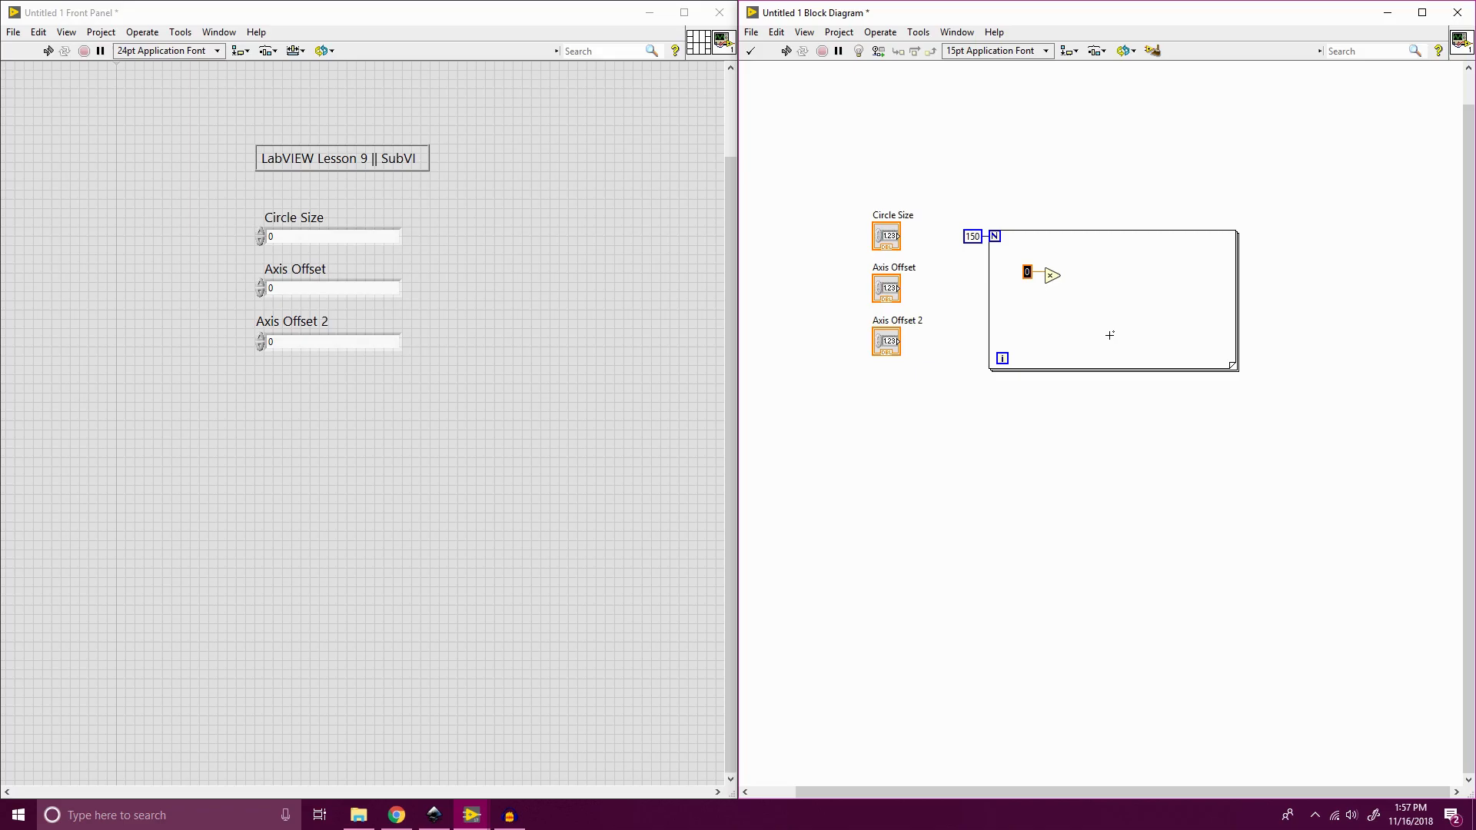
type("6")
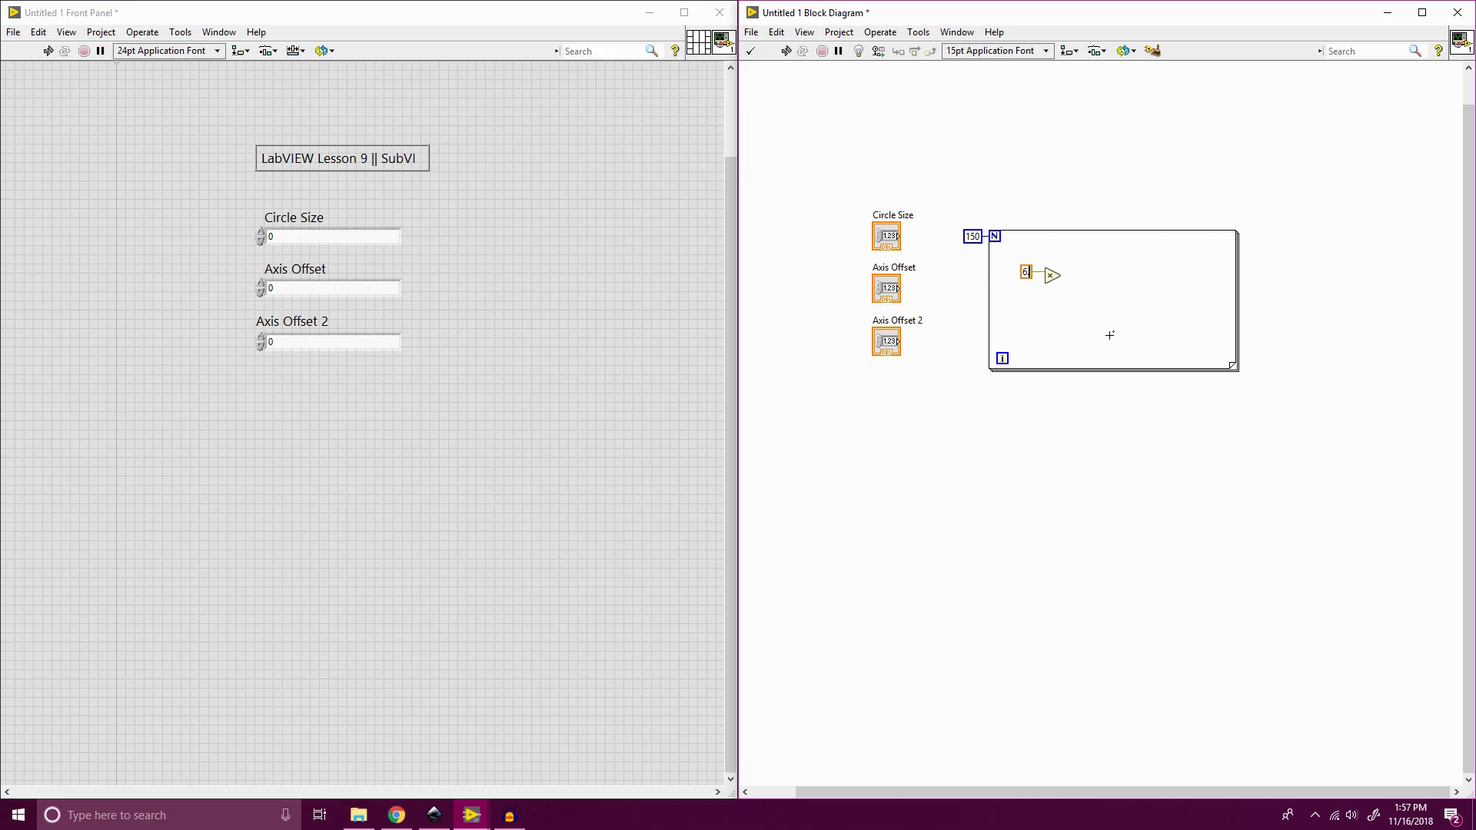
type(".28")
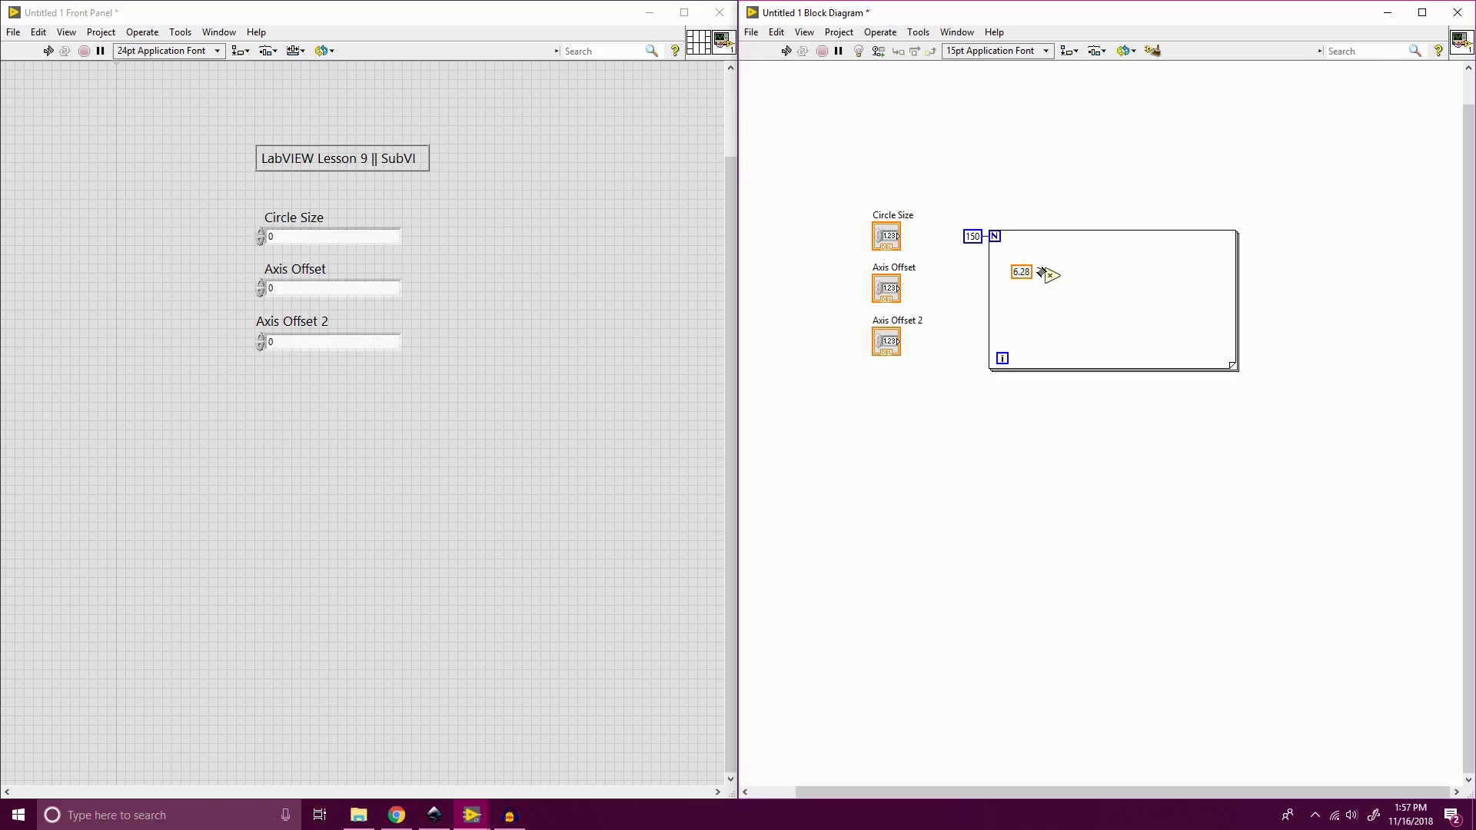
left_click_drag(1021, 272, 1021, 258)
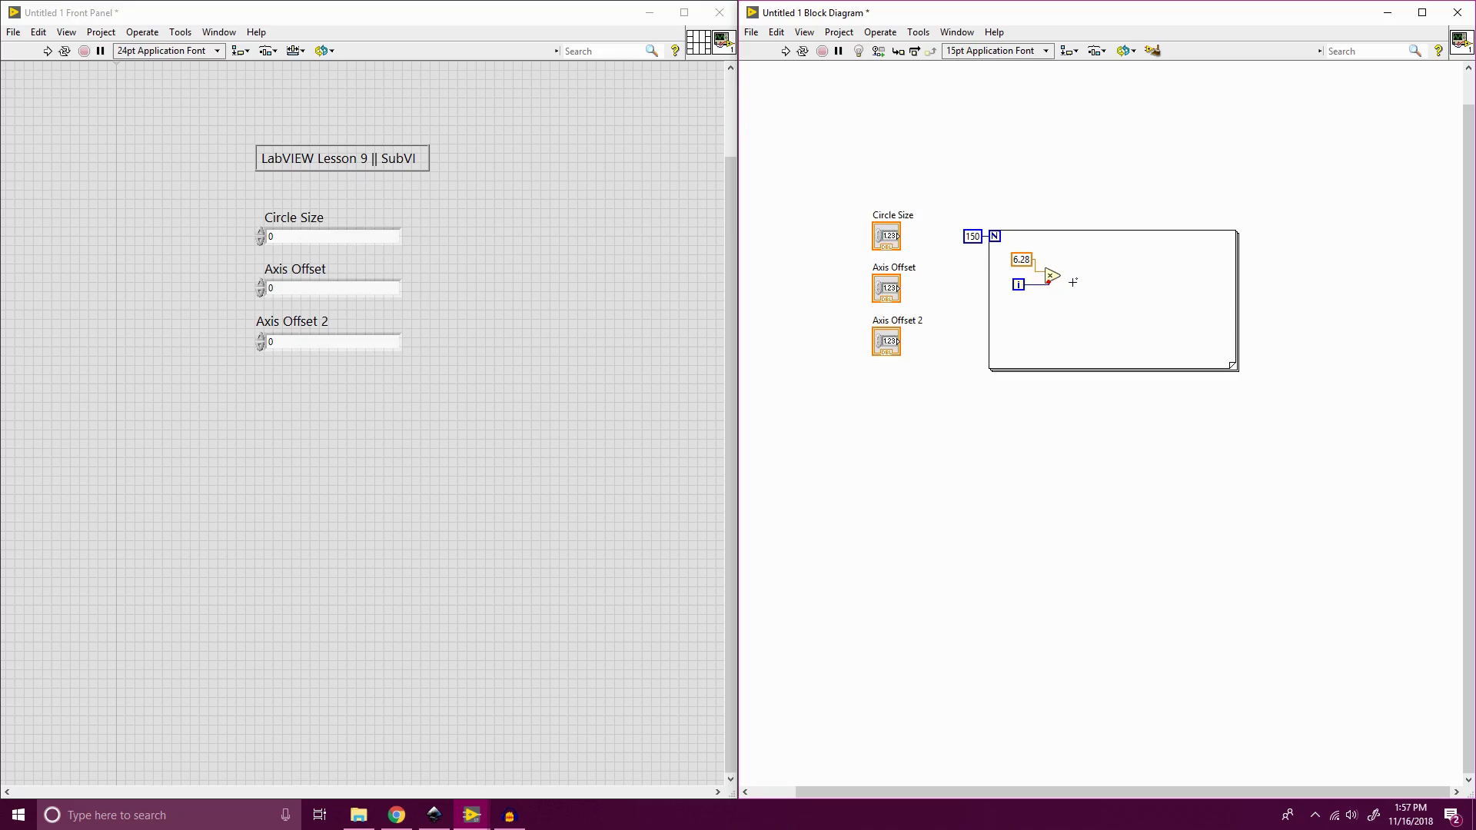
mouse_move(1082, 273)
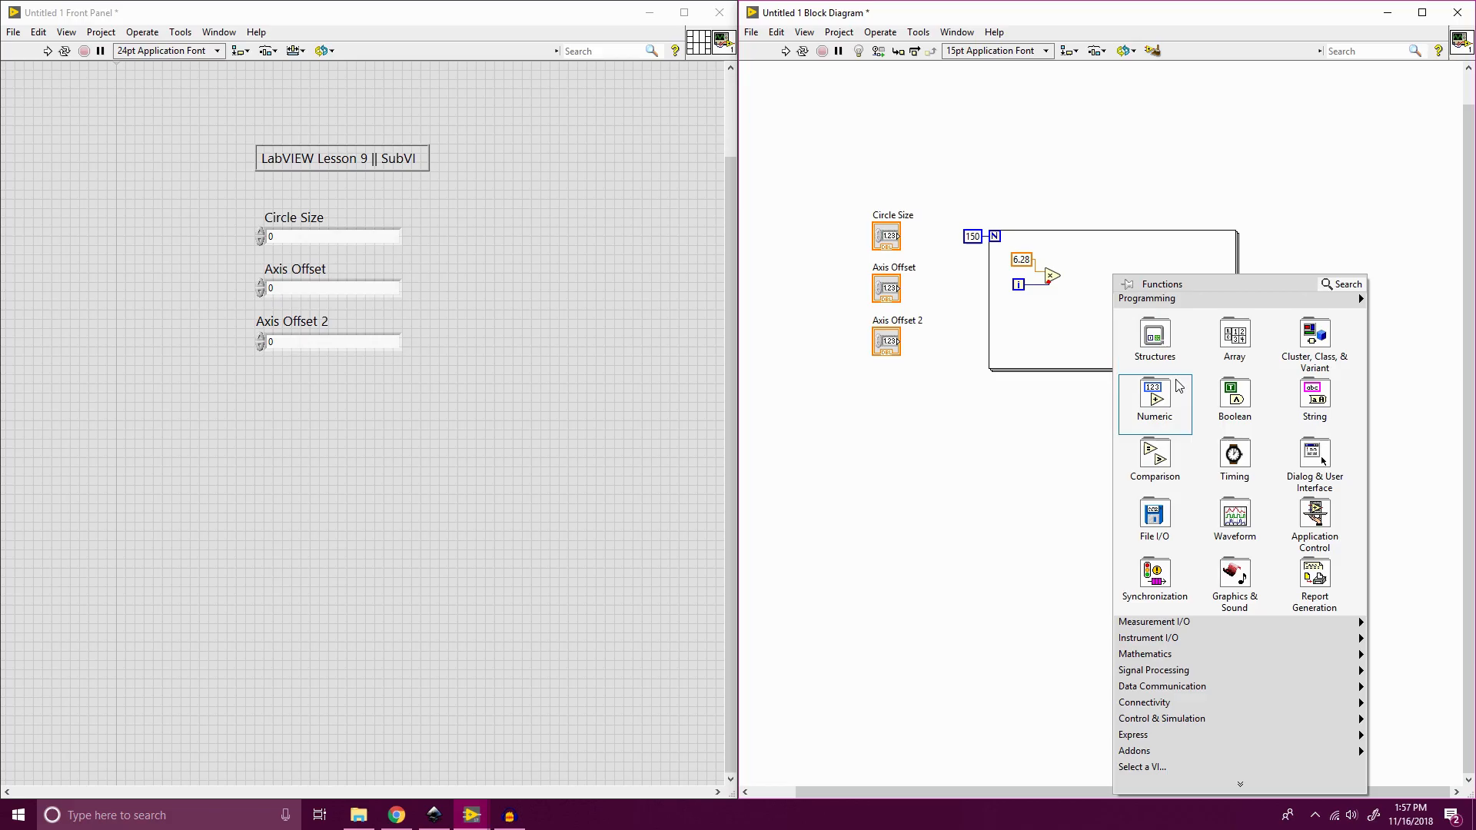
Add a Divide node from the Numeric functions after the multiply.
left_click(1153, 395)
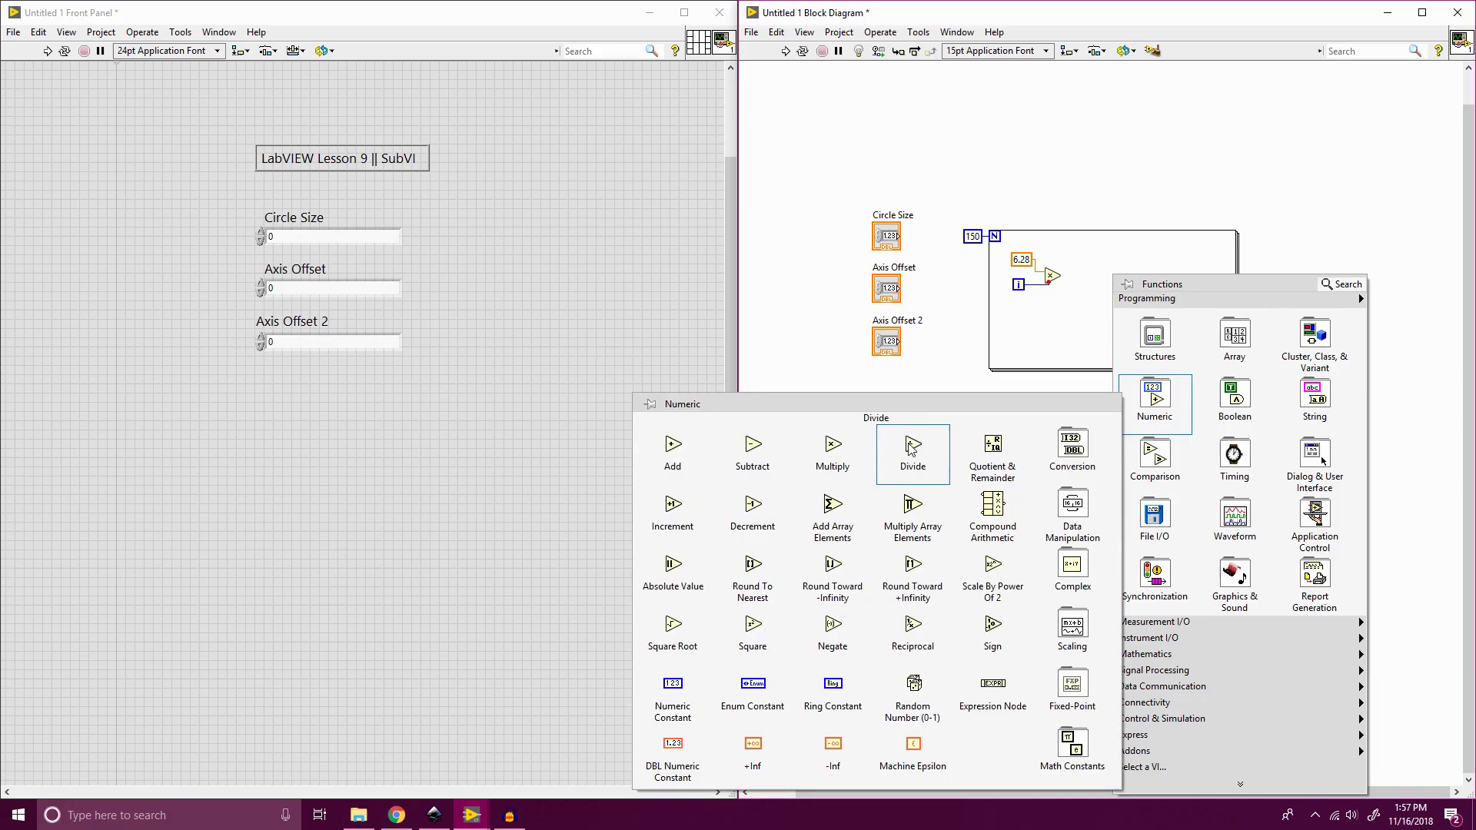
left_click(910, 448)
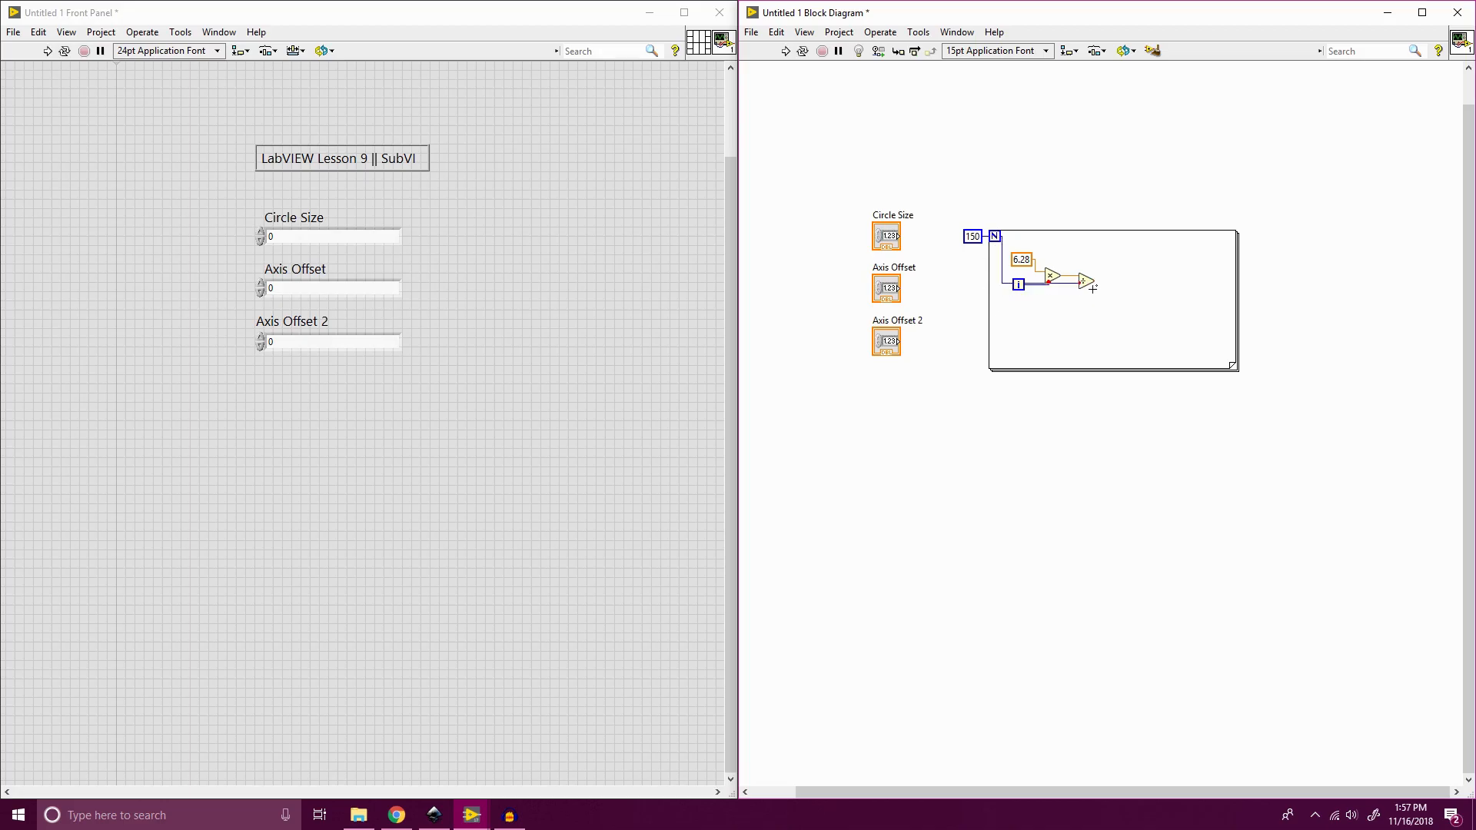
Divide the product by N and feed the quotient into a sin & cos function.
left_click_drag(1087, 283, 1089, 320)
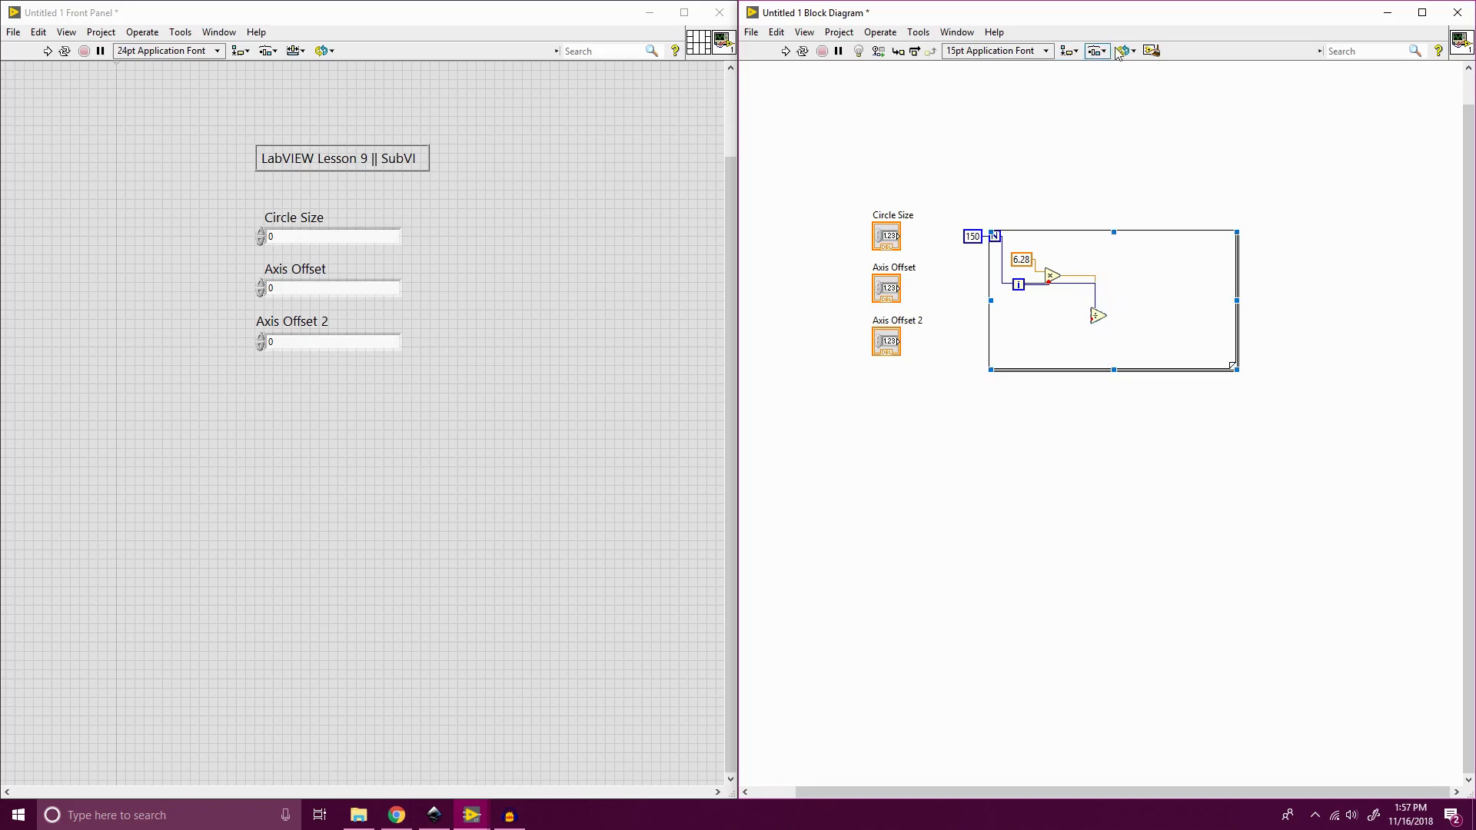
left_click(1152, 51)
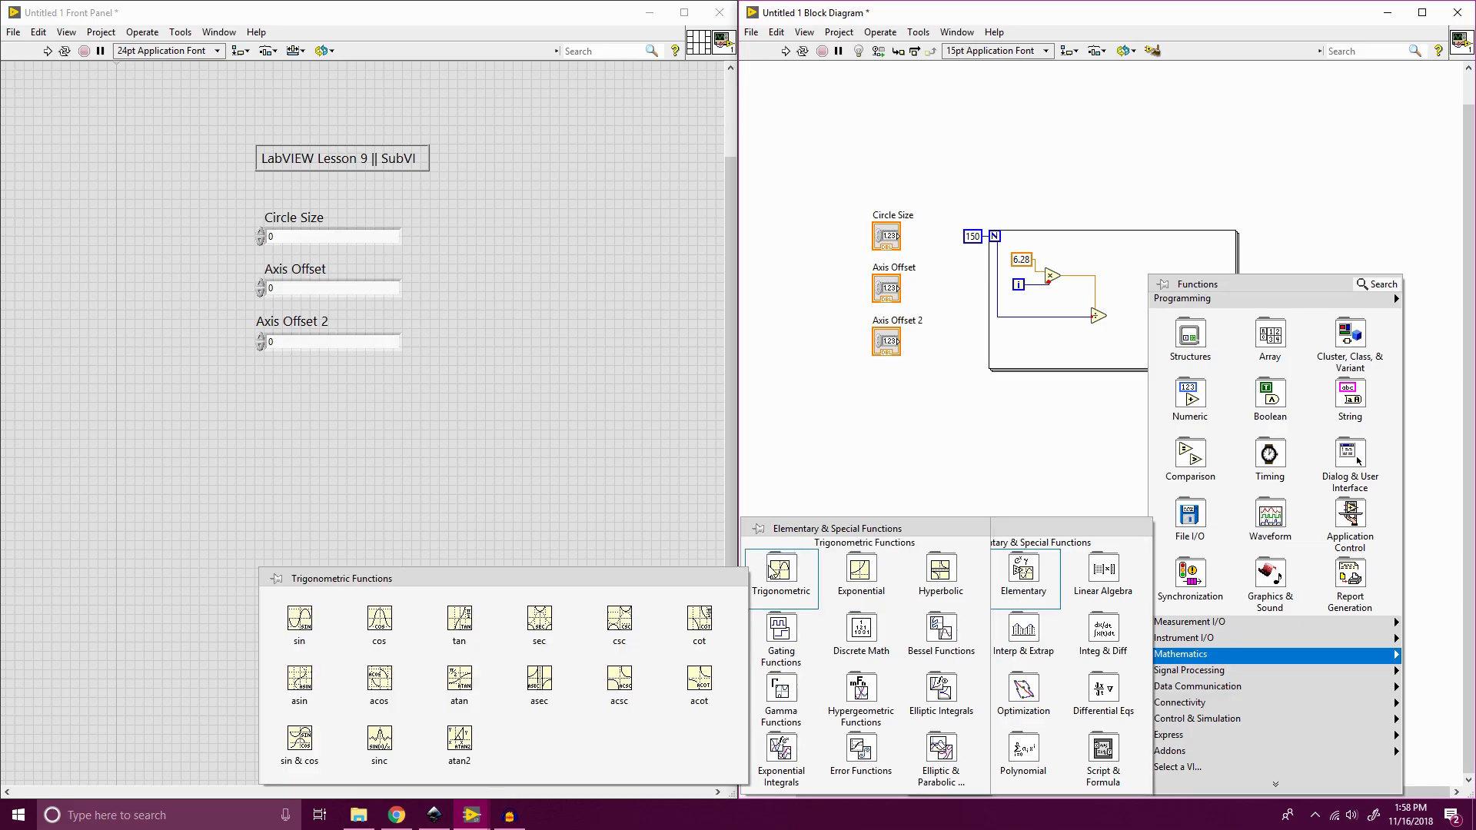
mouse_move(620, 683)
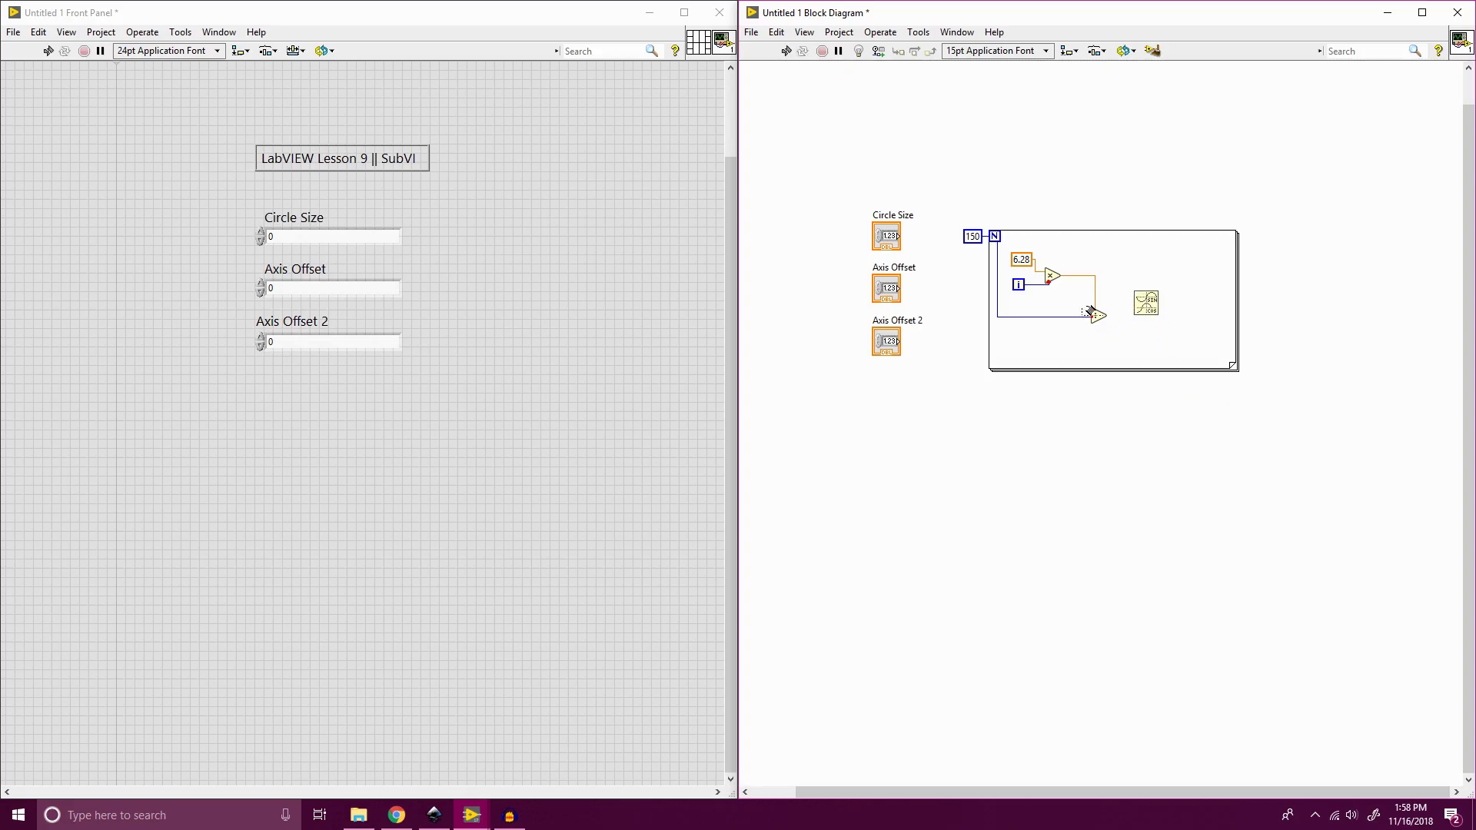
left_click(1097, 315)
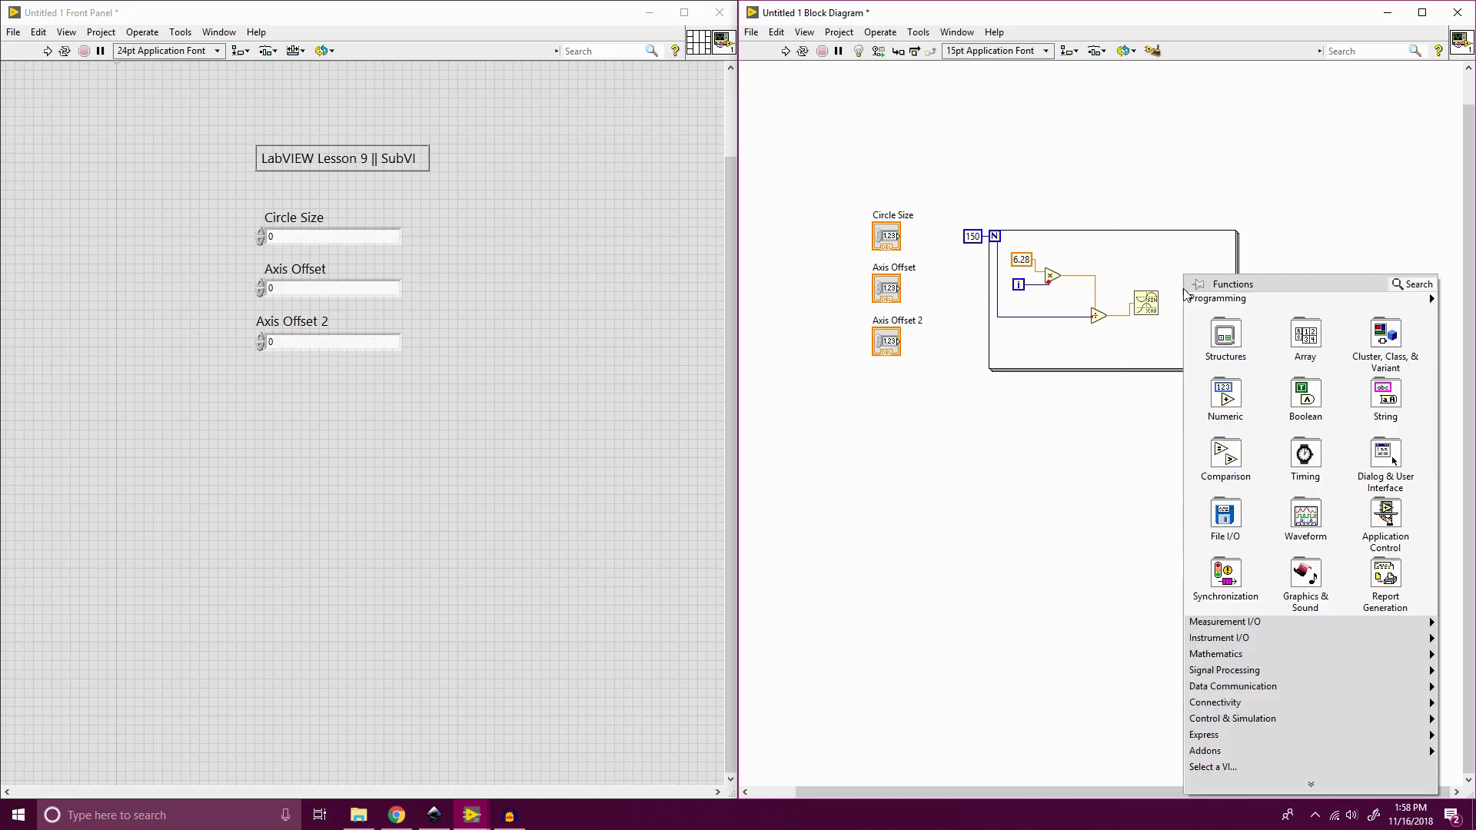
left_click(1225, 341)
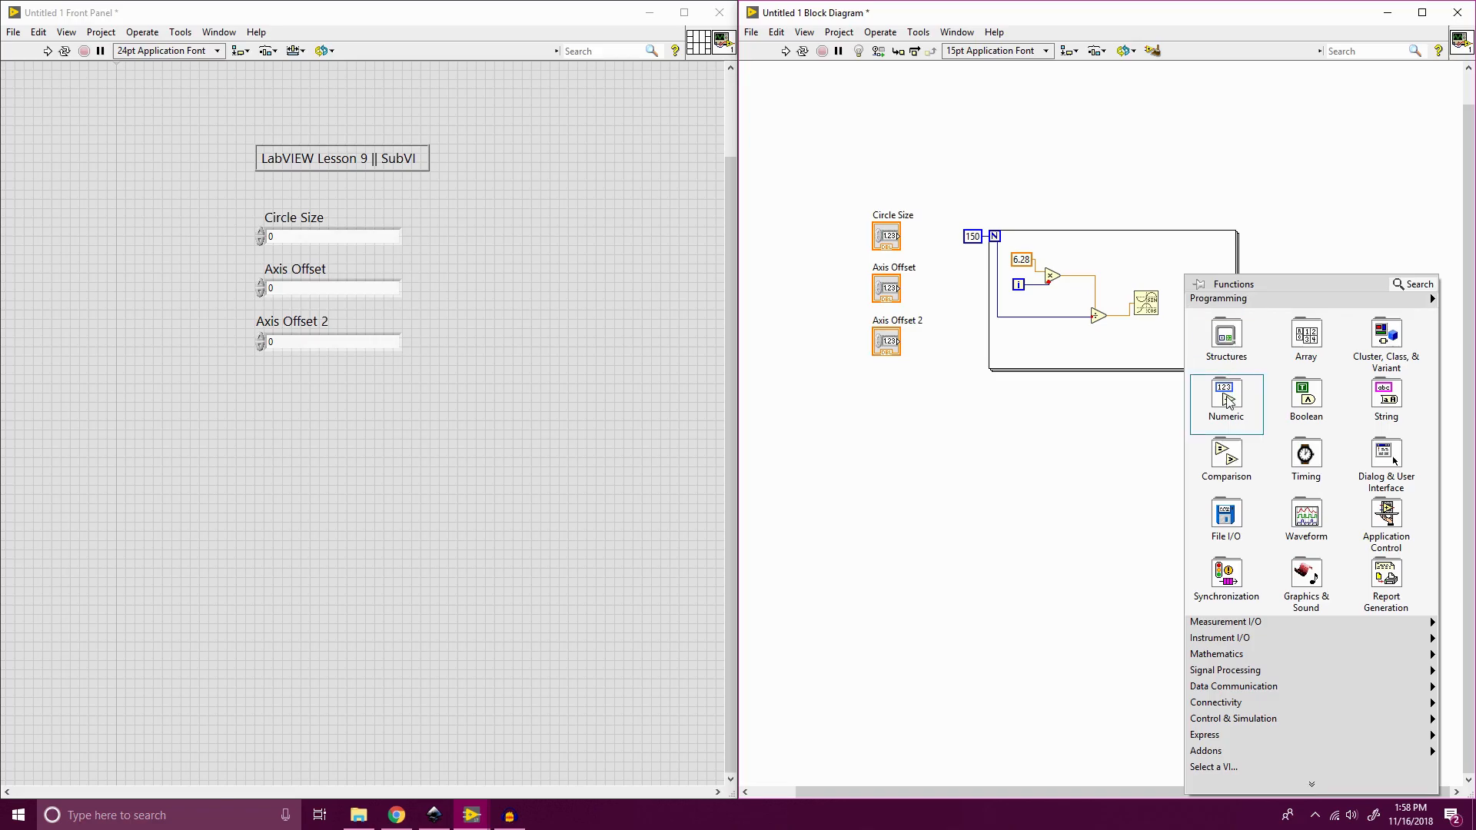
left_click(1225, 394)
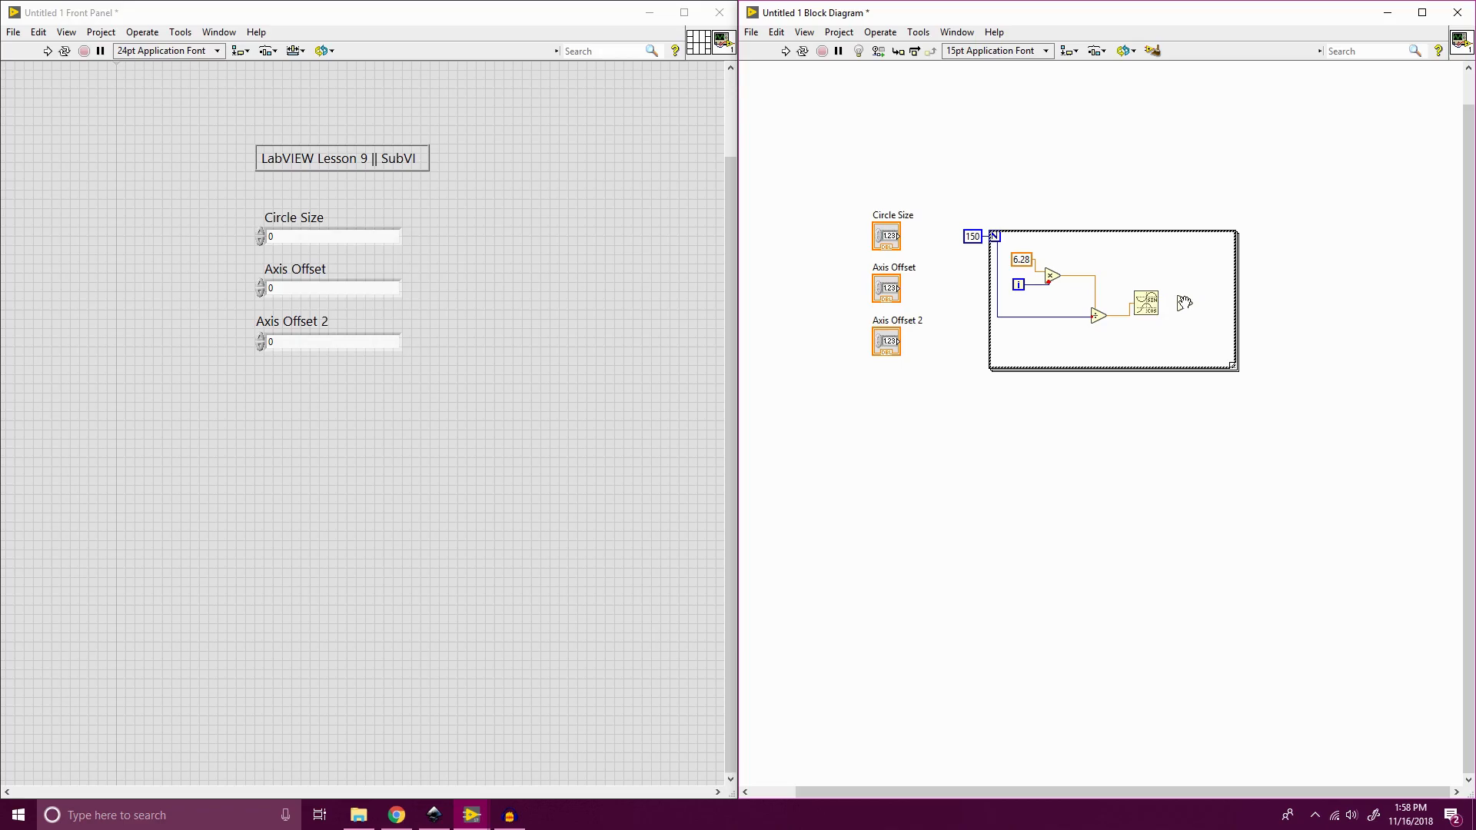
mouse_move(1202, 283)
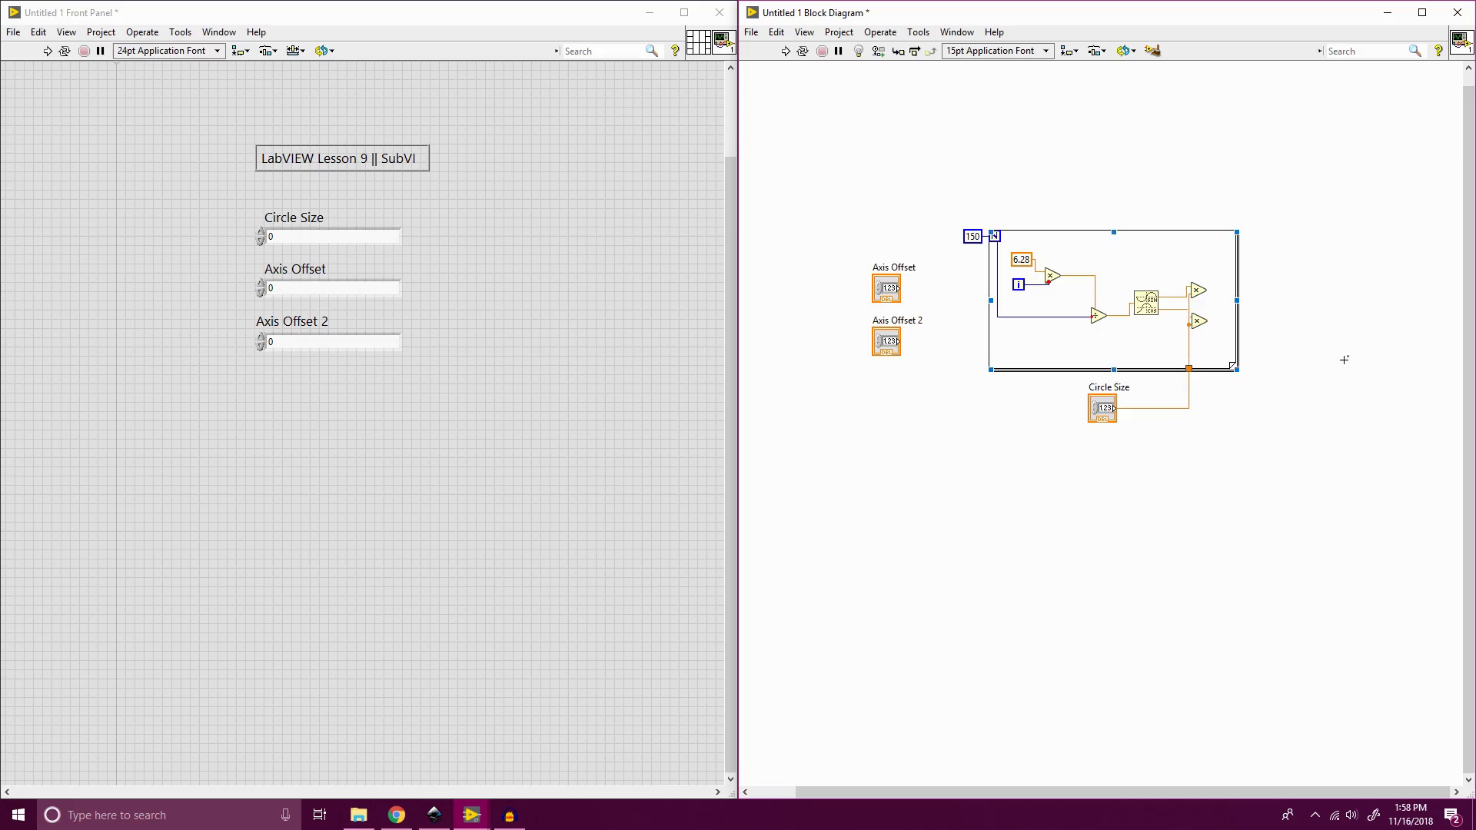
mouse_move(1239, 299)
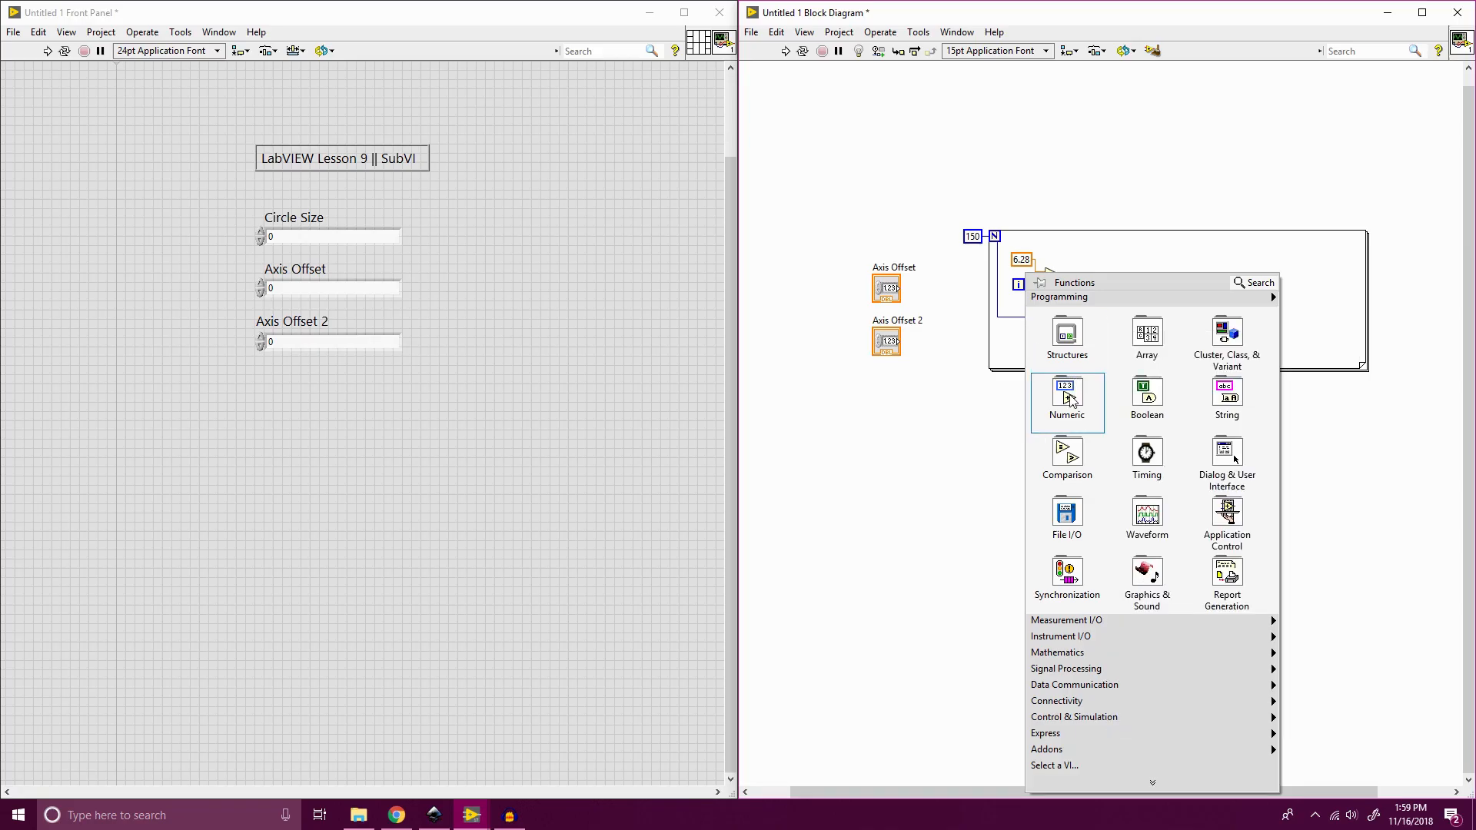
Add Numeric Add nodes to offset the scaled sine and cosine results.
left_click(1067, 395)
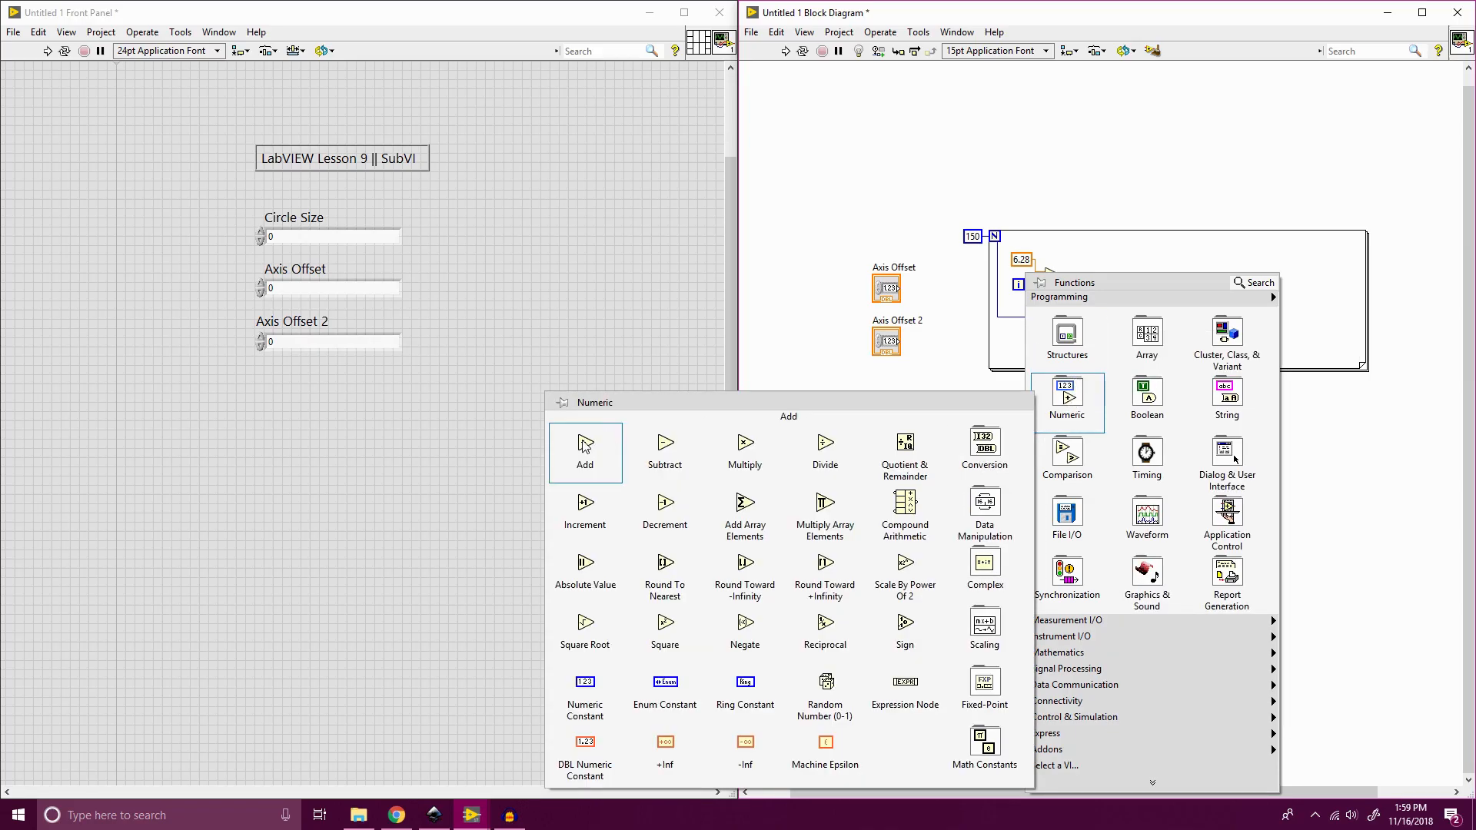
left_click(584, 442)
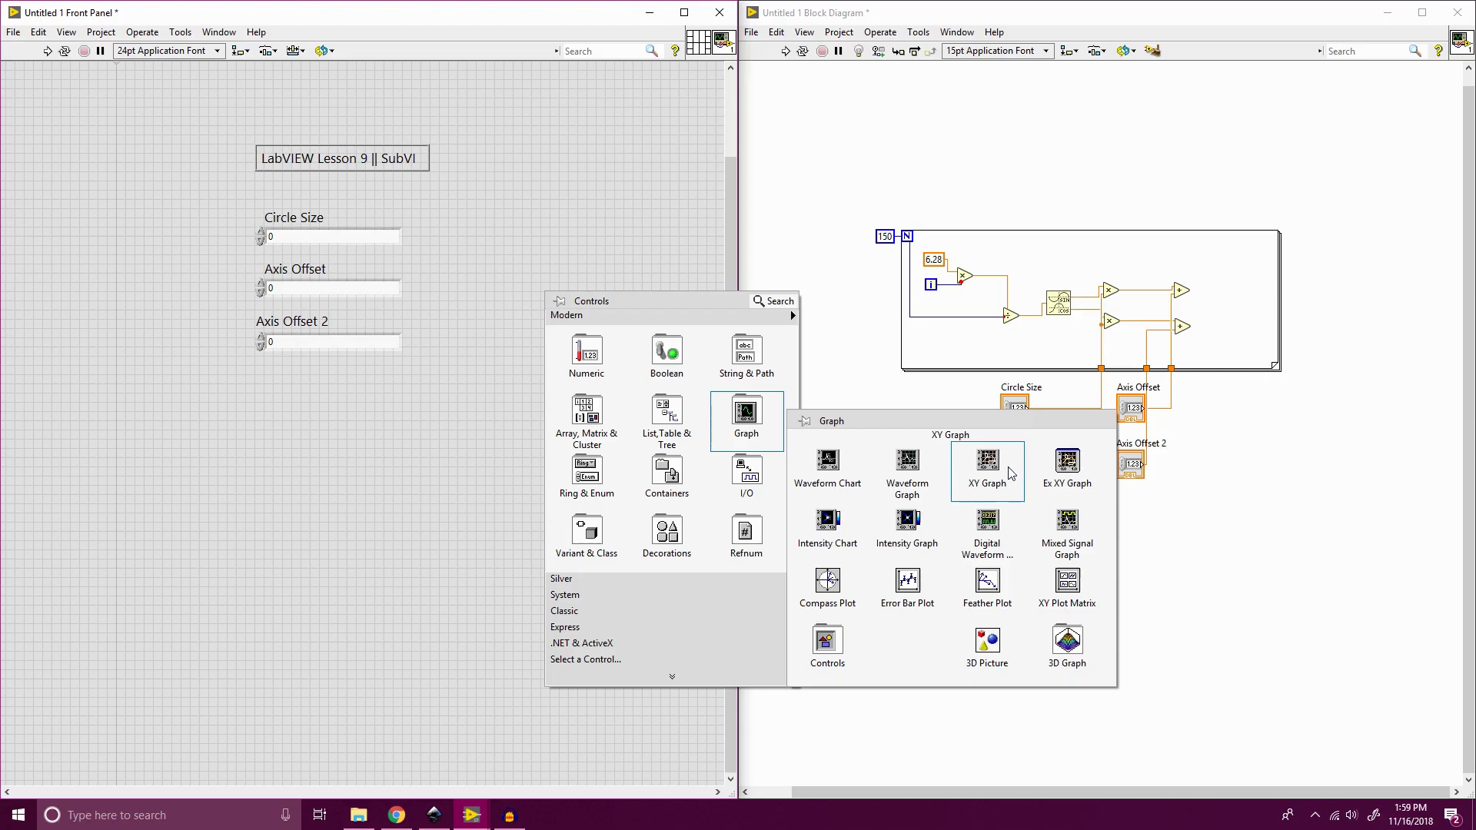
Add an XY Graph and bundle the loop's two outputs into it.
left_click(987, 472)
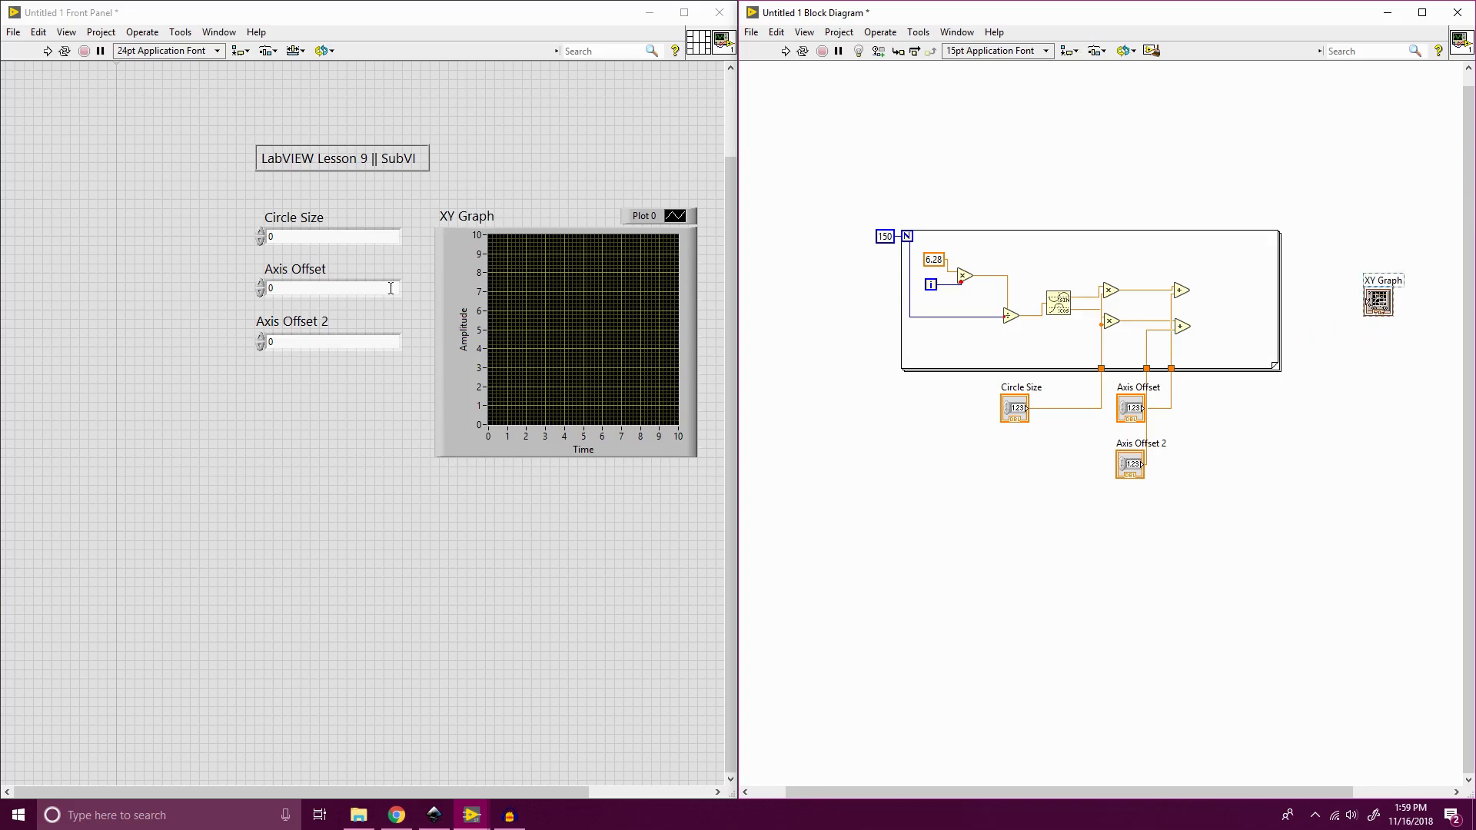
mouse_move(493, 326)
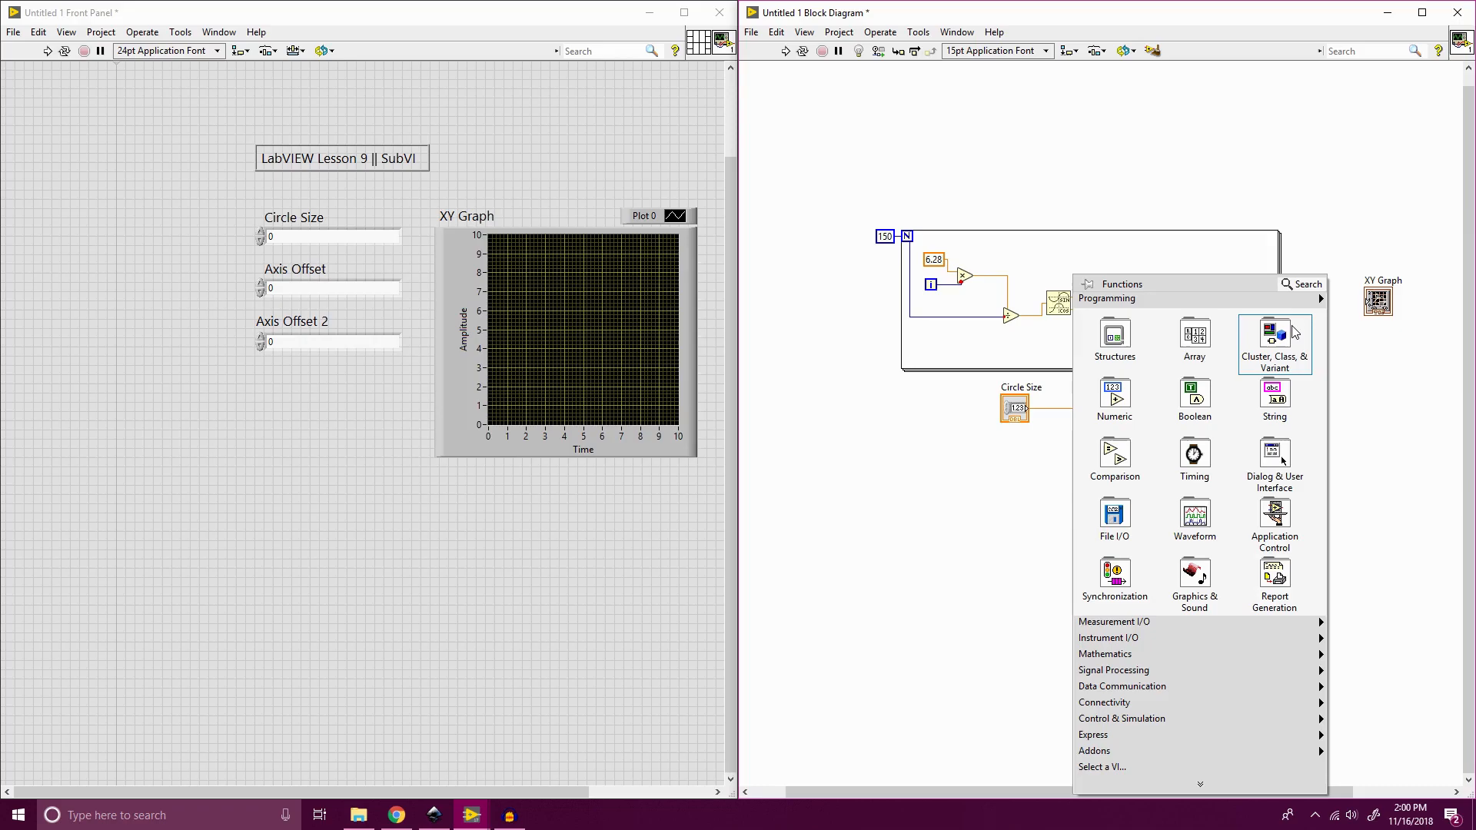
left_click(1273, 334)
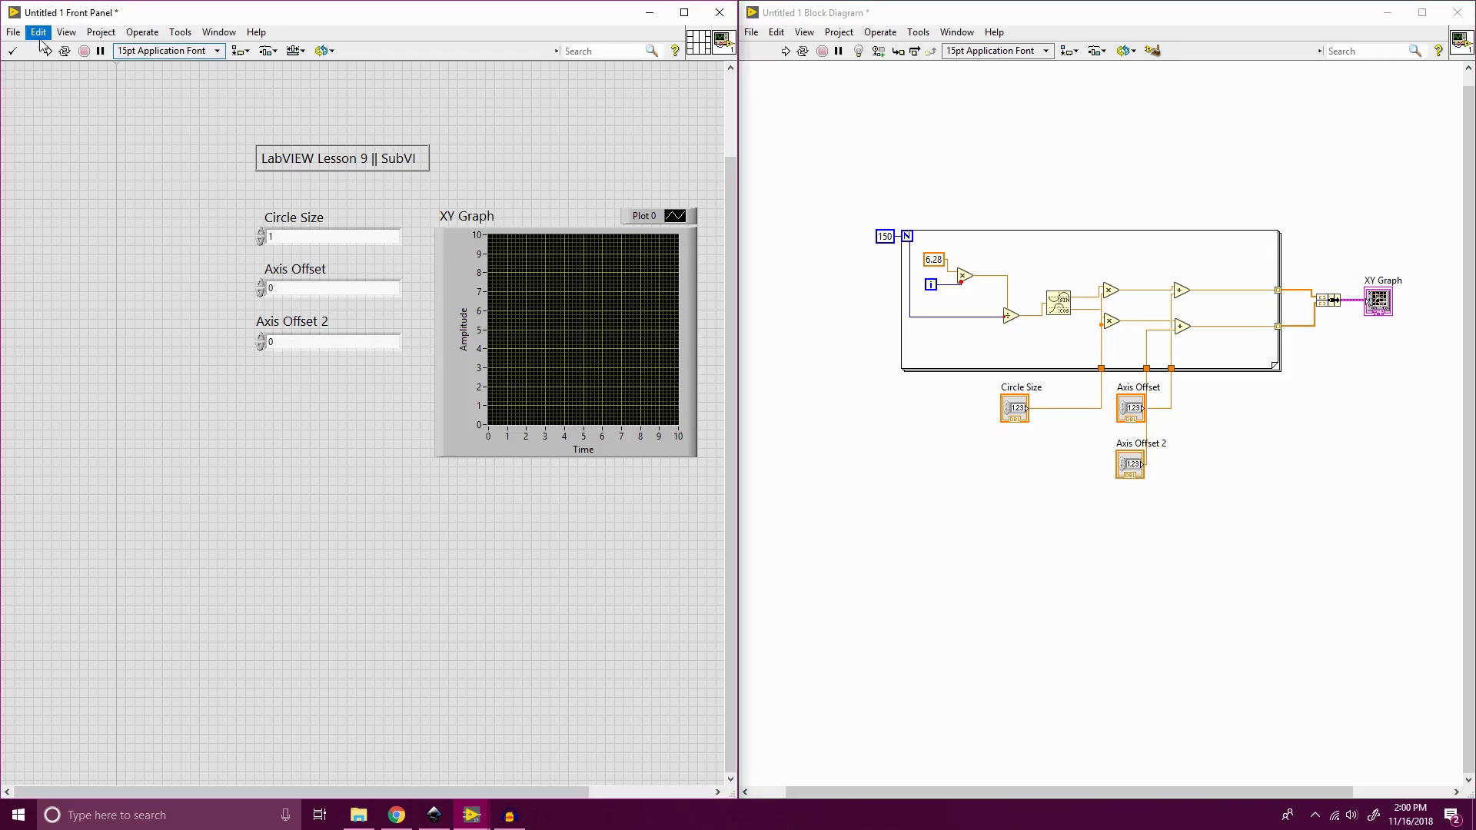
Run the VI to plot the unit circle and select the Axis Offset terminal.
left_click(14, 51)
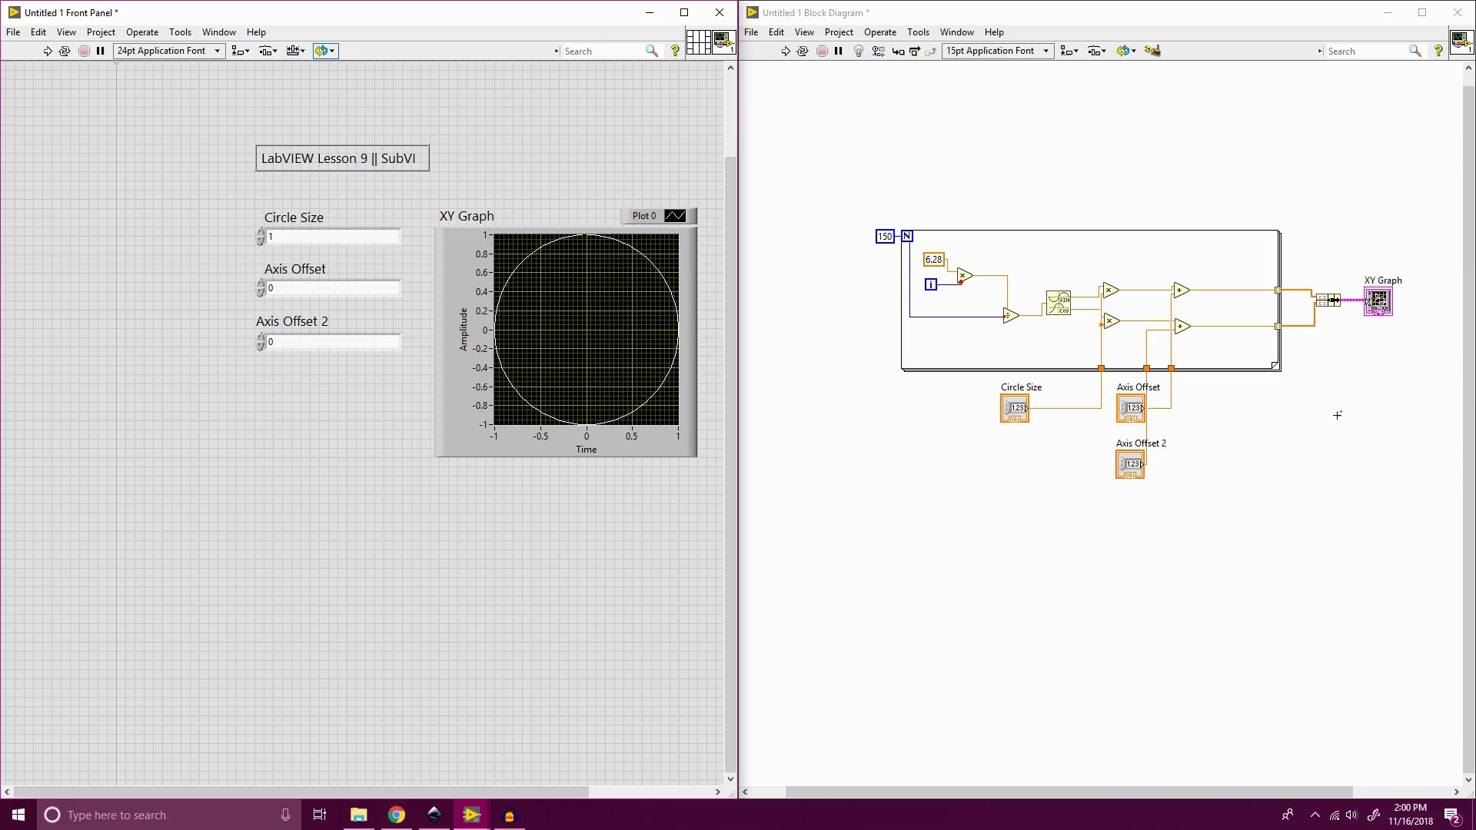
left_click(565, 338)
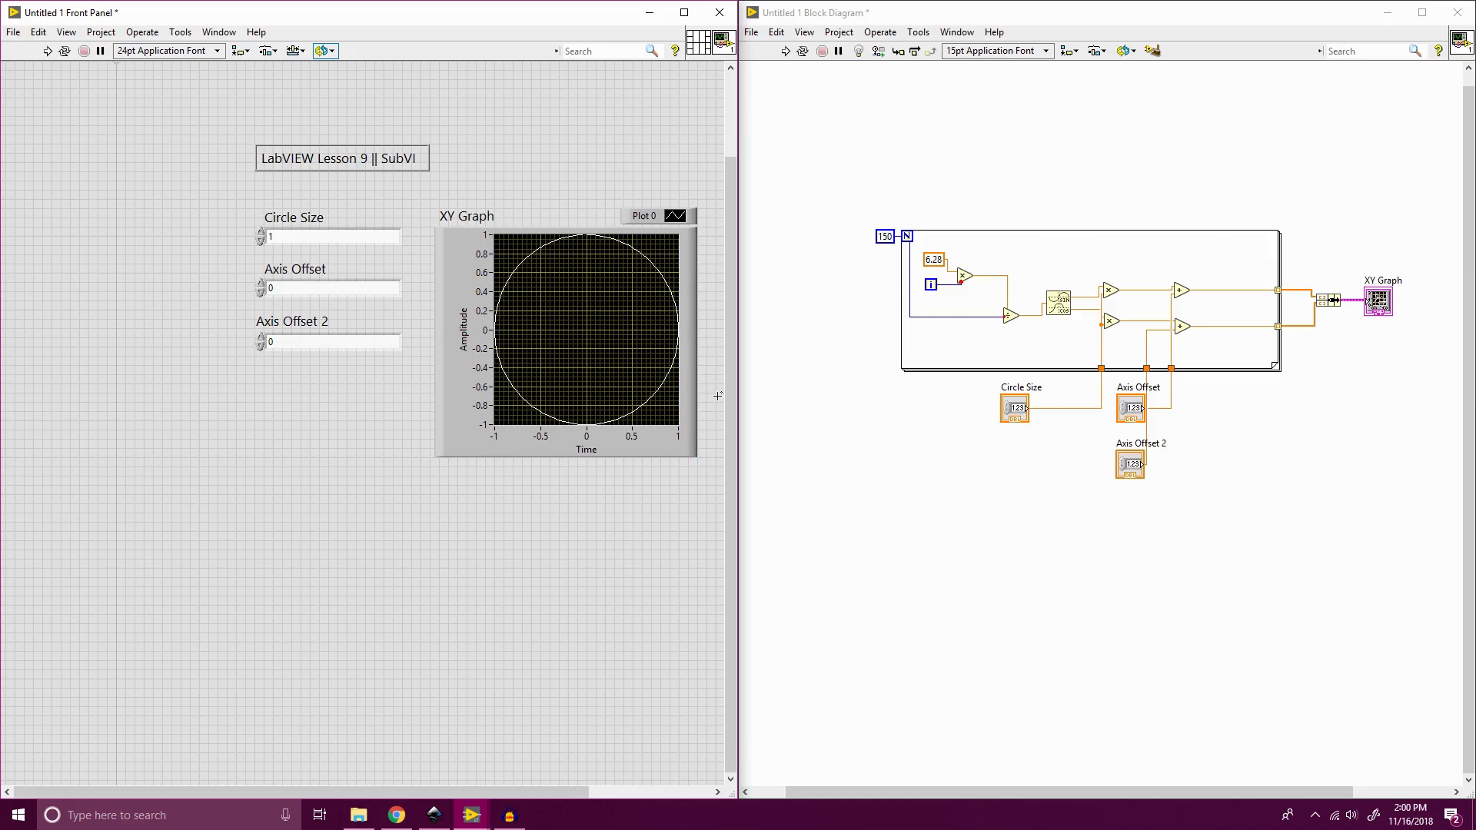
left_click(564, 338)
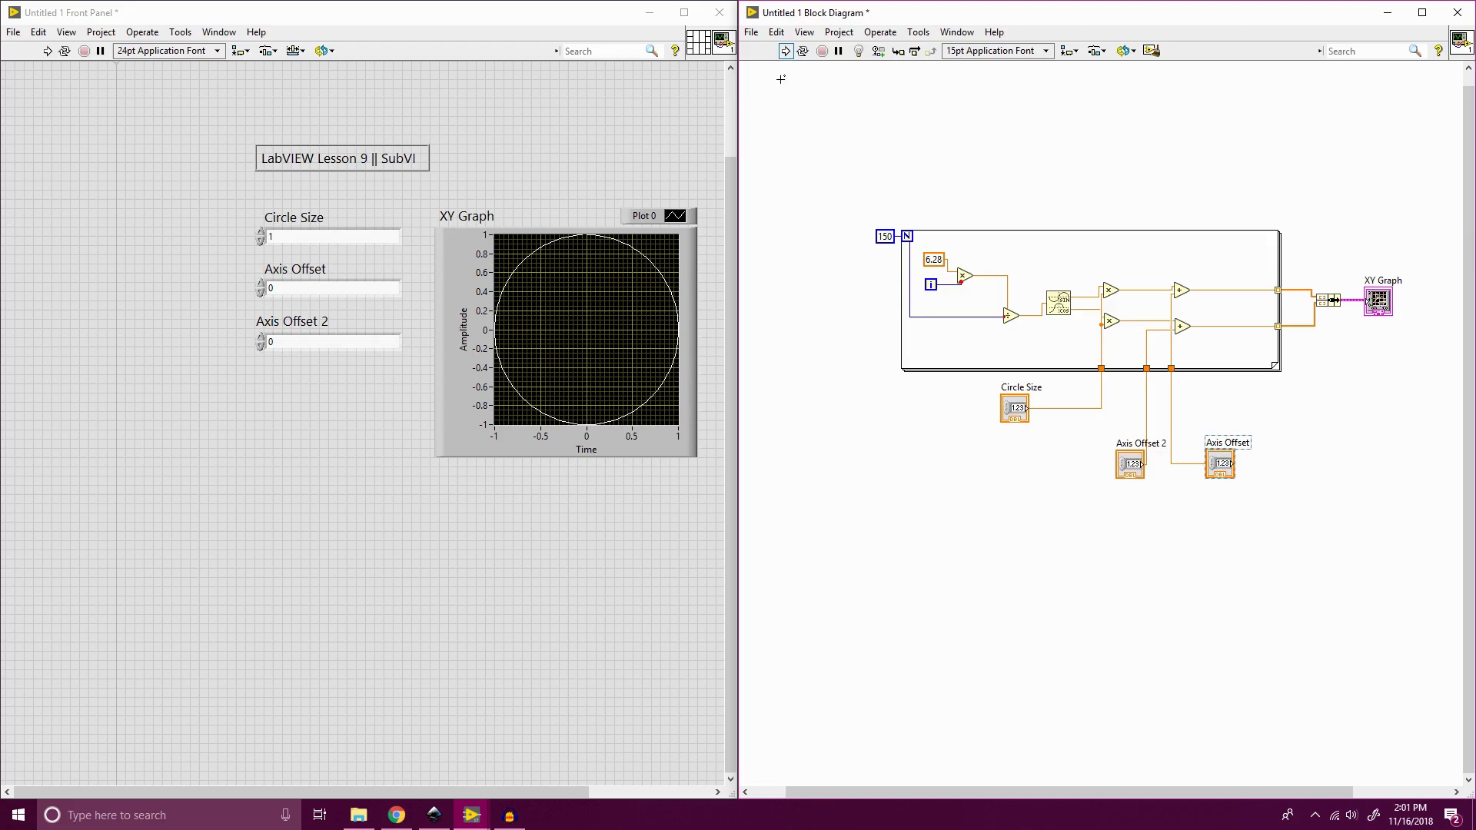
Convert the selected circle loop into a SubVI via Edit > Create SubVI.
left_click_drag(834, 155, 1302, 391)
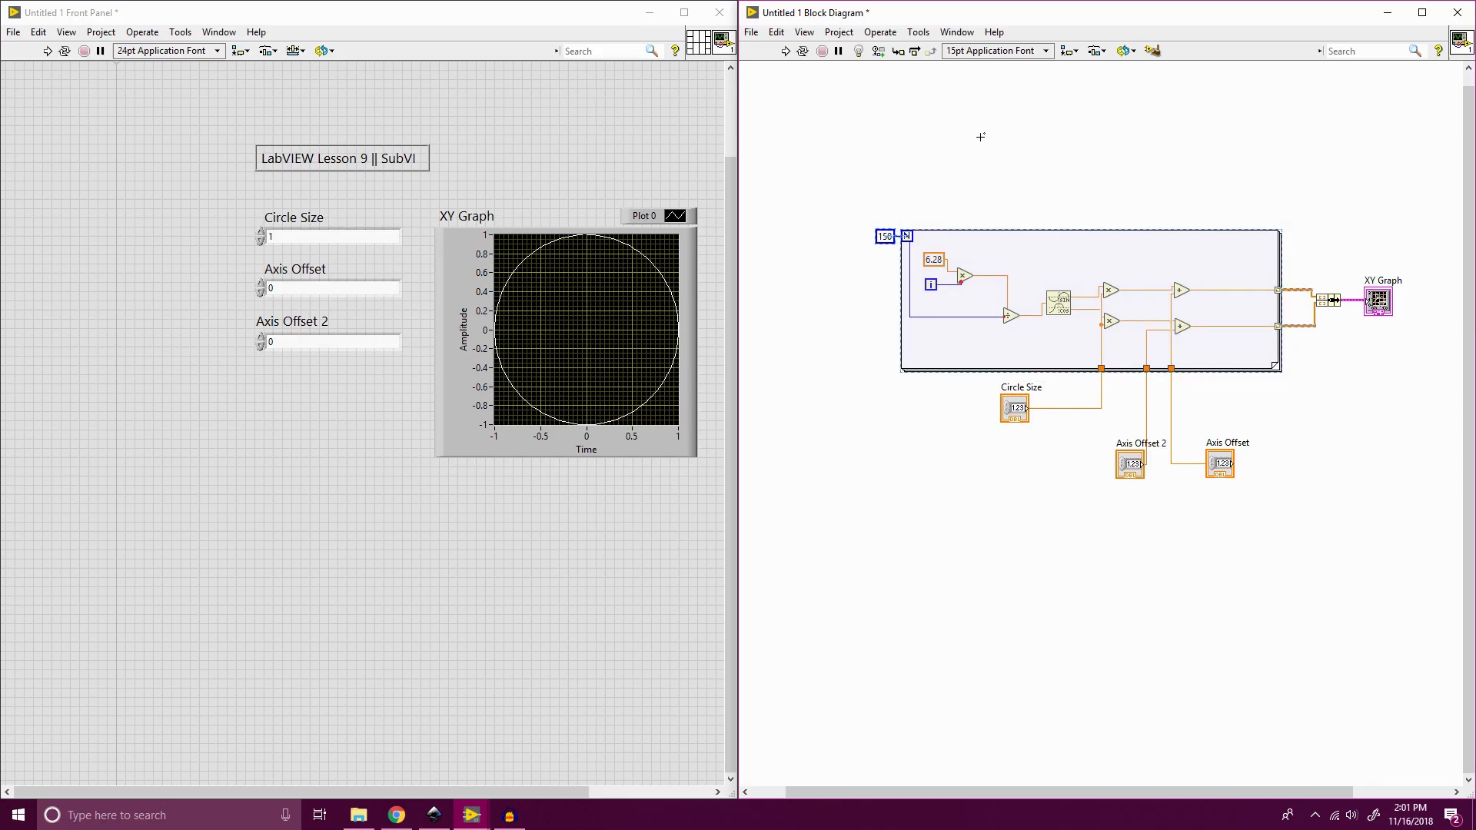
left_click(775, 31)
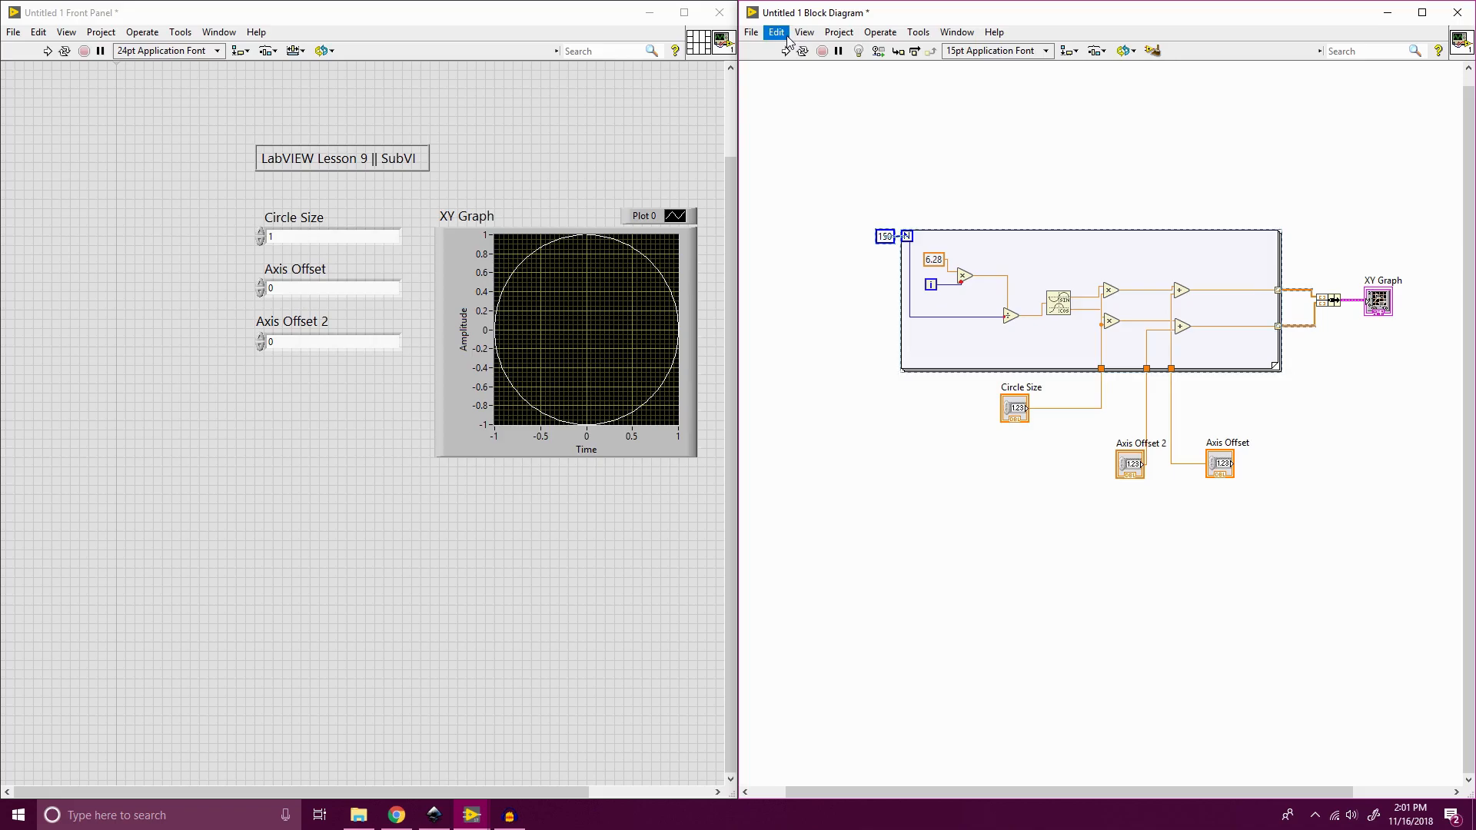
left_click(775, 30)
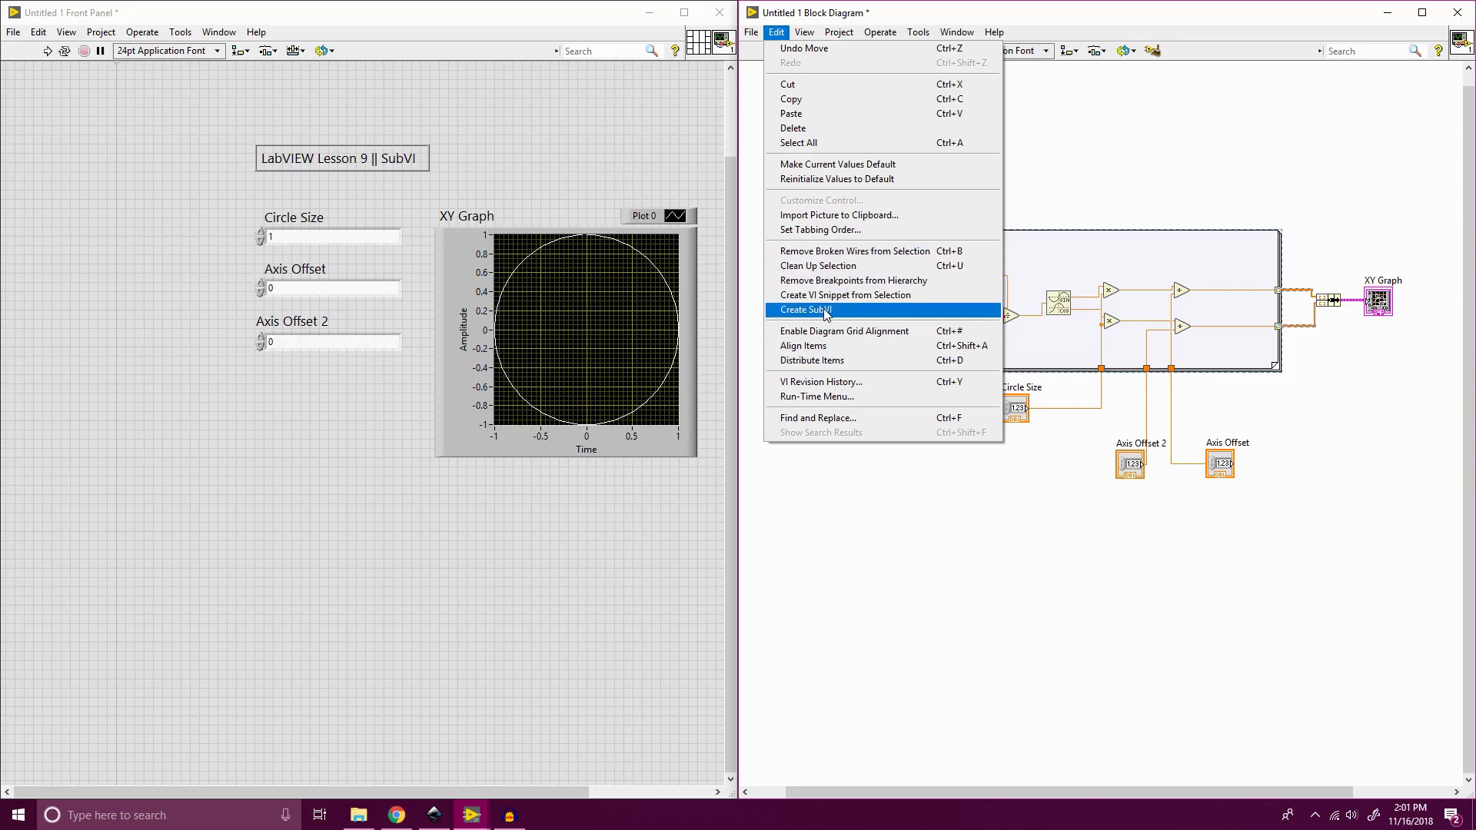
left_click(804, 309)
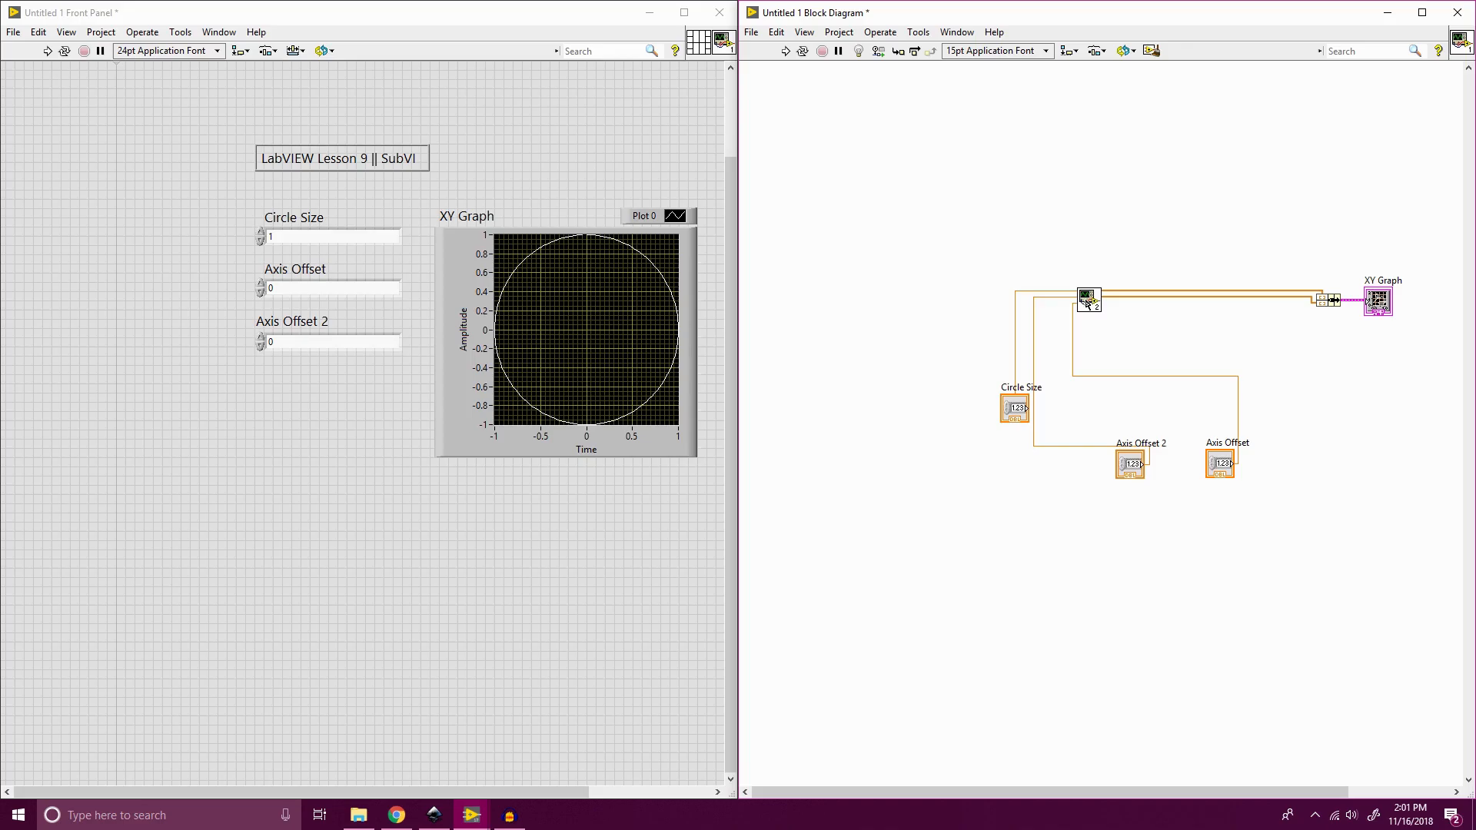
Stack Circle Size, Axis Offset 2 and Axis Offset to the left of the SubVI node.
left_click_drag(1015, 407, 950, 275)
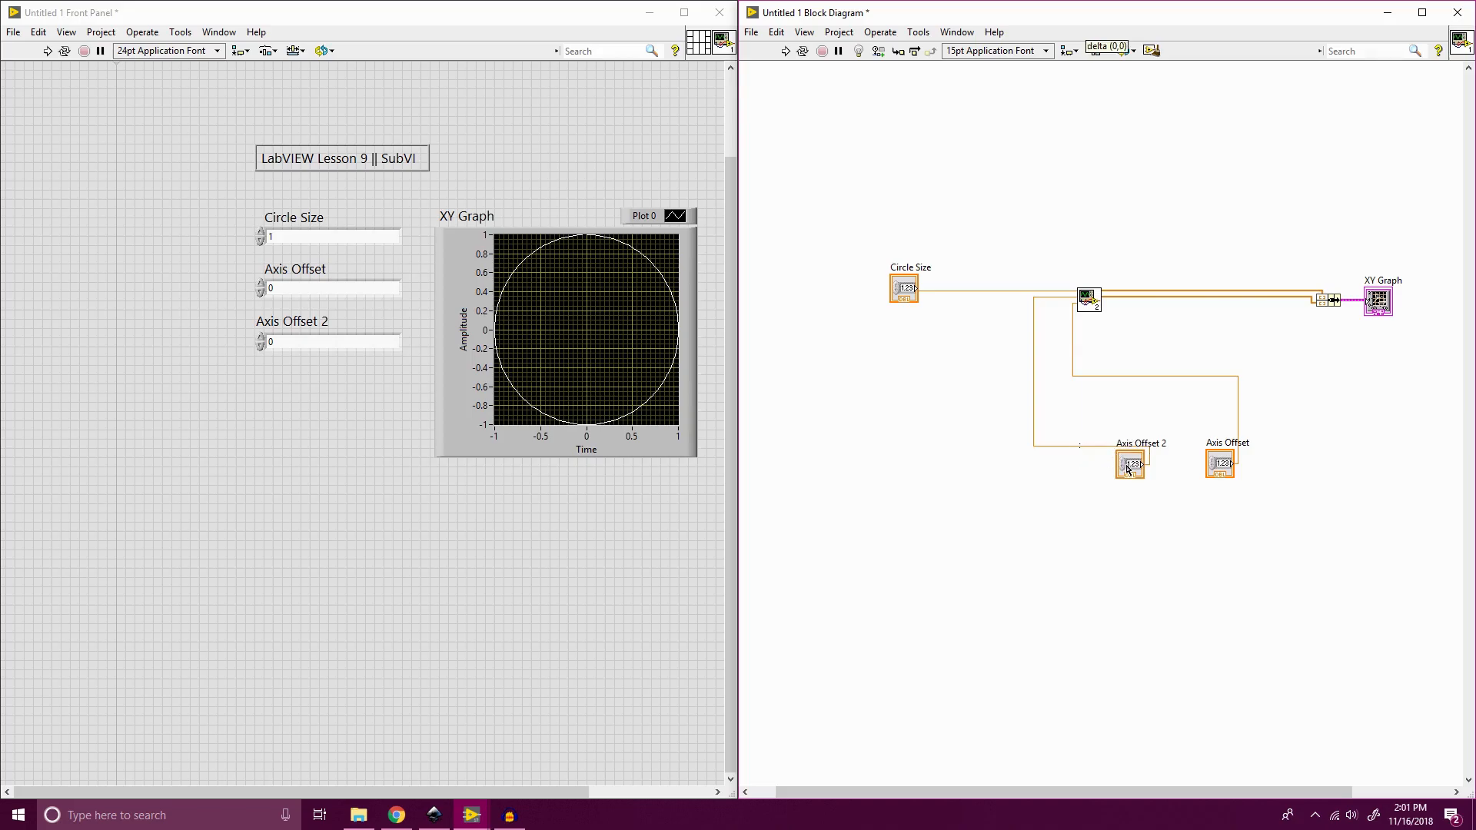
left_click_drag(1130, 462, 896, 341)
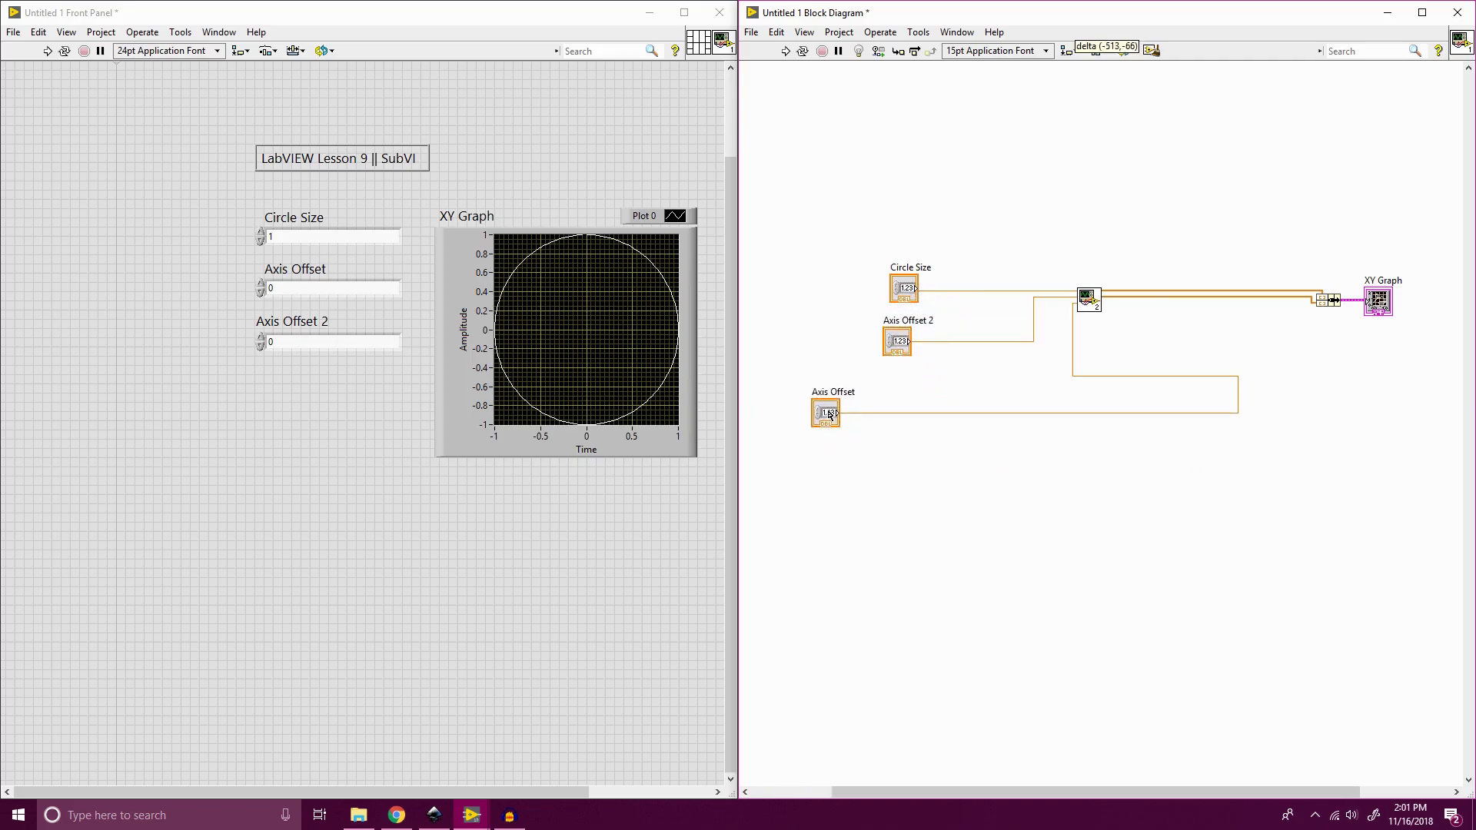
left_click_drag(825, 412, 895, 389)
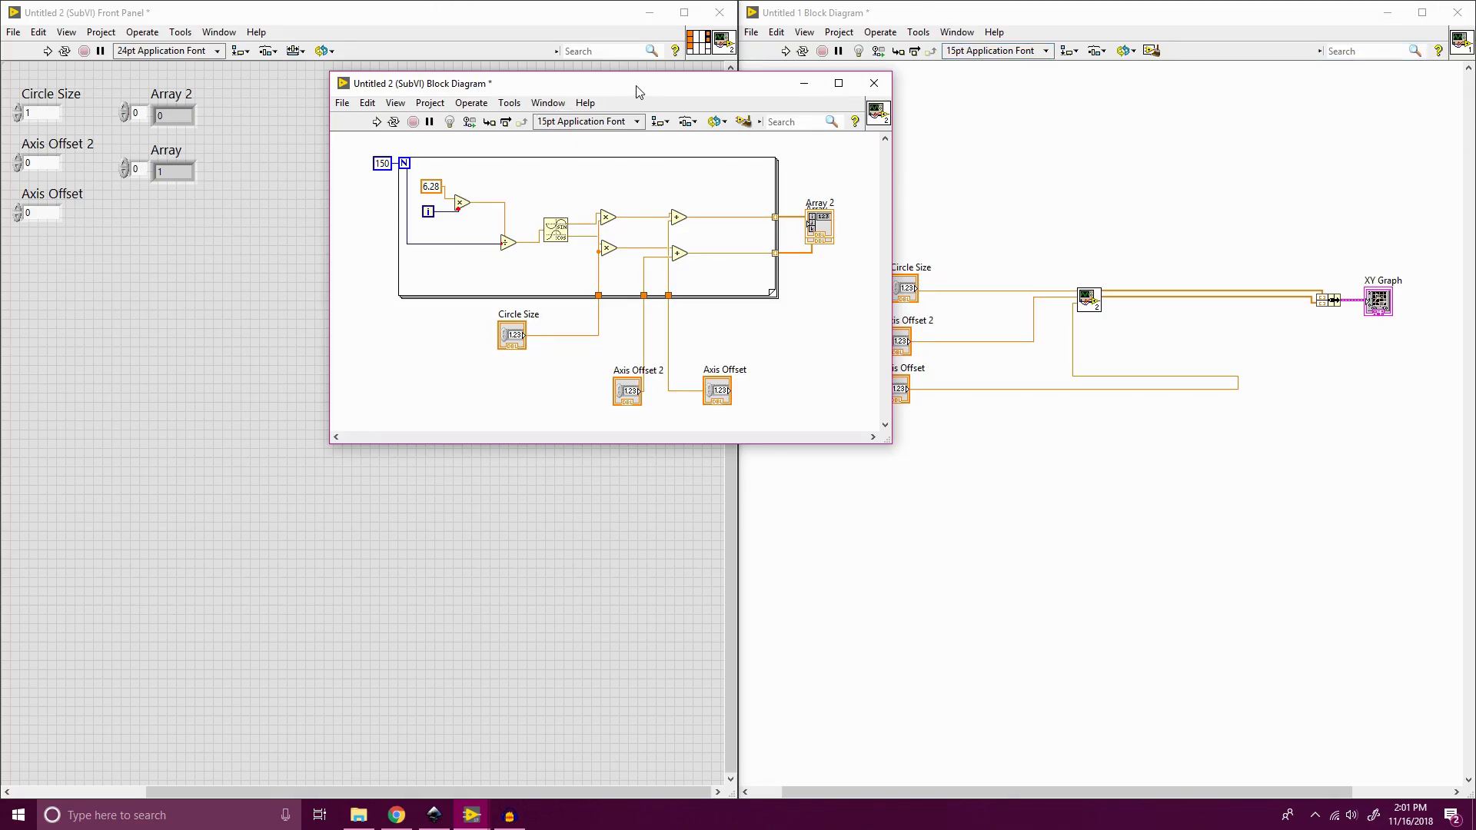
Maximize the SubVI diagram and place Array 2 and Array indicators right of the loop.
left_click(836, 83)
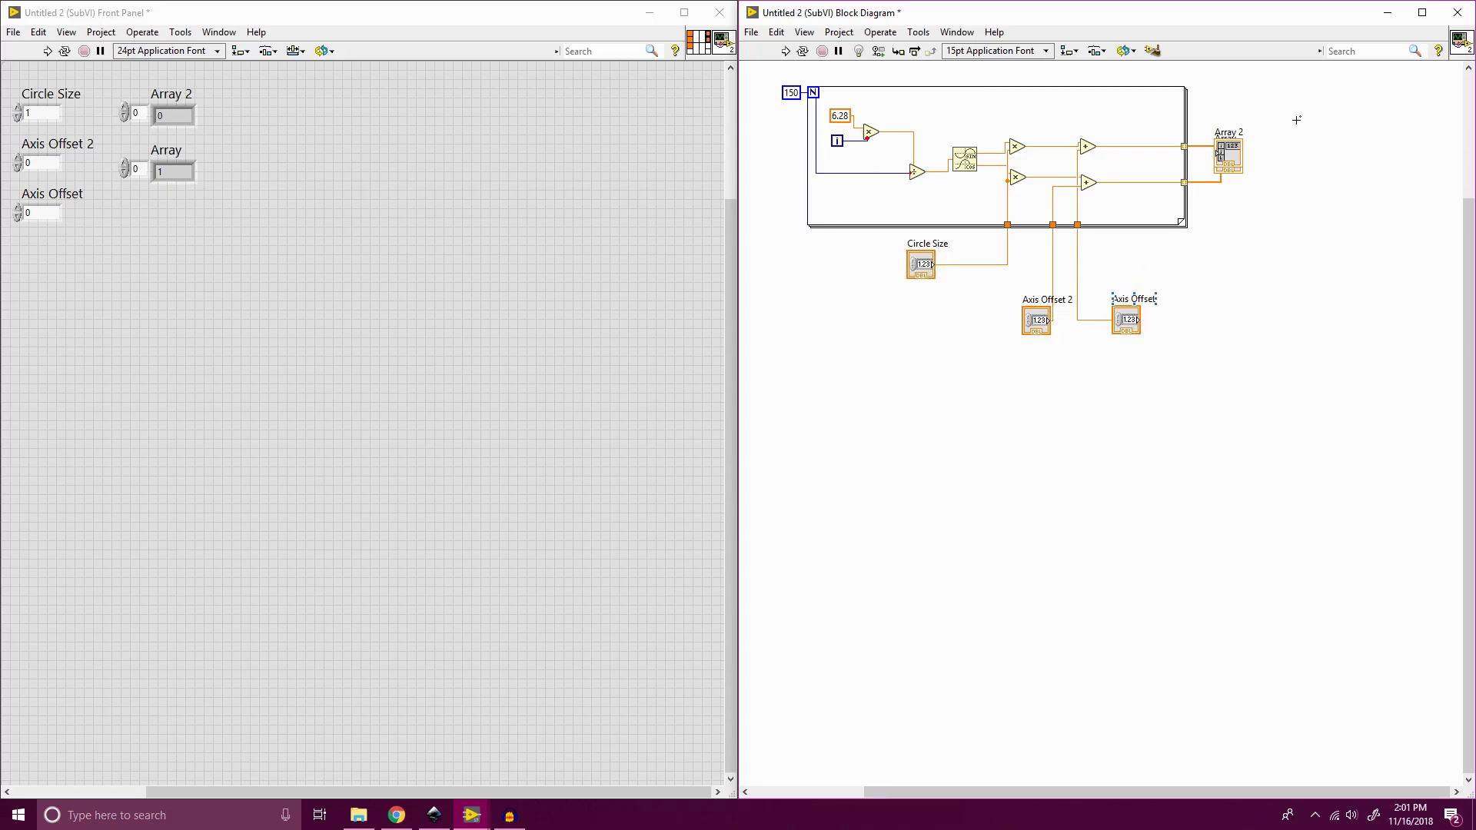
left_click_drag(1227, 156, 1219, 109)
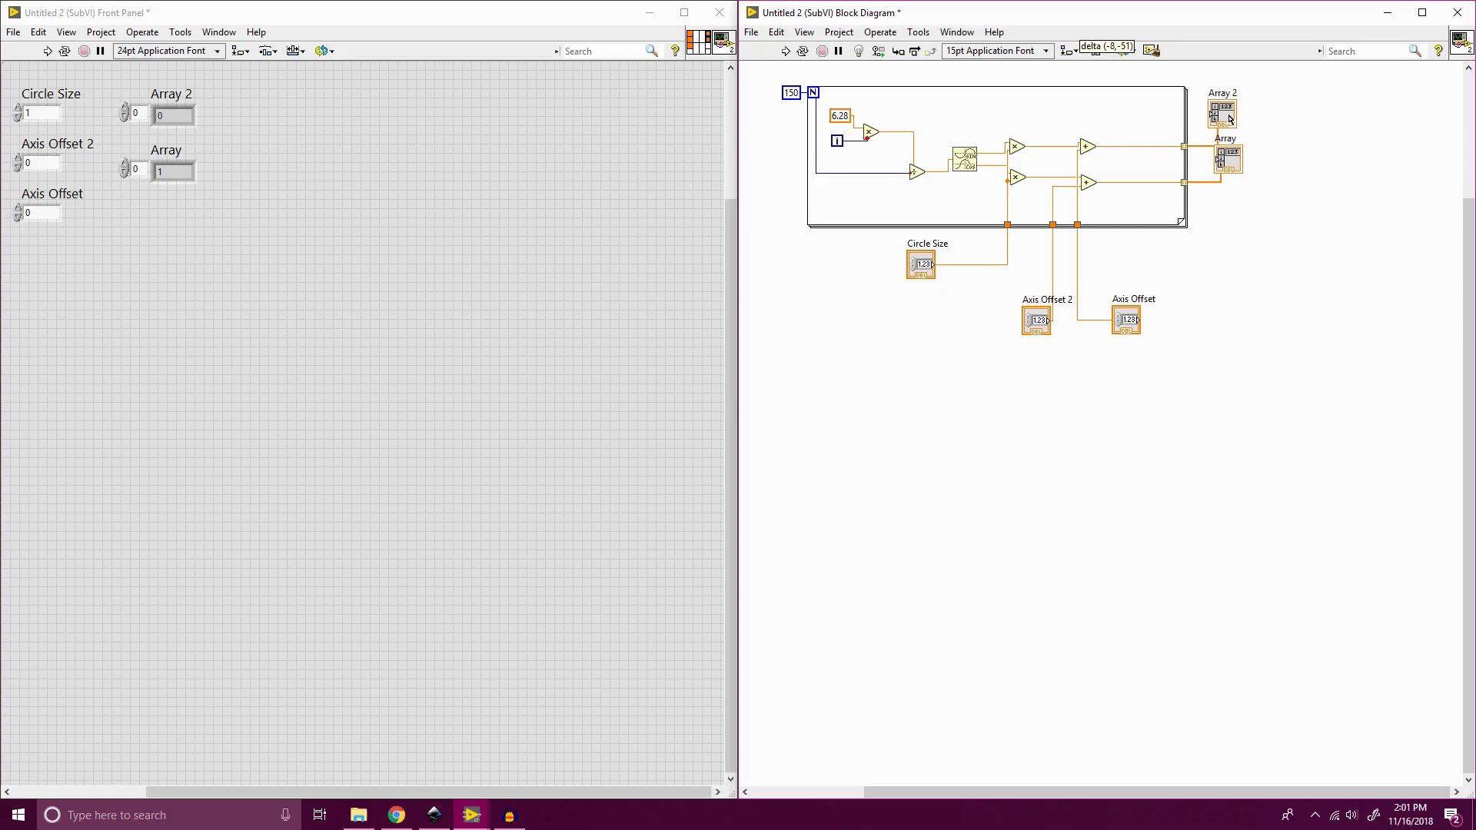
left_click_drag(1227, 159, 1244, 205)
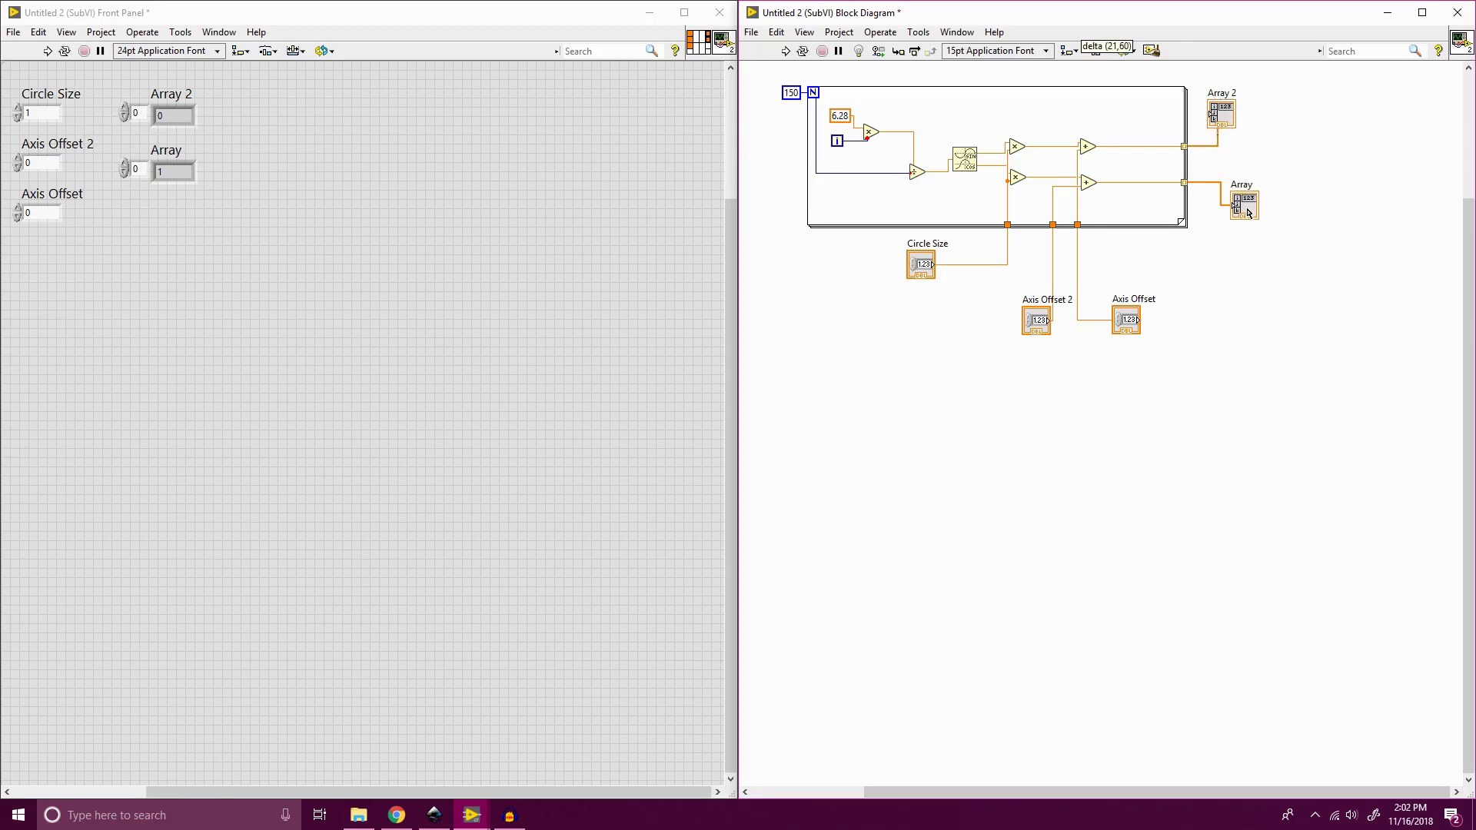
left_click(1244, 203)
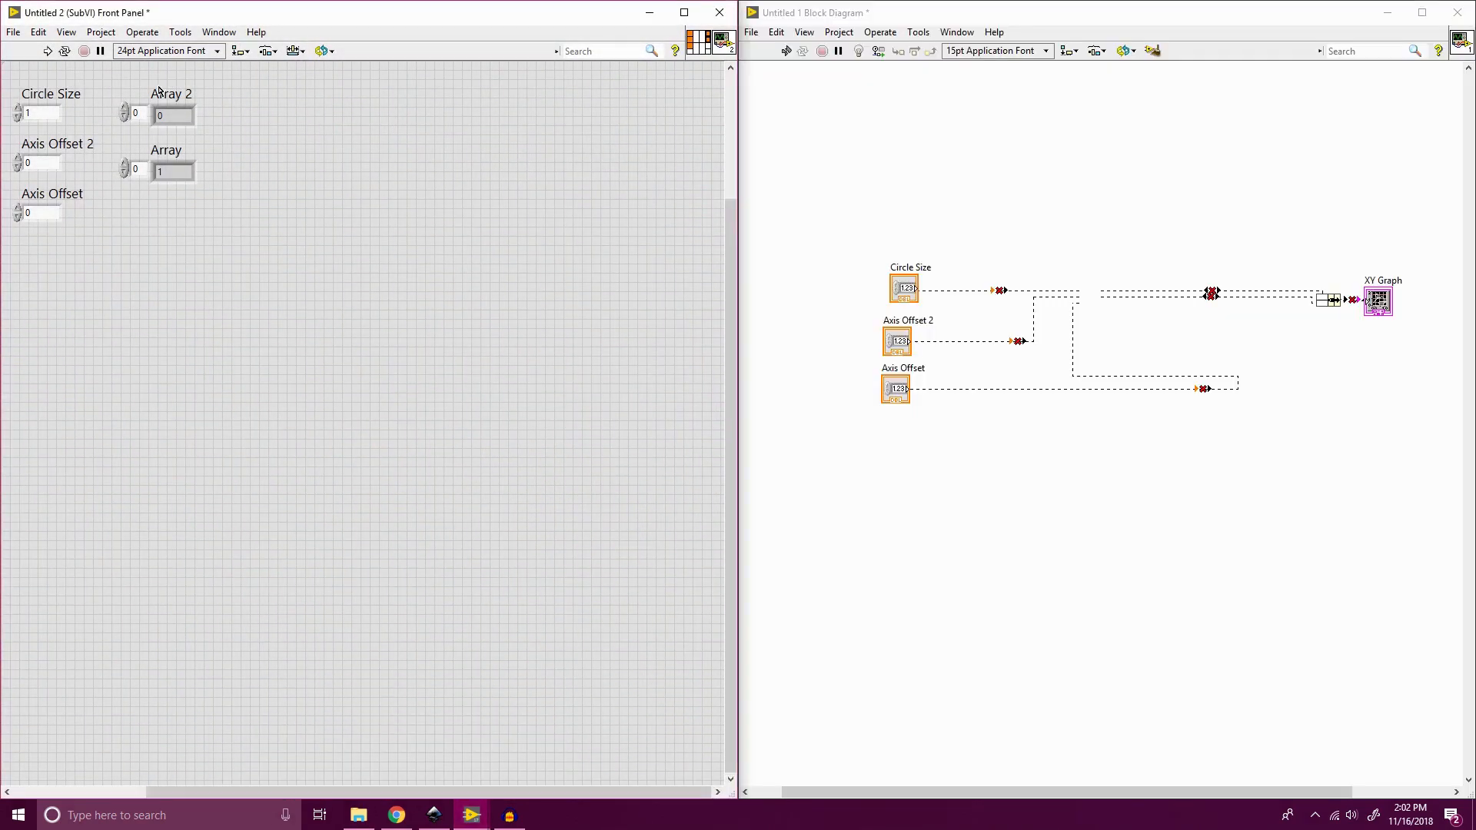
left_click(170, 94)
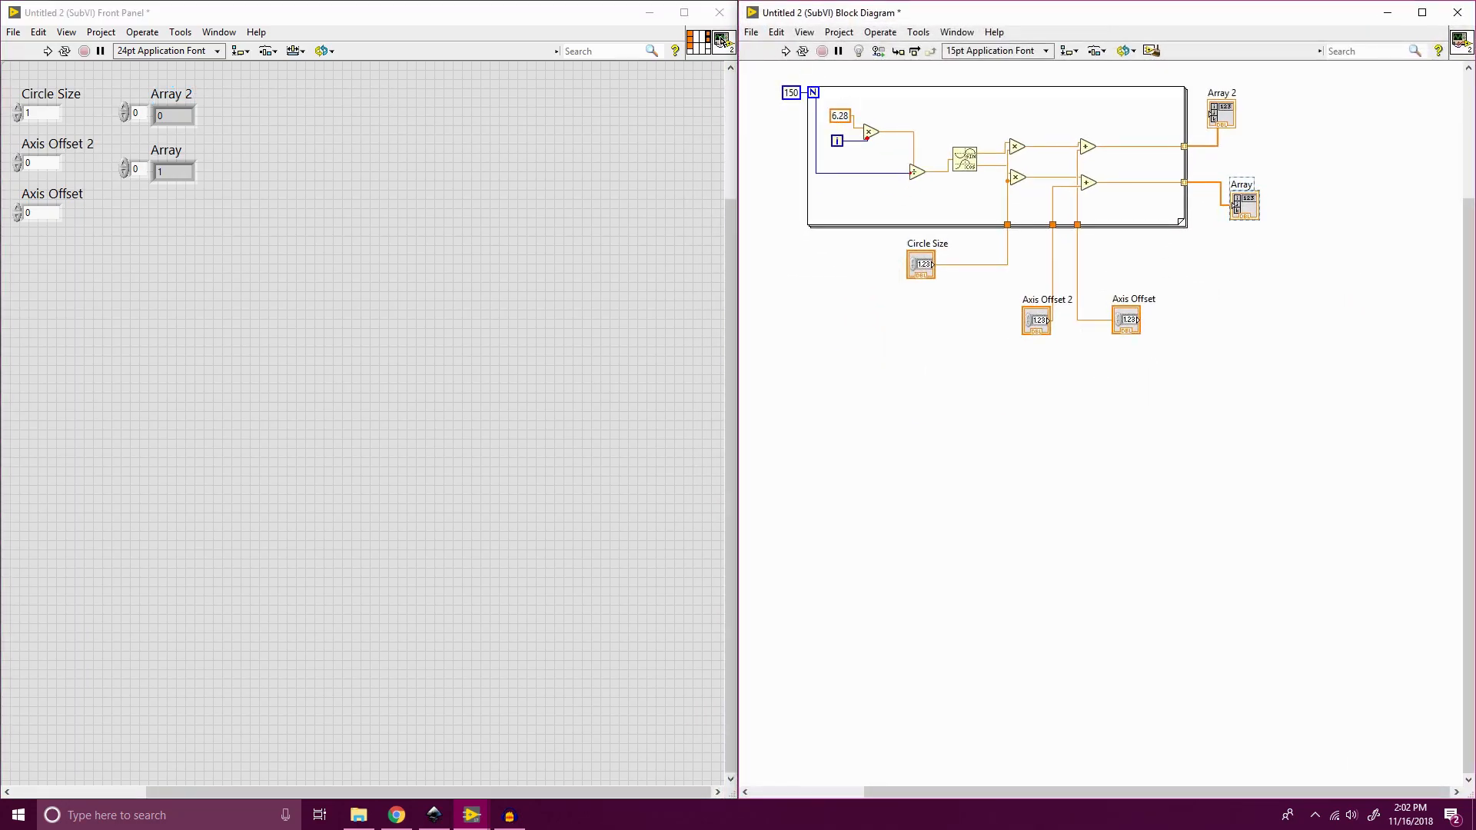
left_click(14, 31)
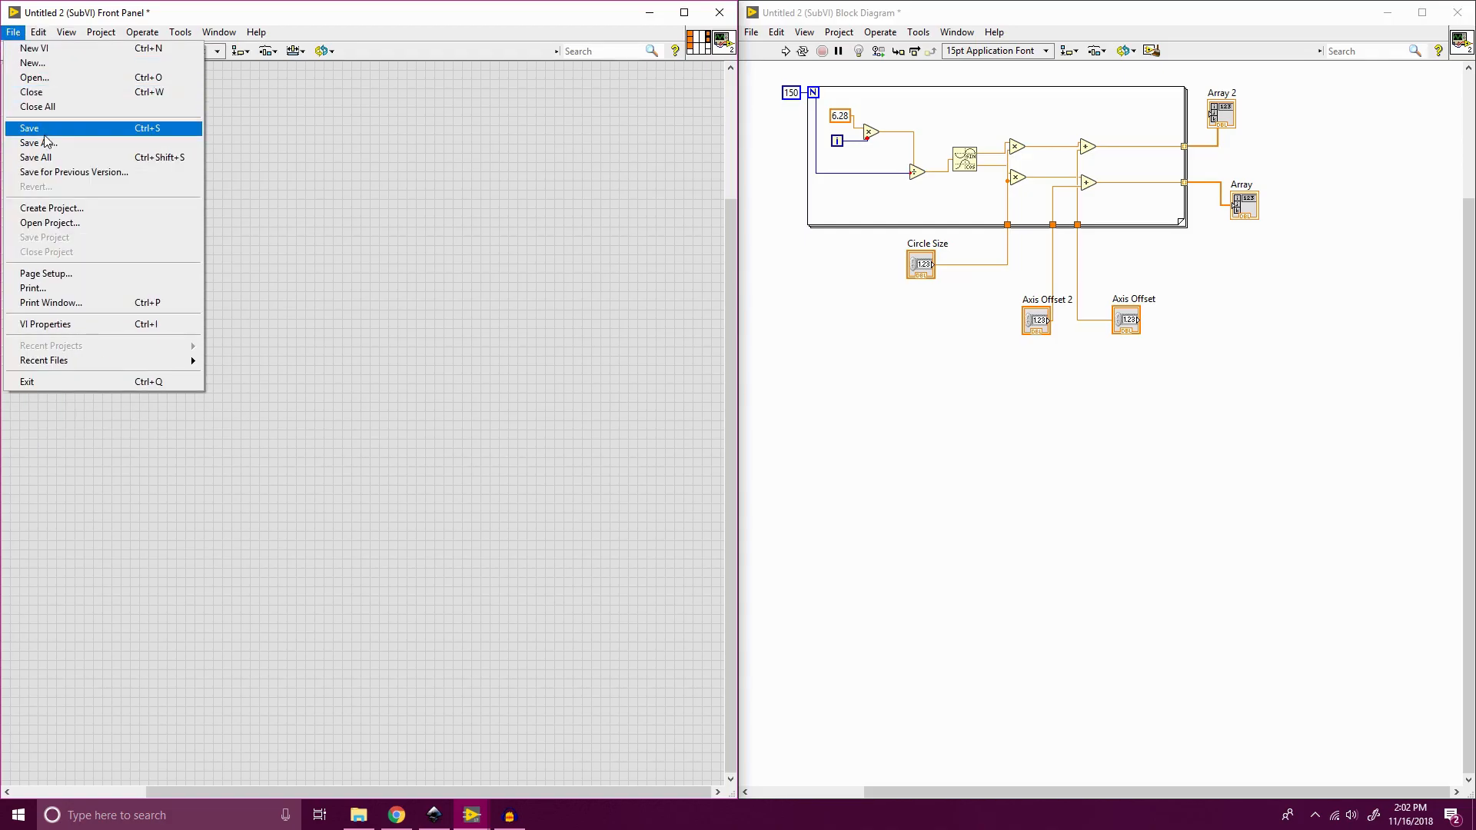
Save the SubVI as Ball(SubVI).vi in the Video_8 folder.
left_click(29, 128)
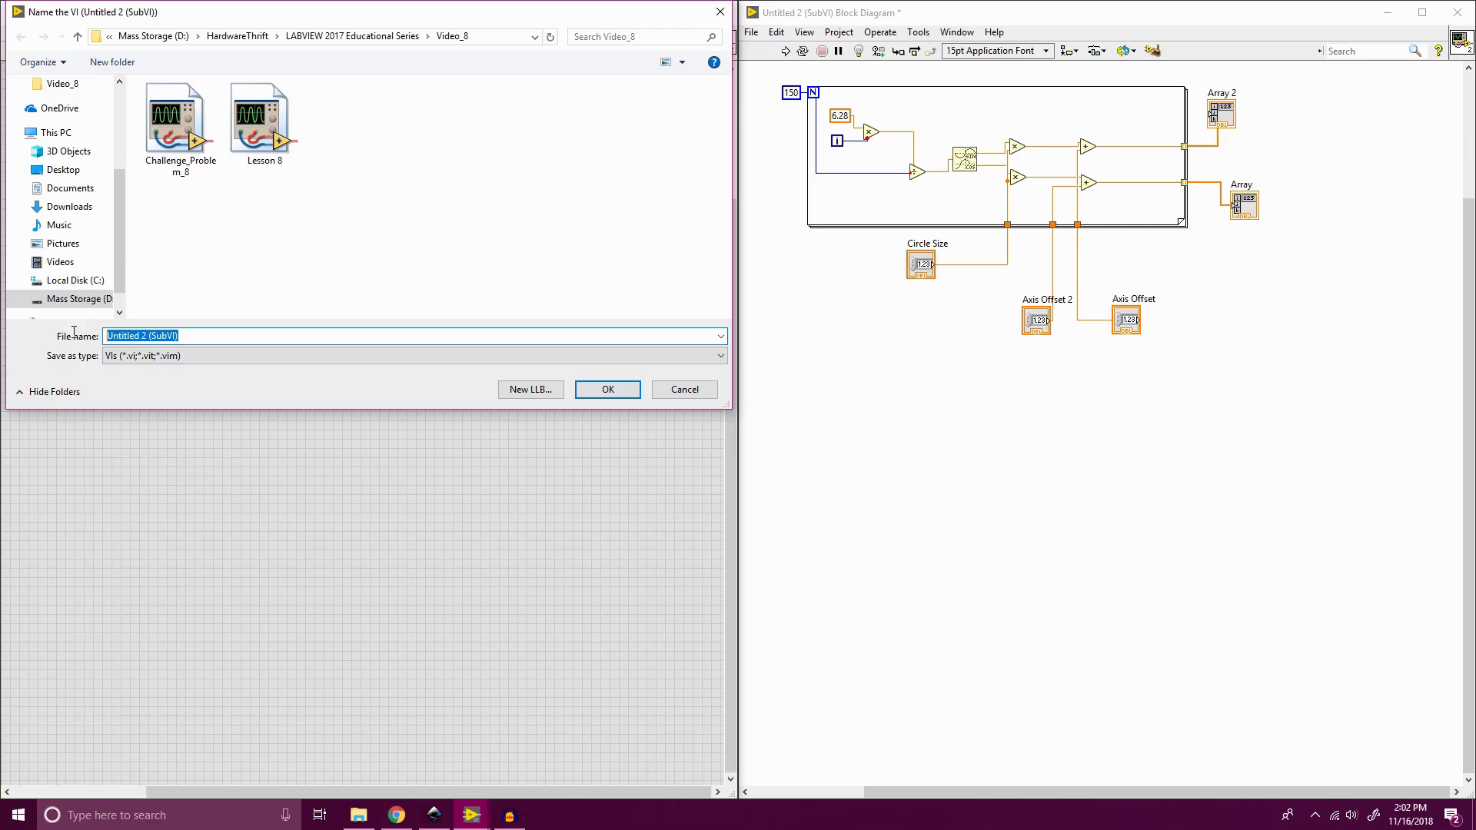
type("Bal")
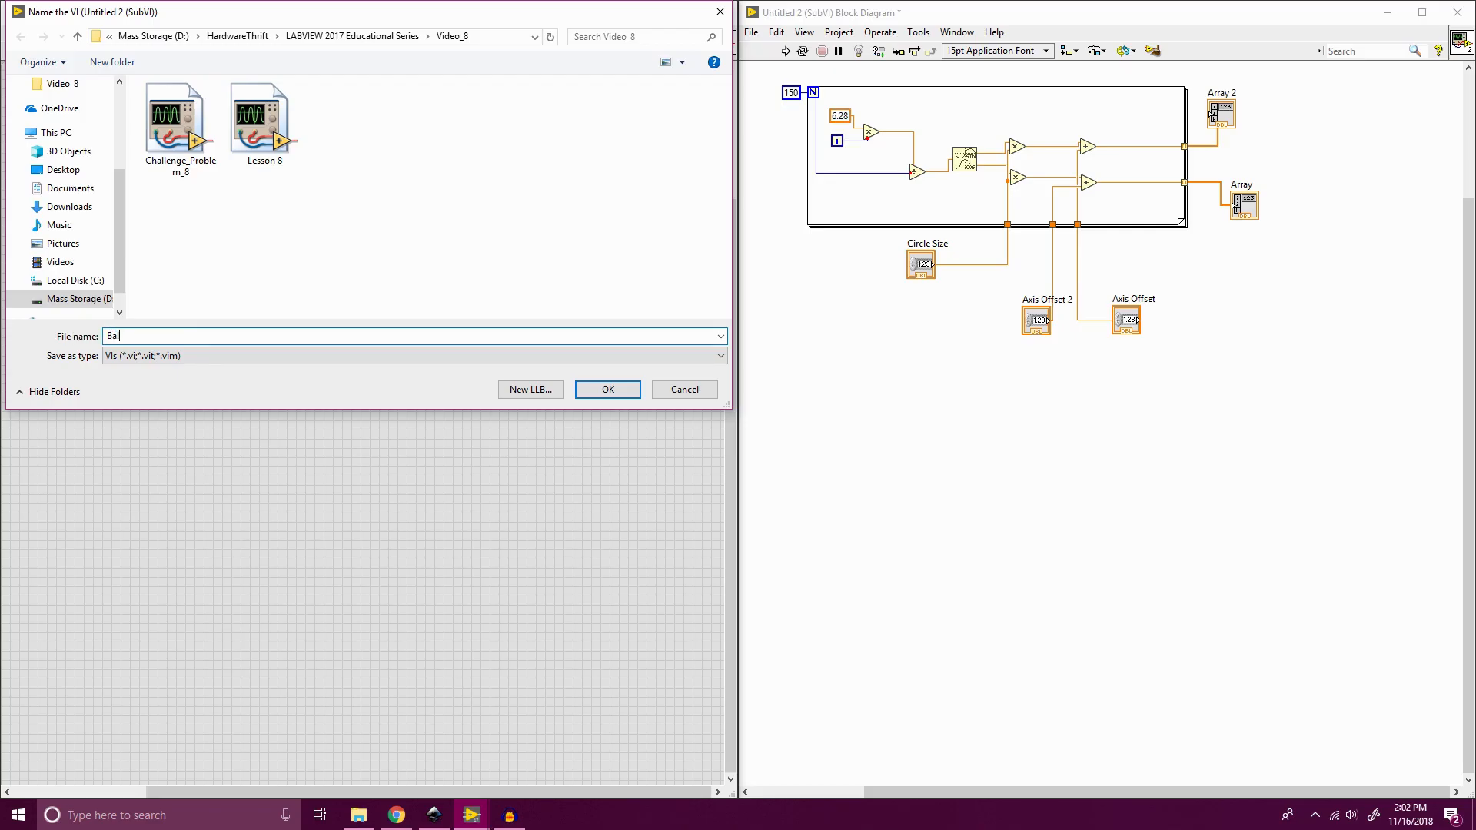
type("l(SubVI")
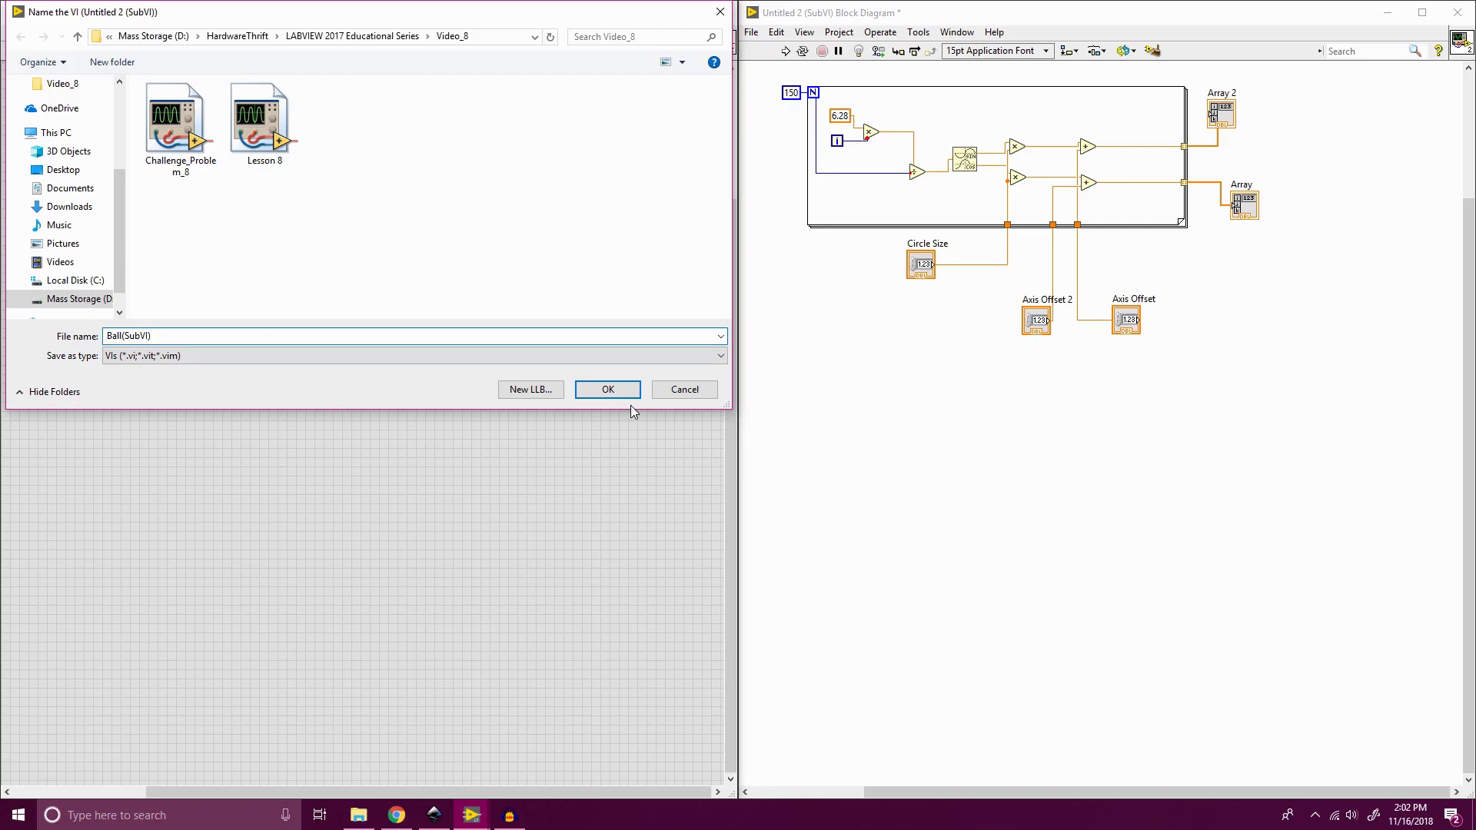
left_click(605, 389)
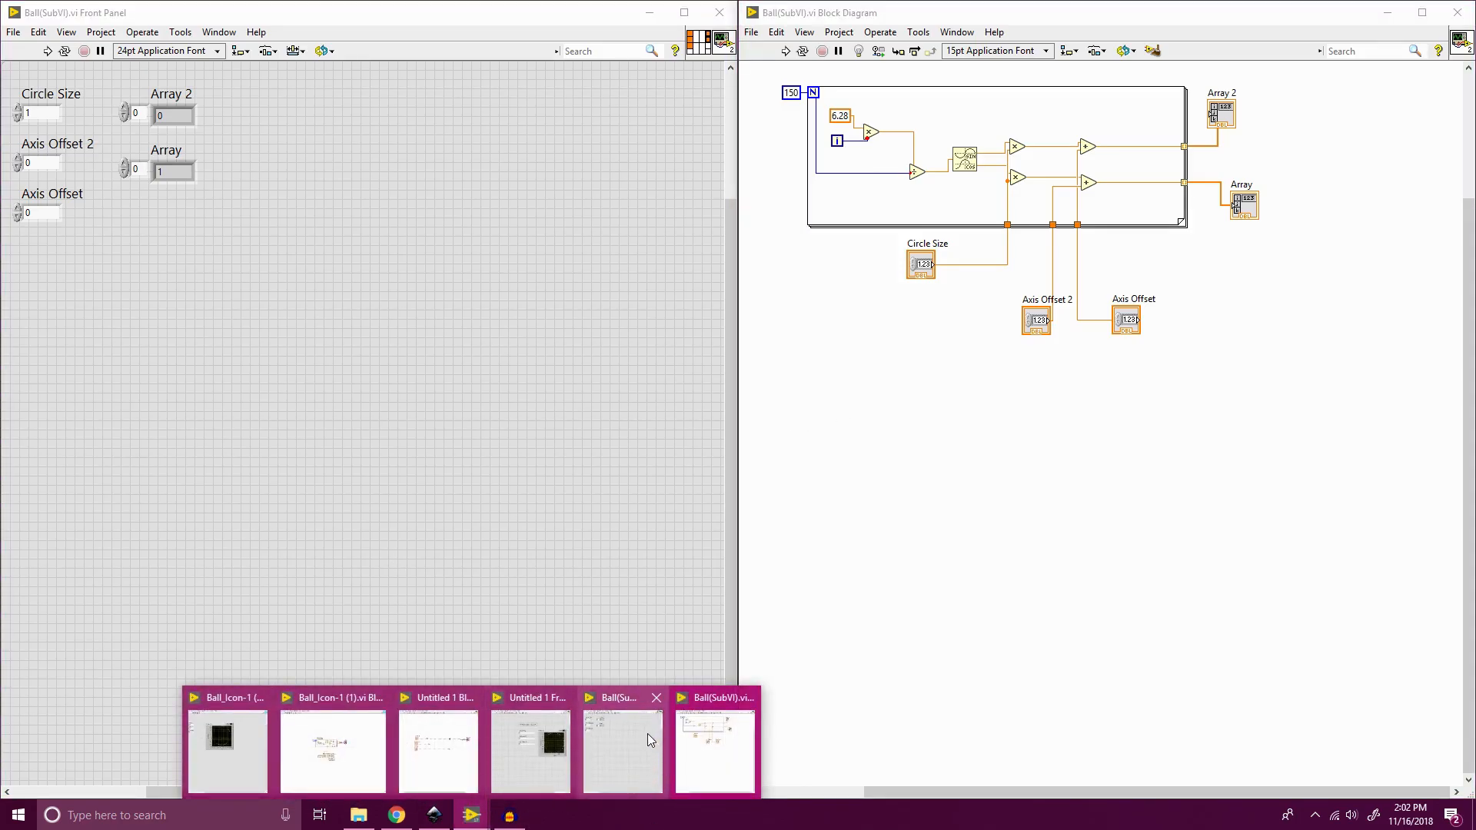
Return to the main Untitled 1 VI and select the saved Ball(SubVI).vi to place.
left_click(531, 744)
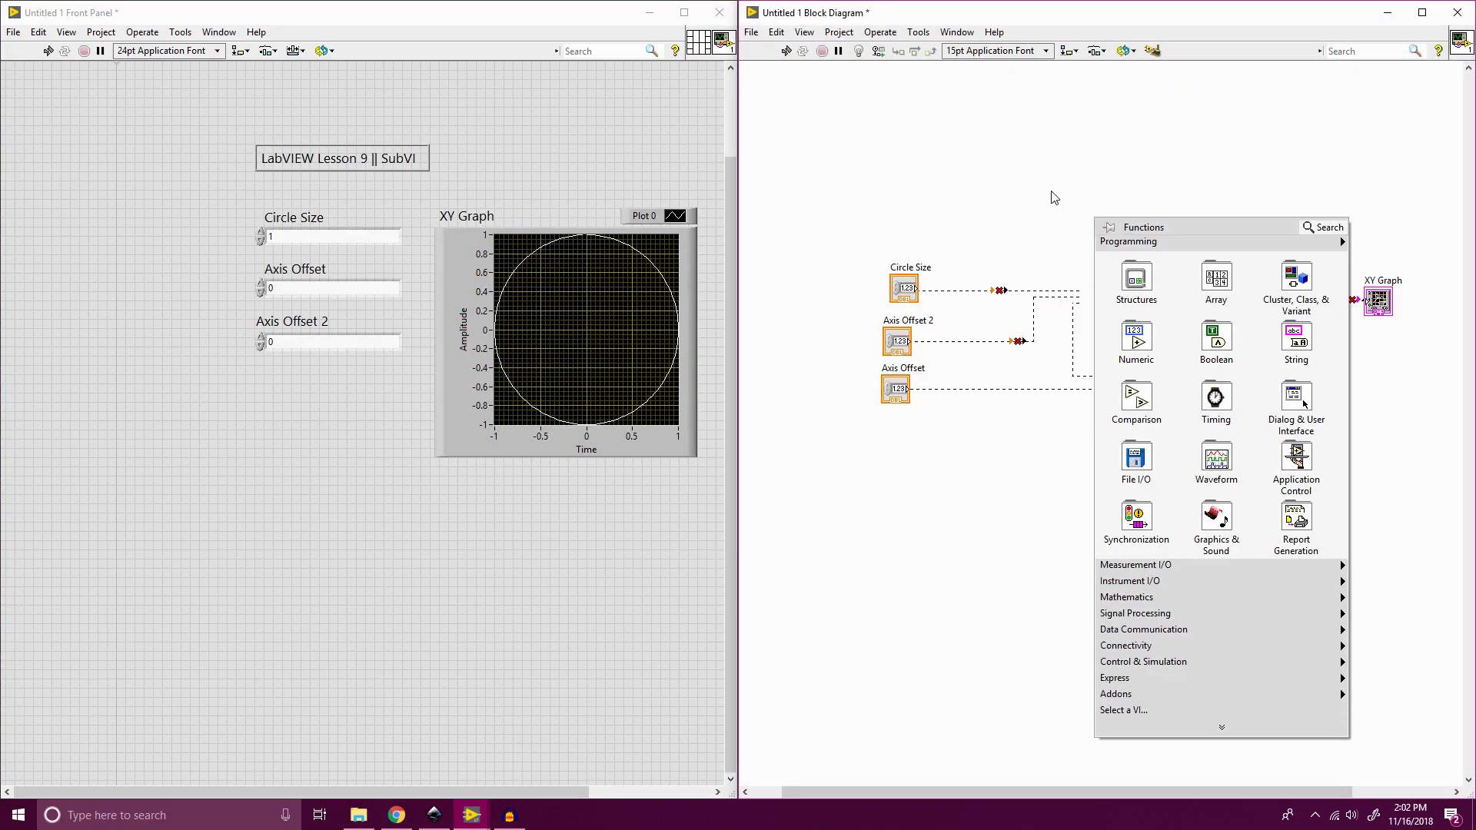
mouse_move(1168, 710)
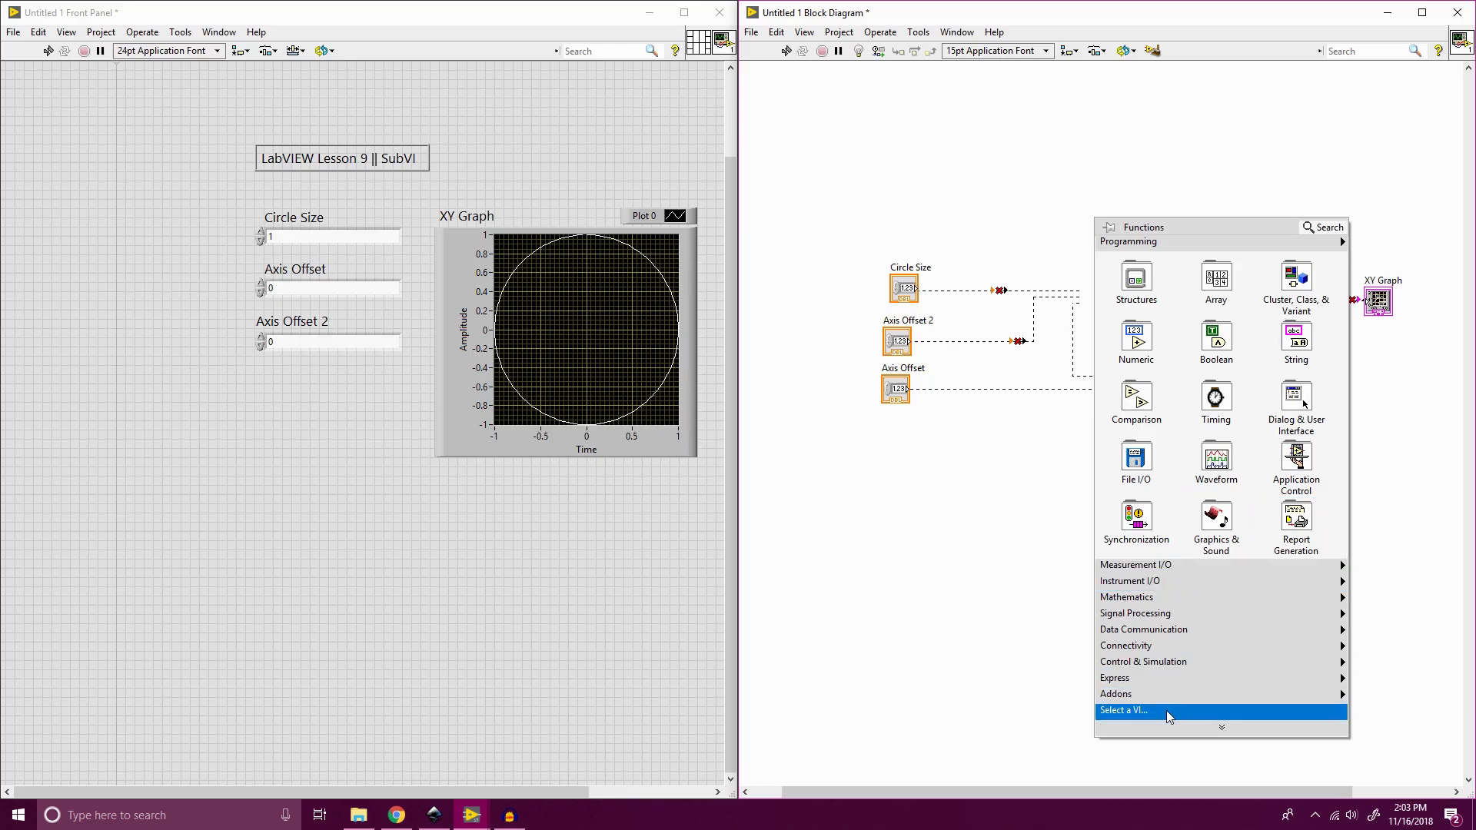
left_click(1123, 710)
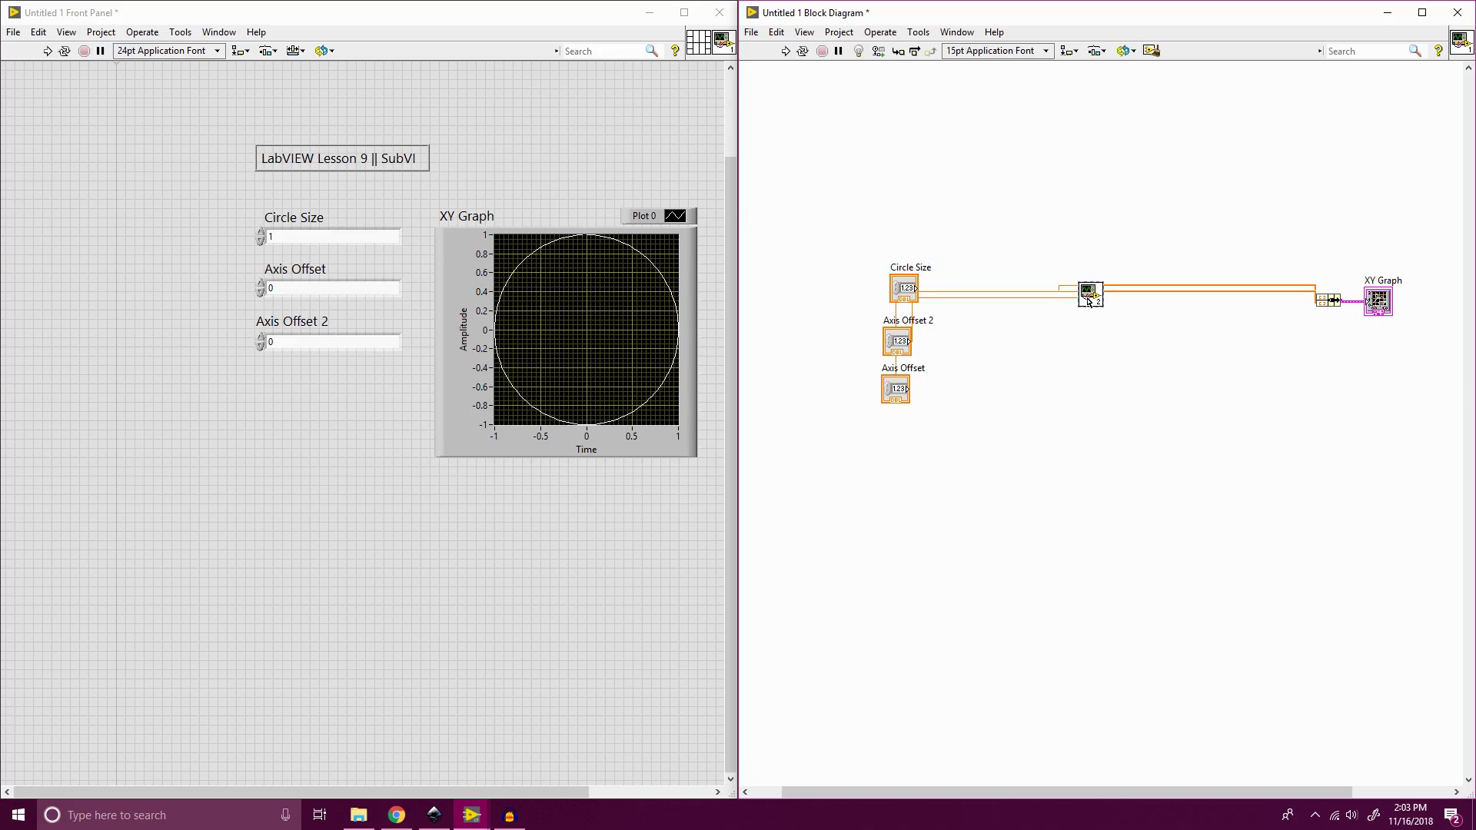
mouse_move(1091, 299)
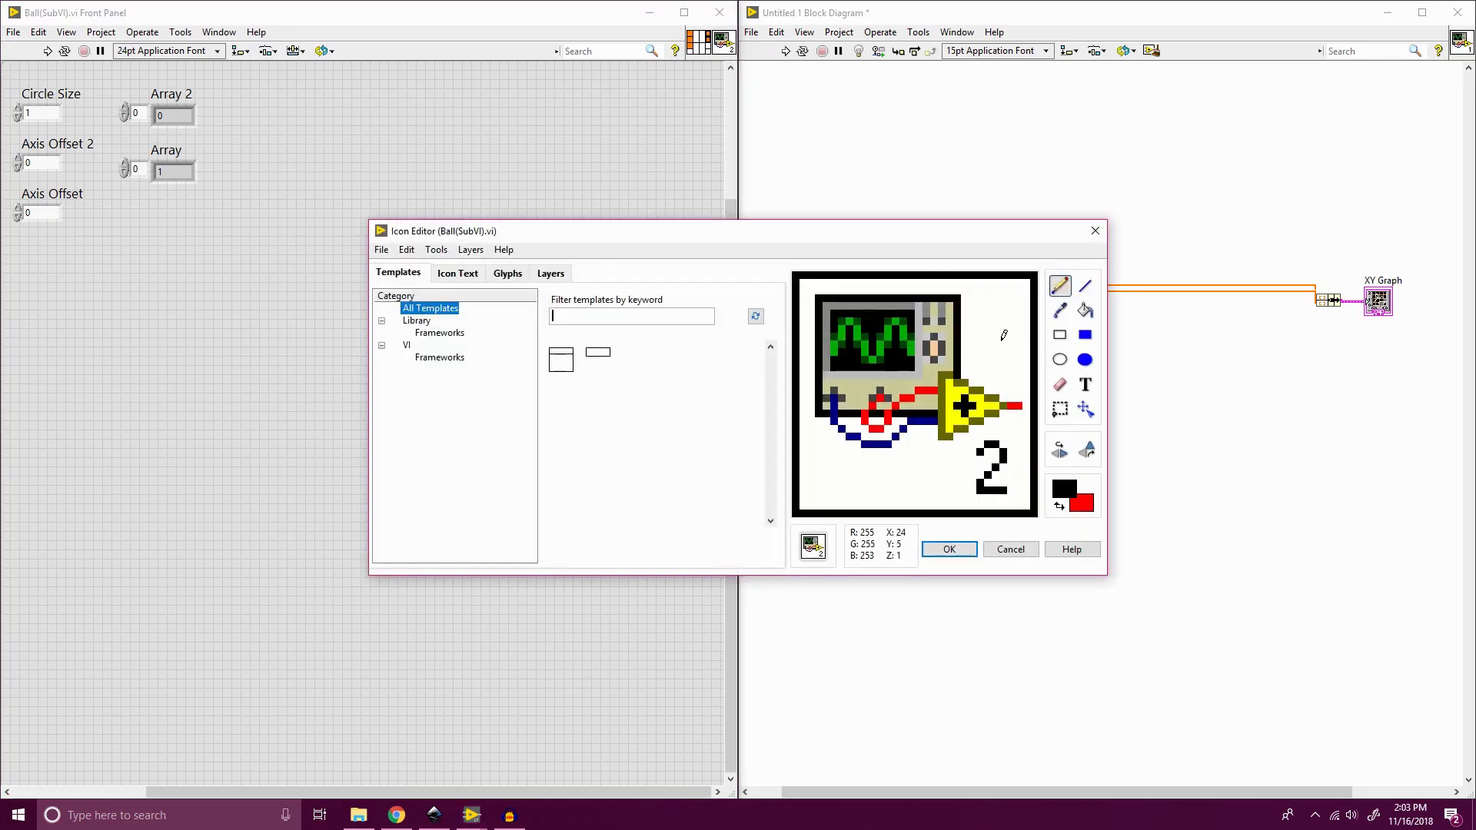
mouse_move(1084, 337)
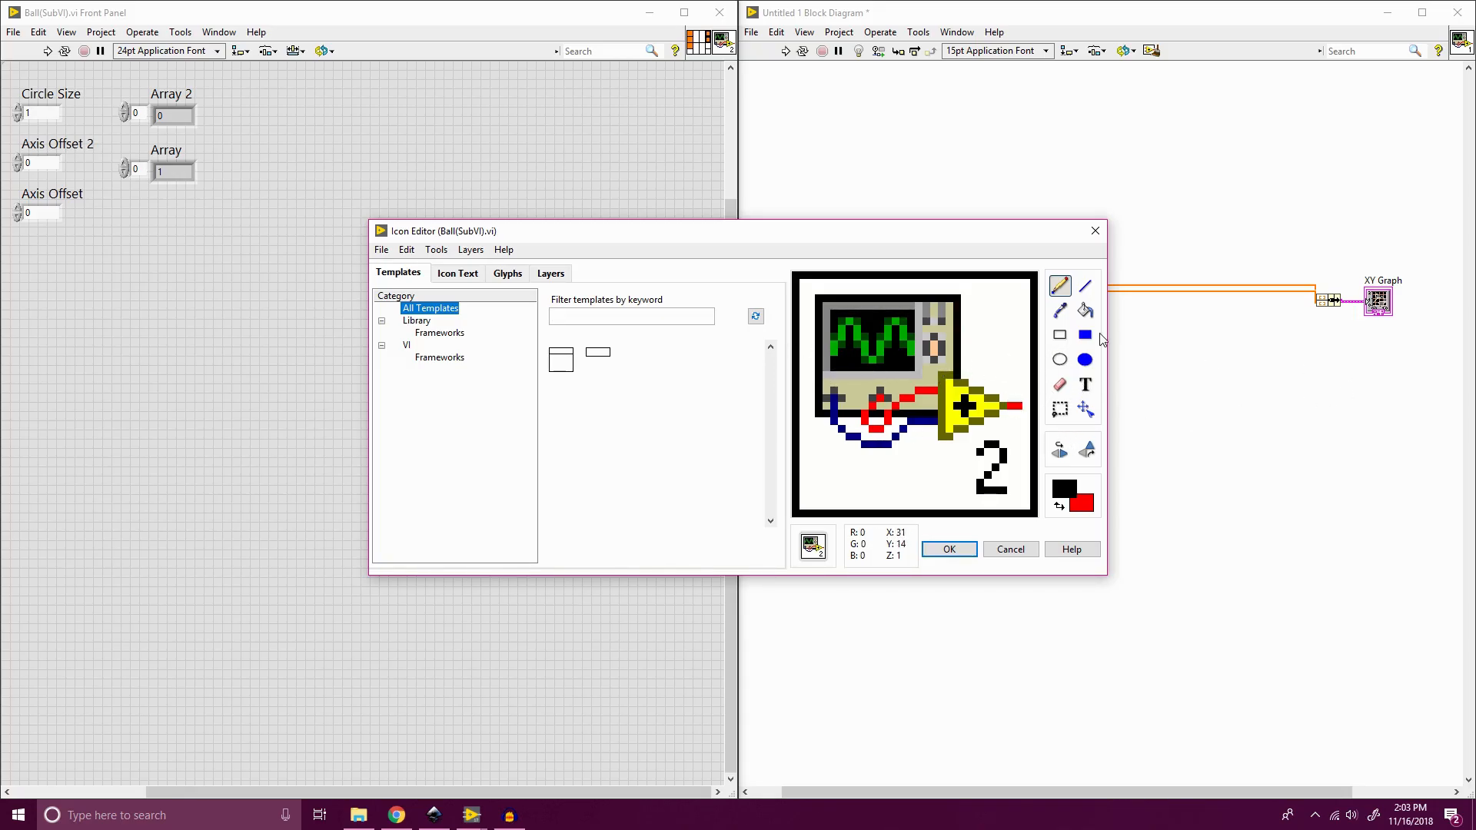
Fill over the icon's bottom text strip and draw a light-blue filled ball on the red background.
left_click(1084, 335)
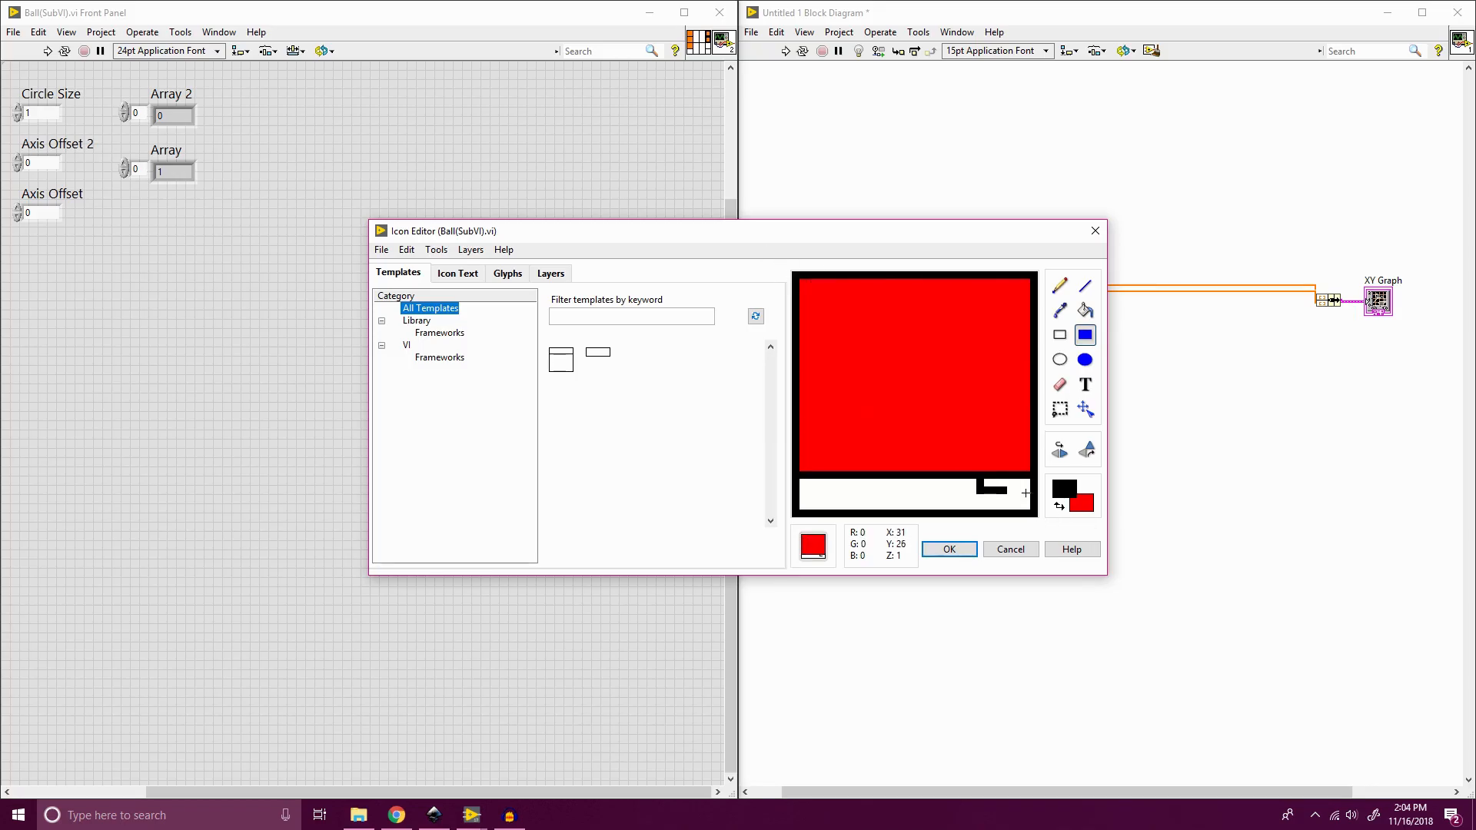
left_click(991, 477)
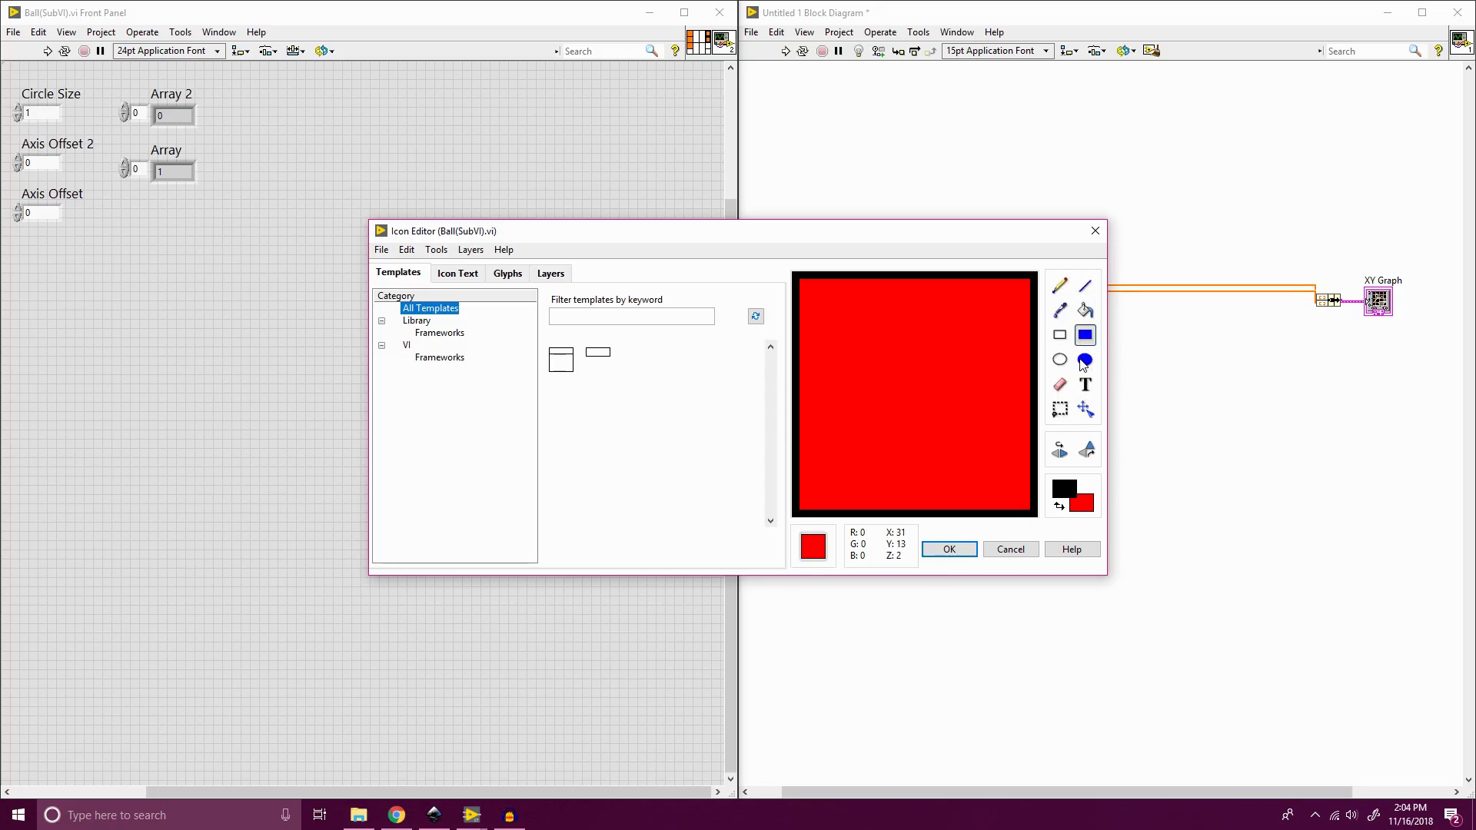
left_click(1084, 360)
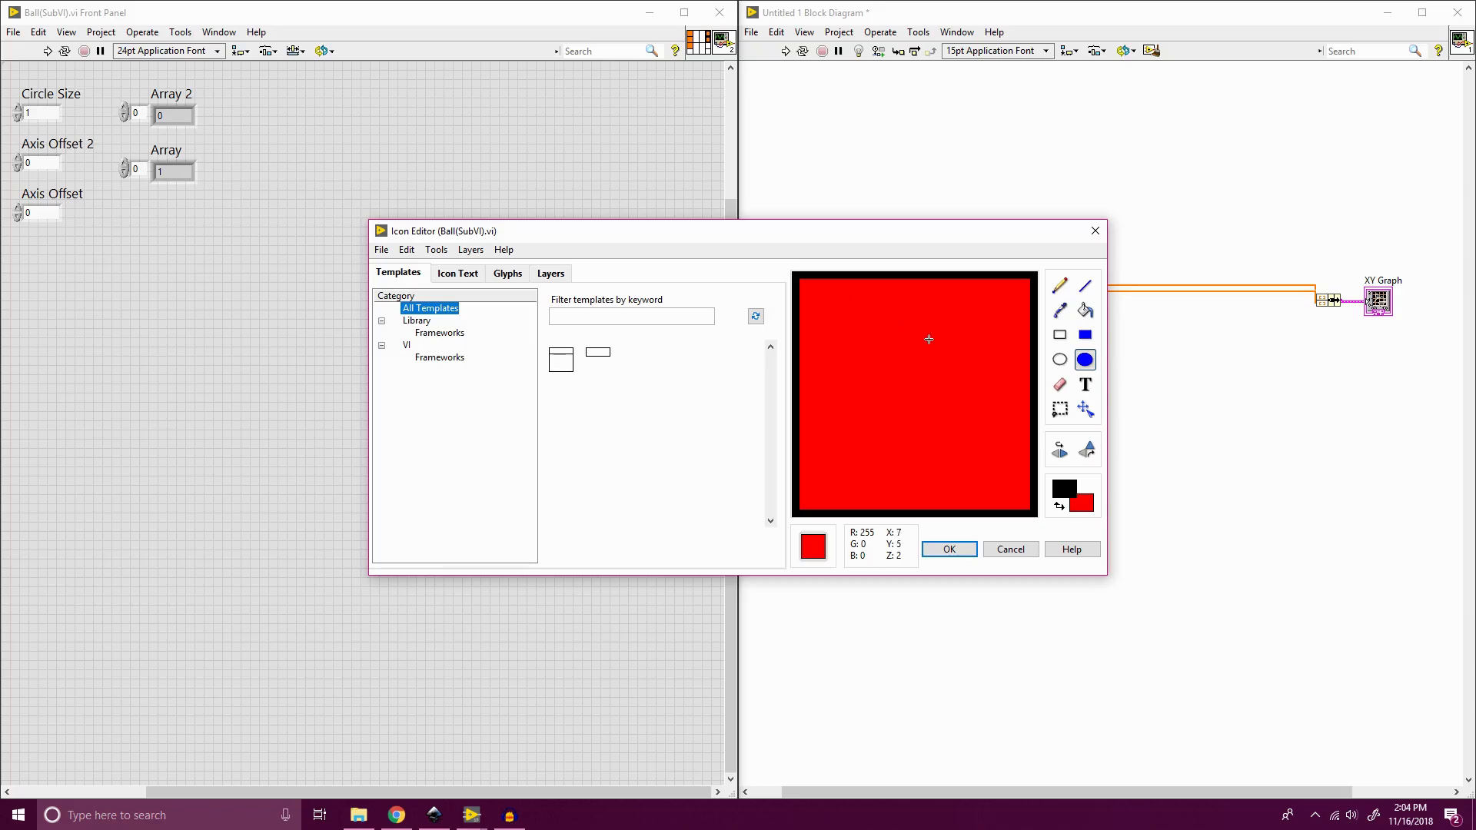
left_click(1063, 489)
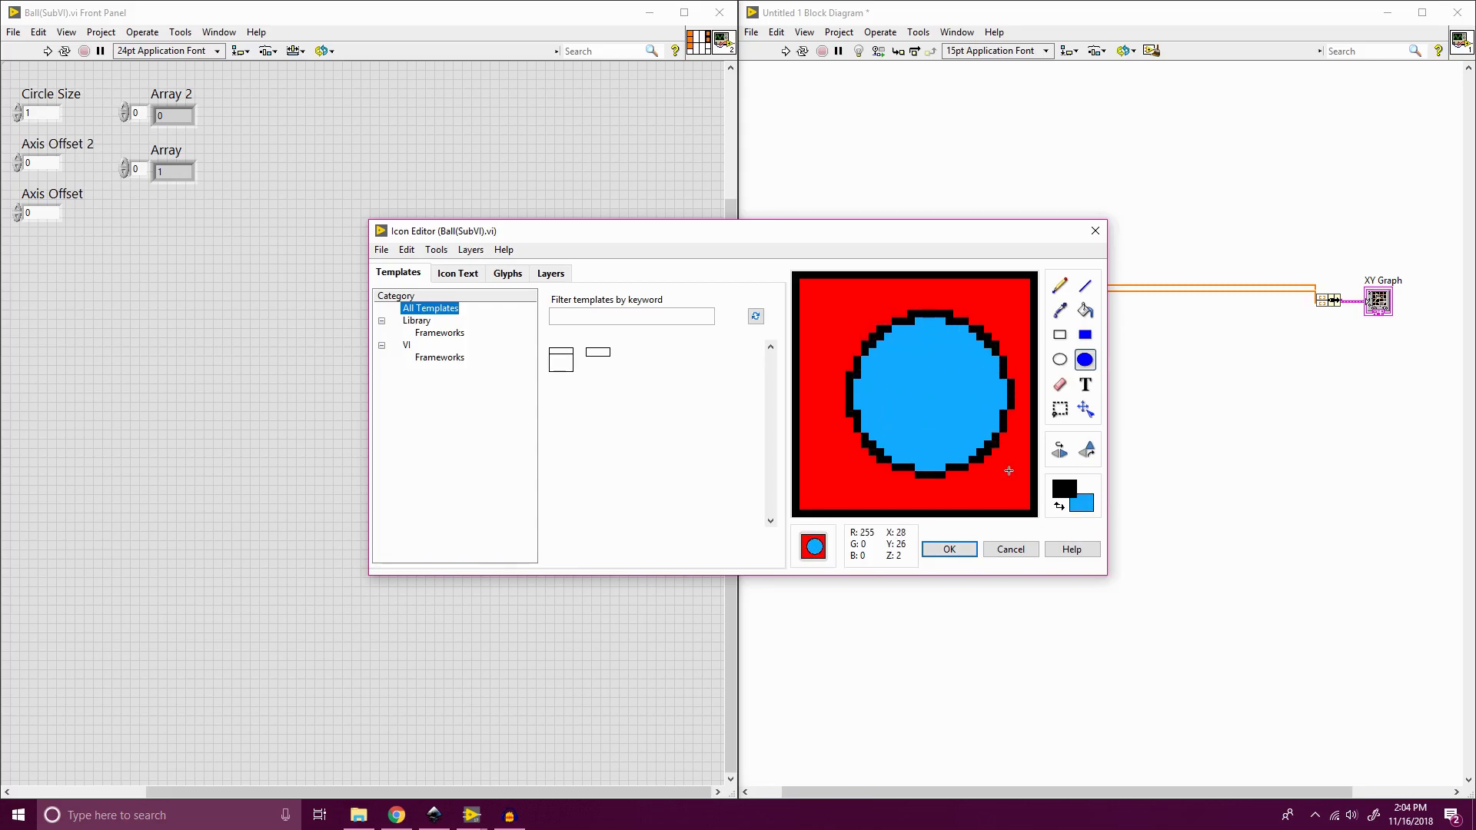
Pencil a darker blue highlight along the ball's upper edge.
left_click(1059, 286)
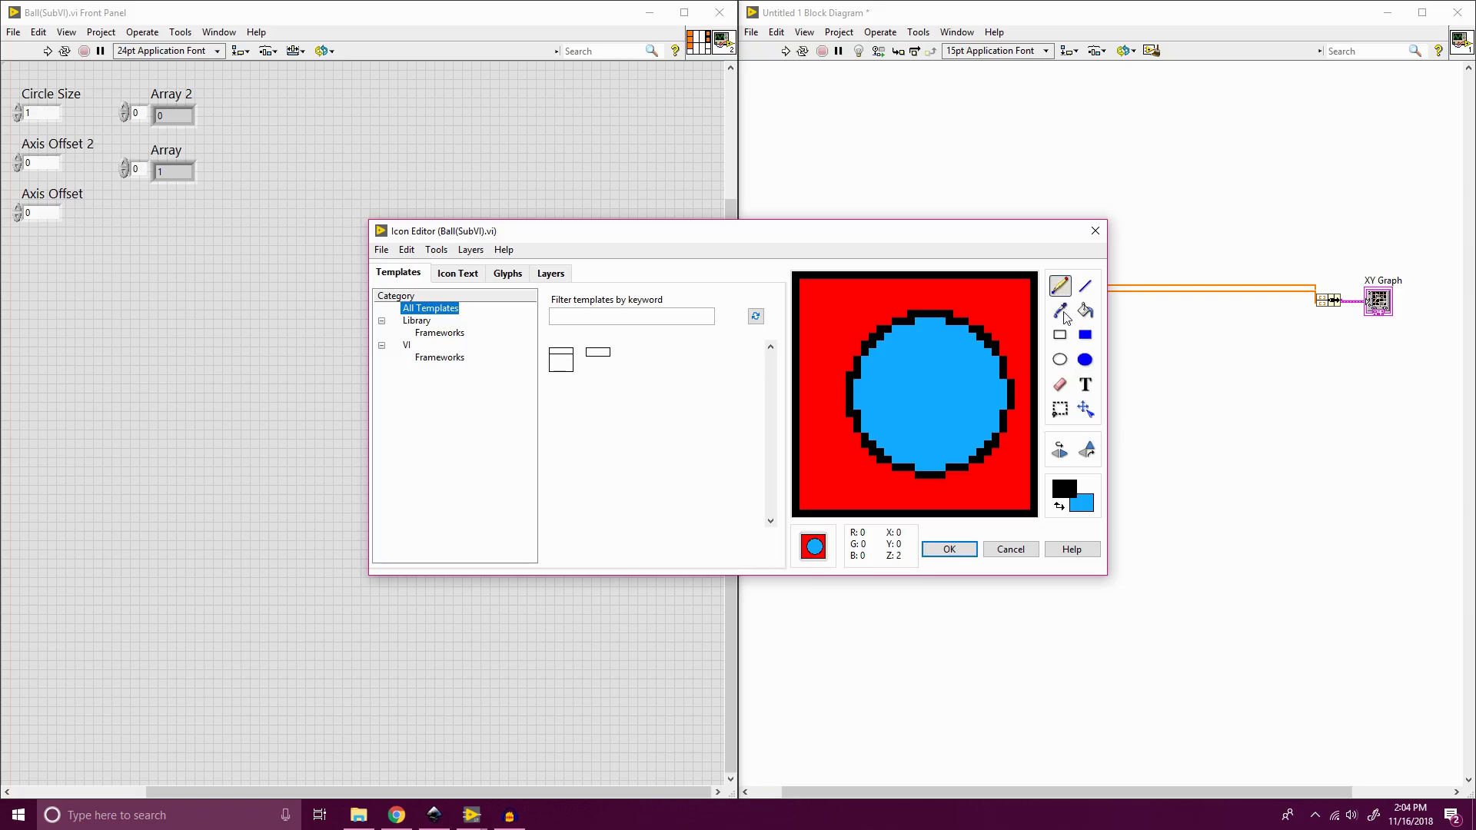
left_click(1063, 489)
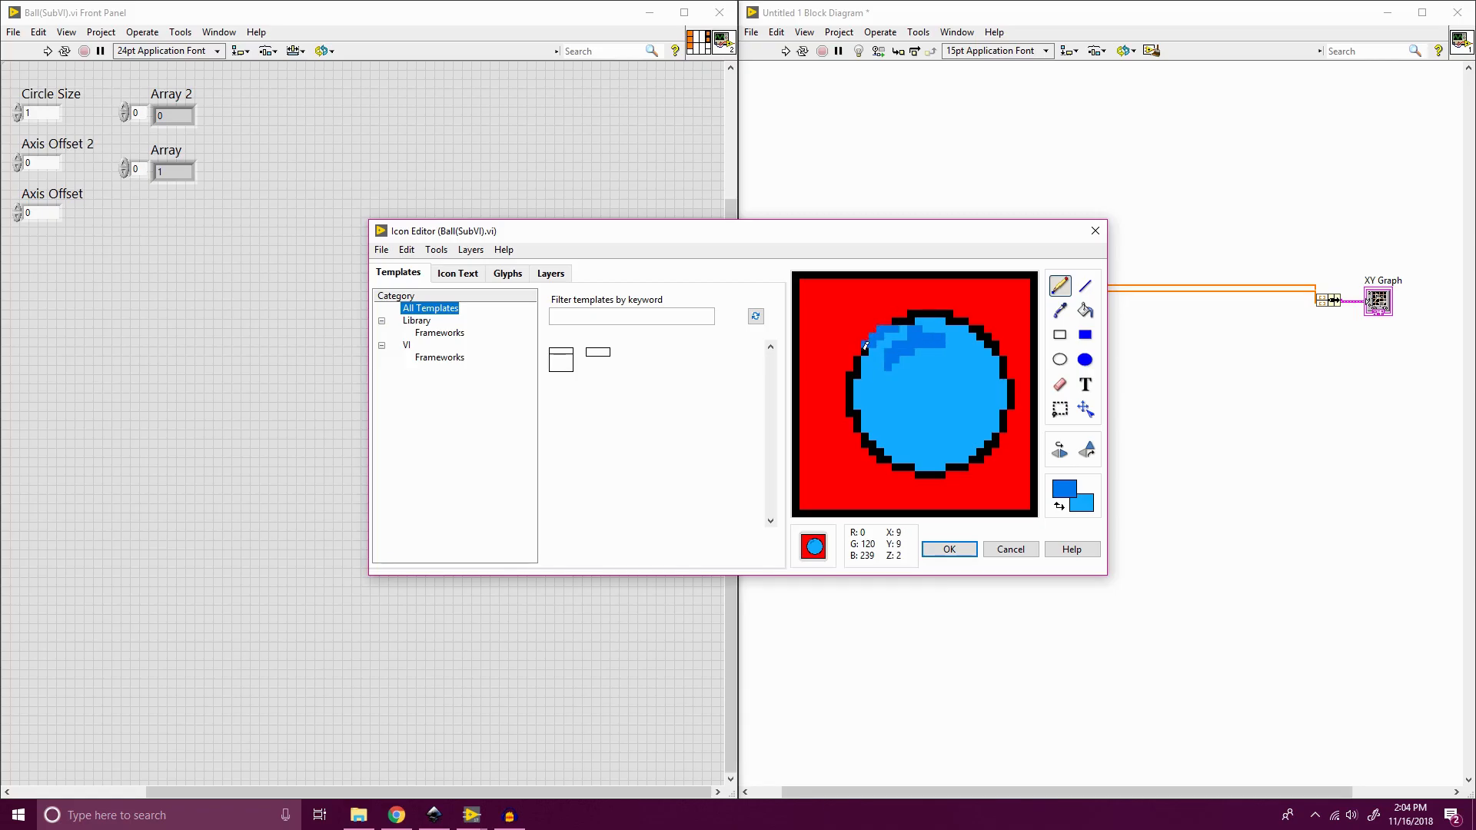
left_click_drag(864, 346, 932, 335)
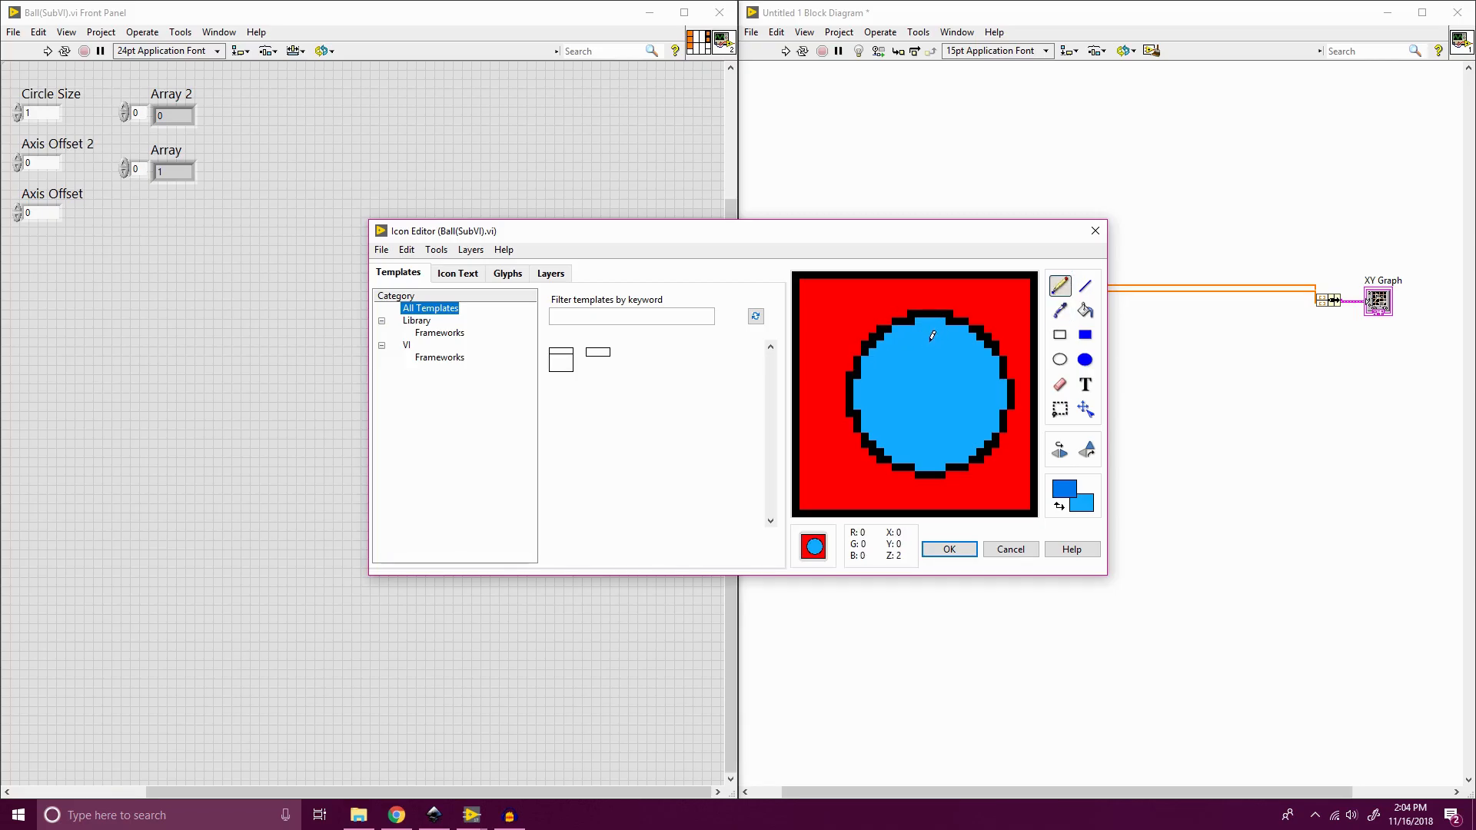
left_click_drag(927, 333, 870, 355)
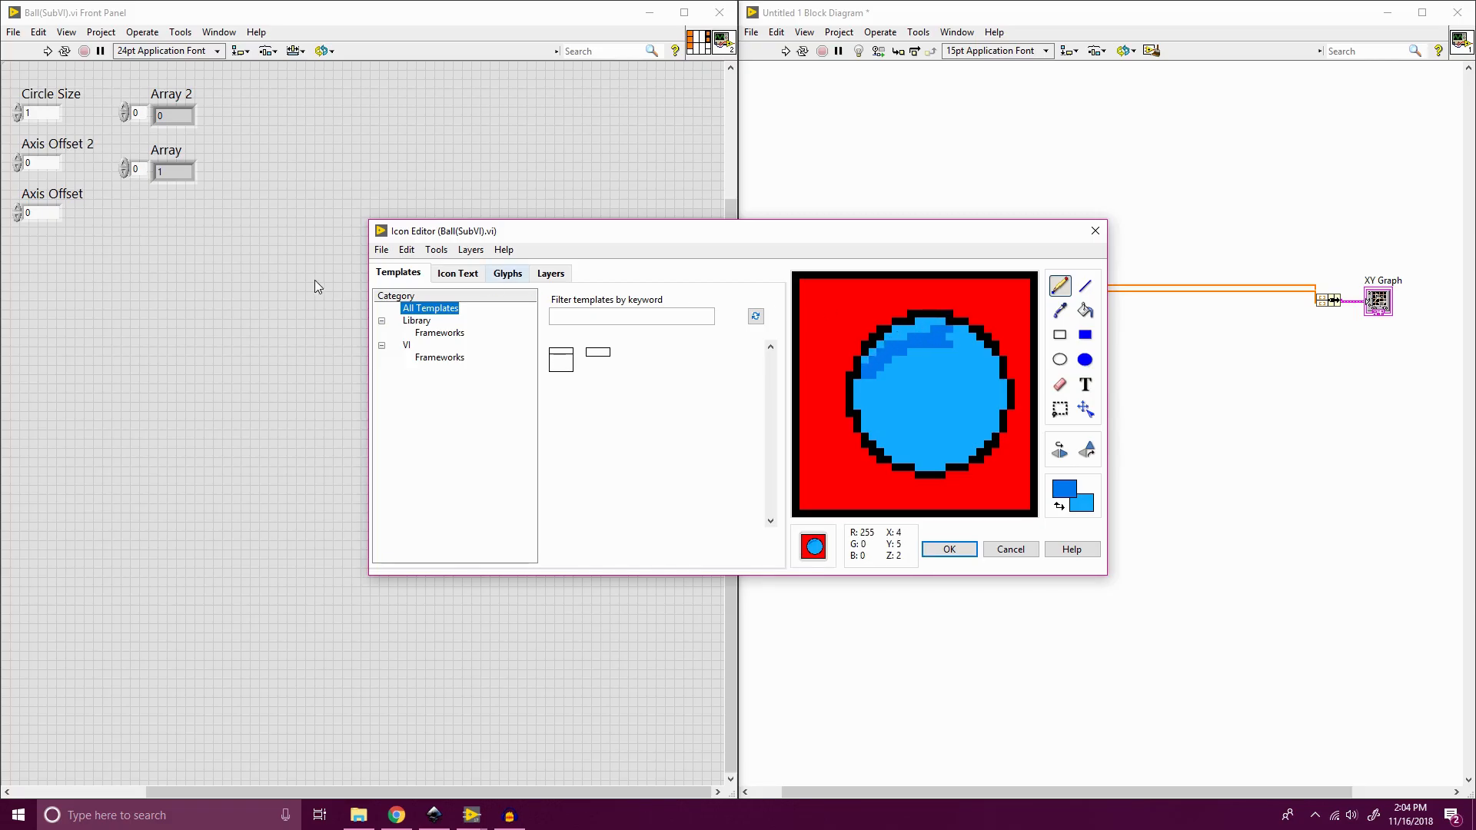
left_click(456, 274)
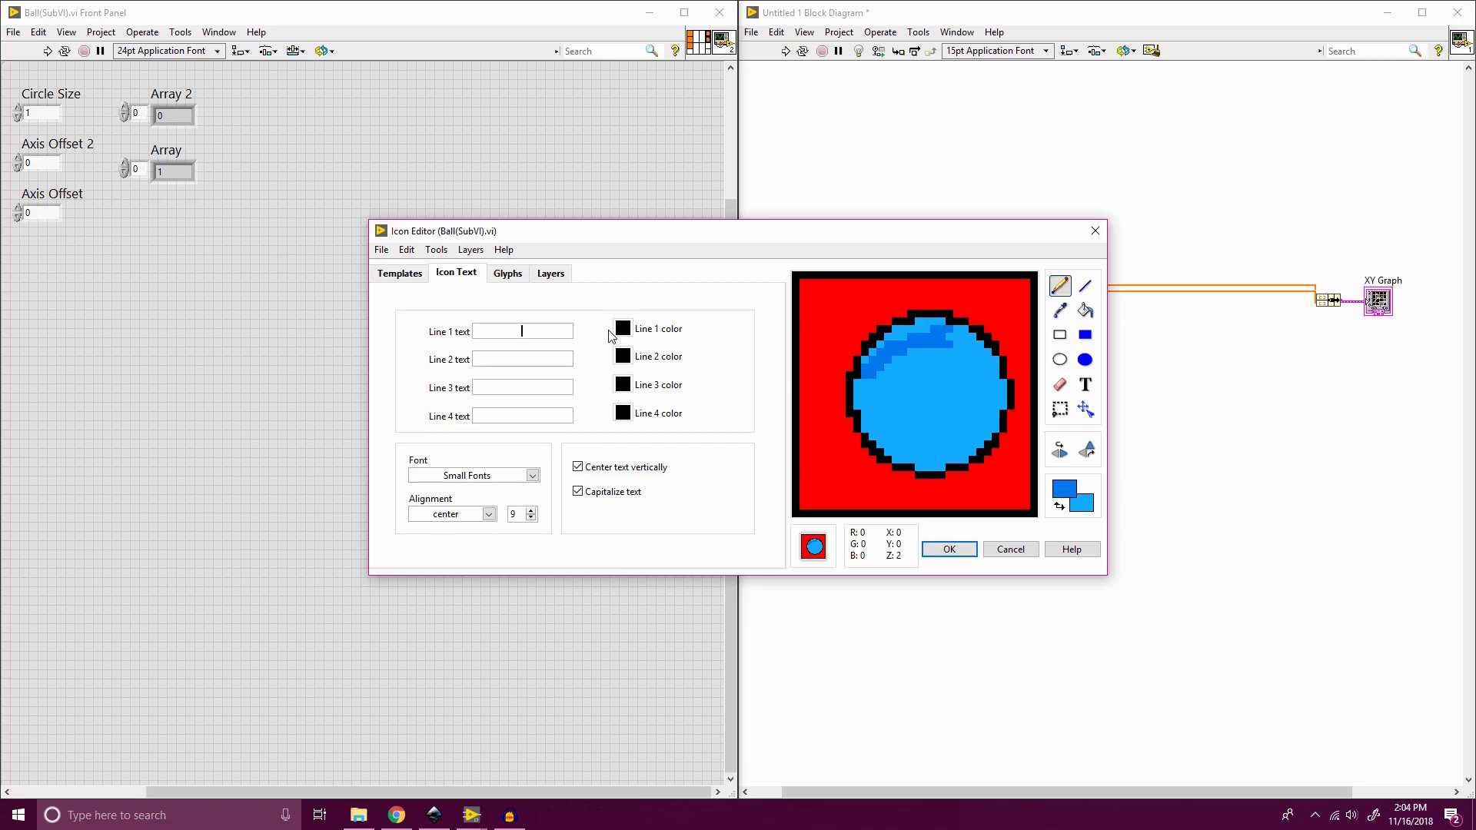
Set the icon text to 'Ball' and apply the finished icon, closing the Icon Editor.
type("Ball")
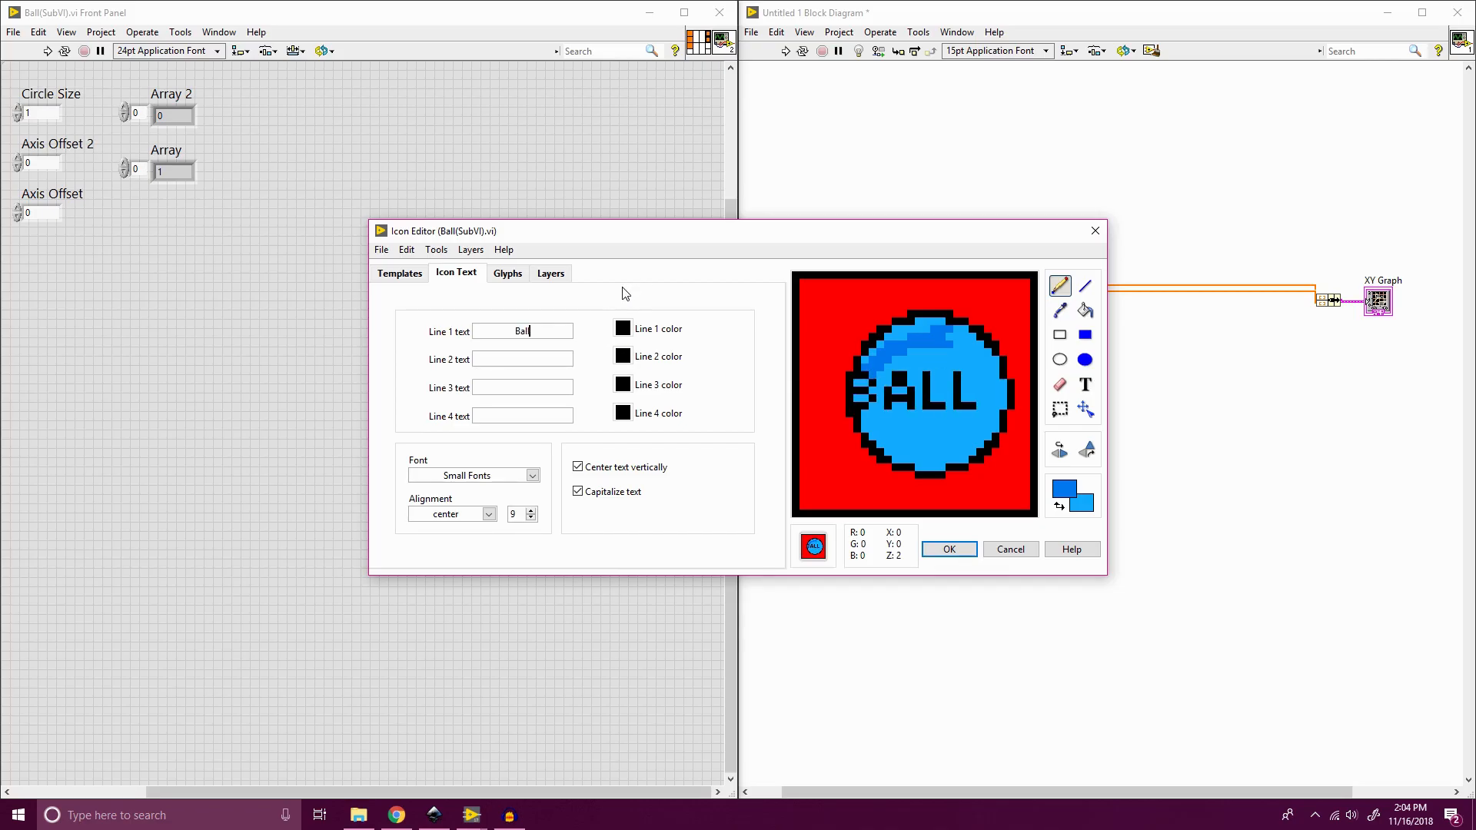
double_click(523, 331)
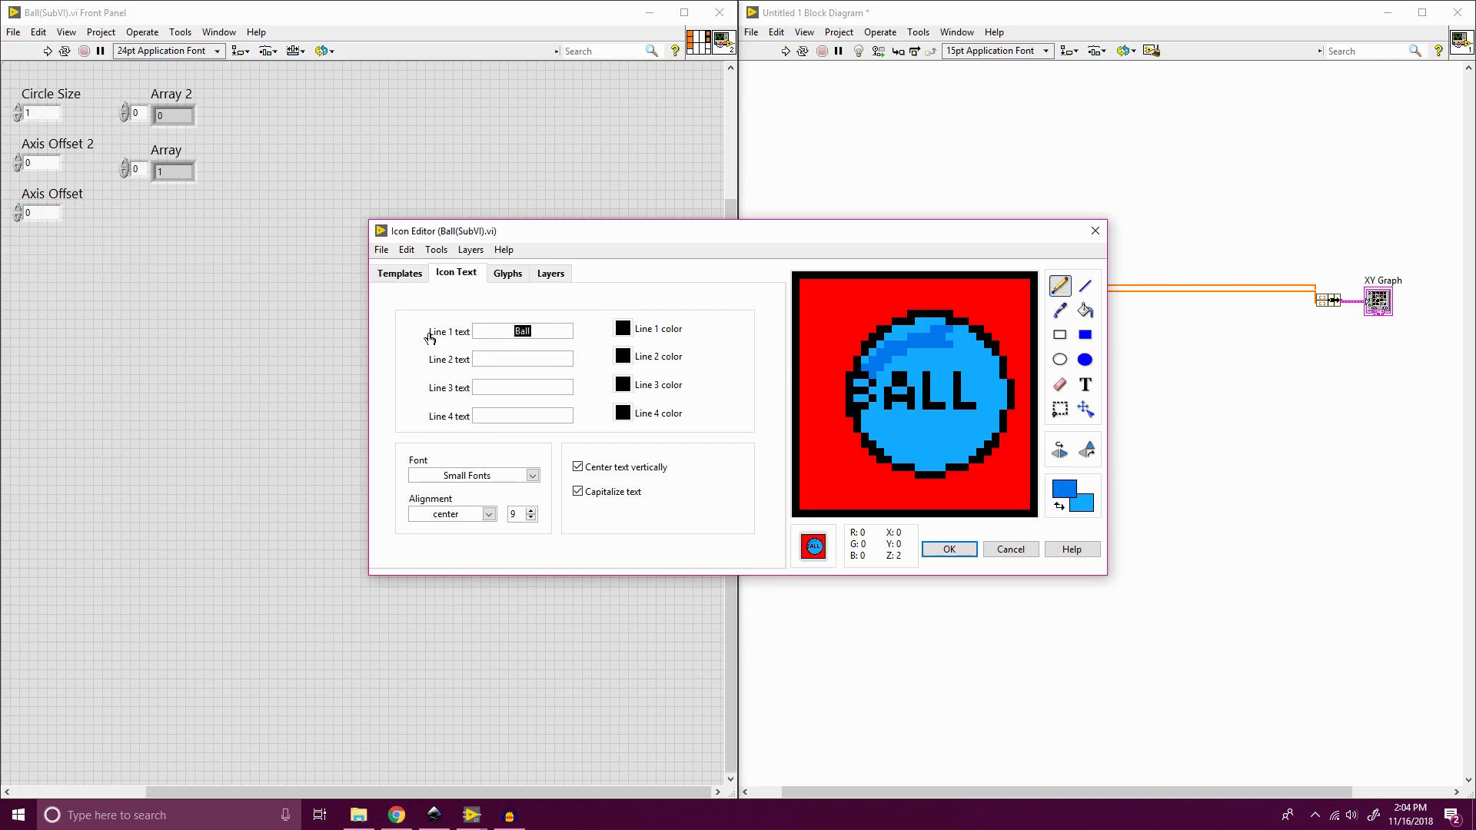
type("B")
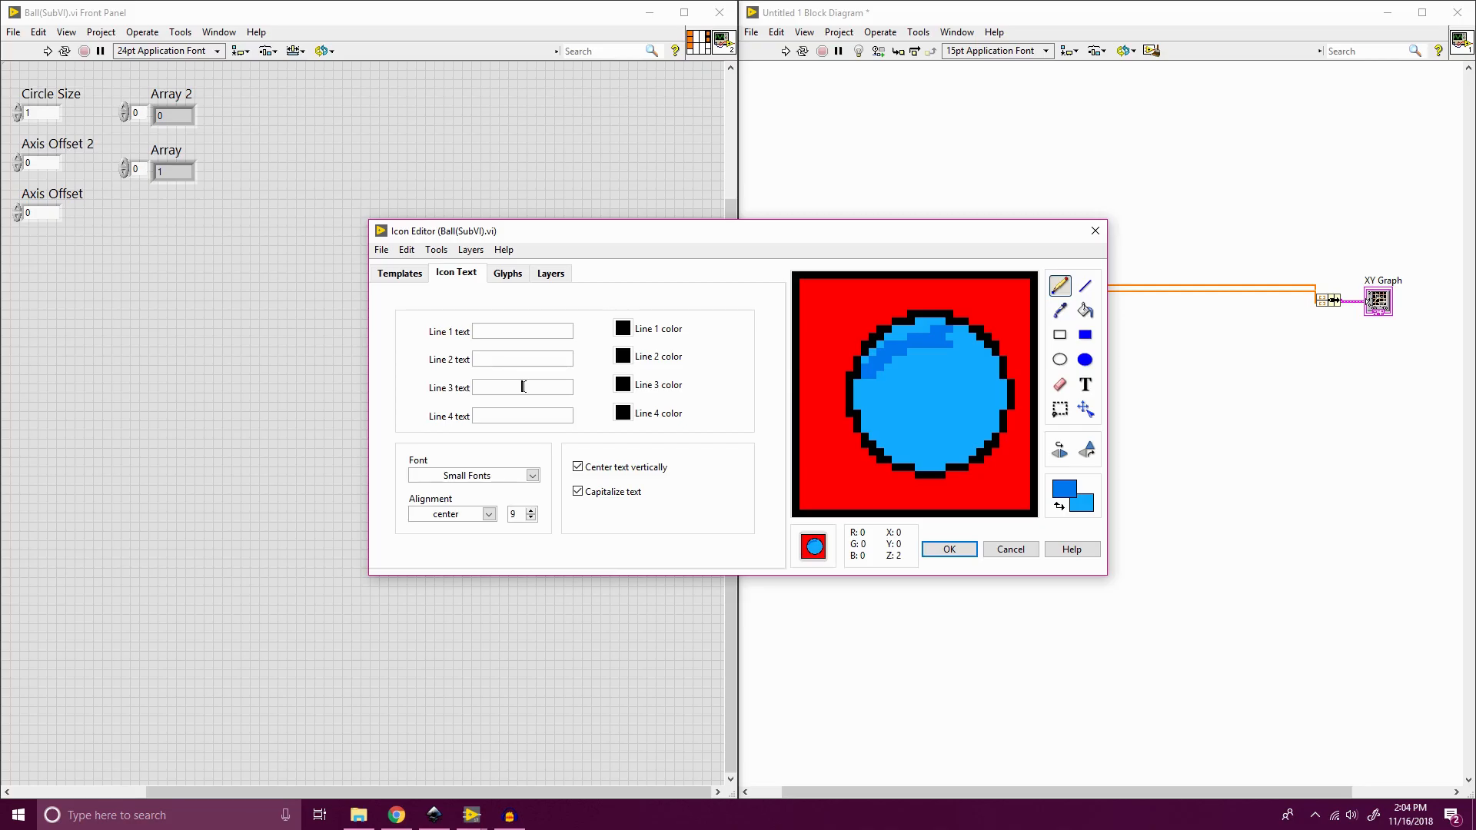
type("Ball")
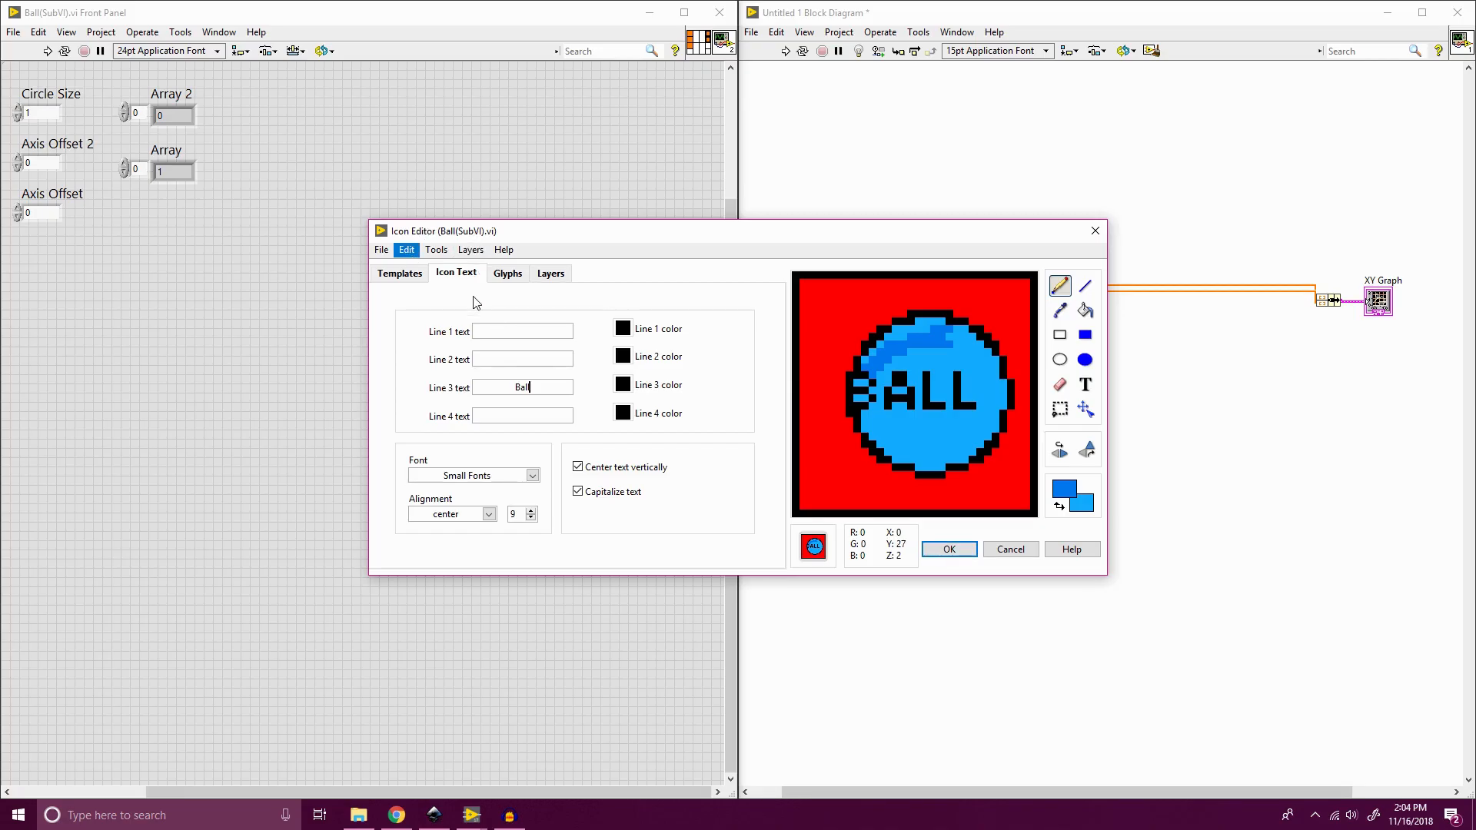
left_click(398, 273)
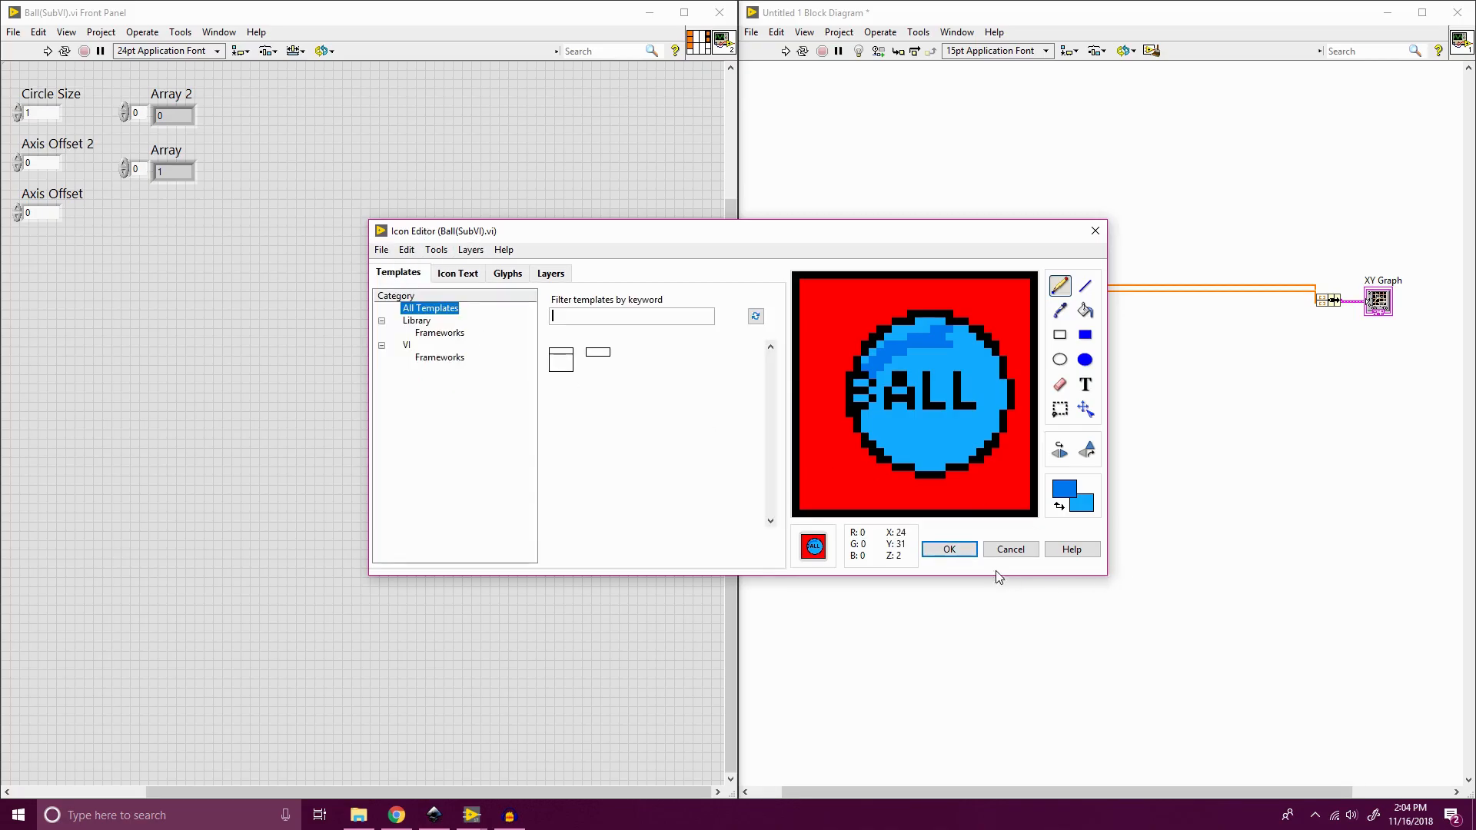
left_click(947, 549)
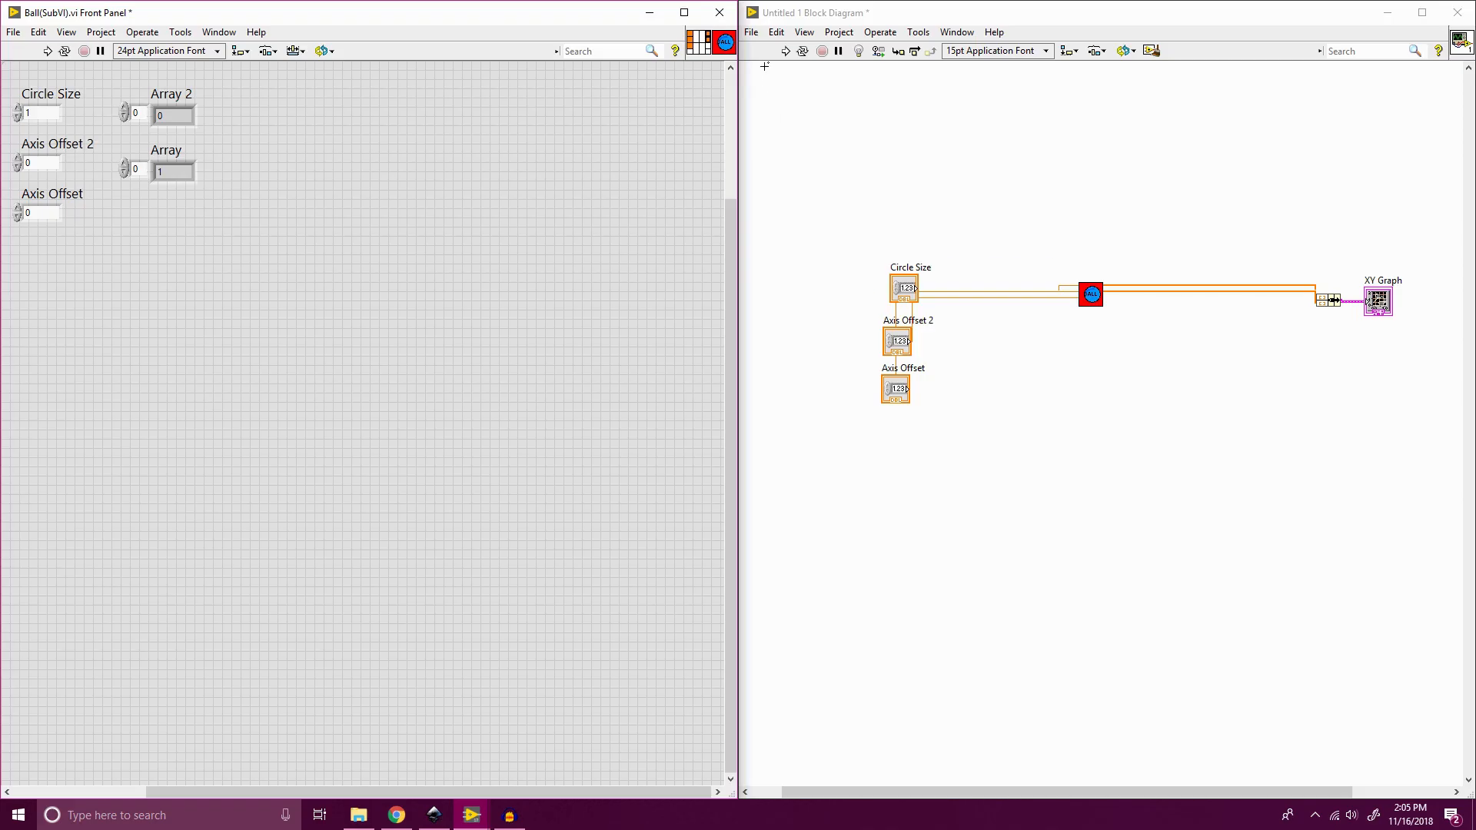
mouse_move(1096, 250)
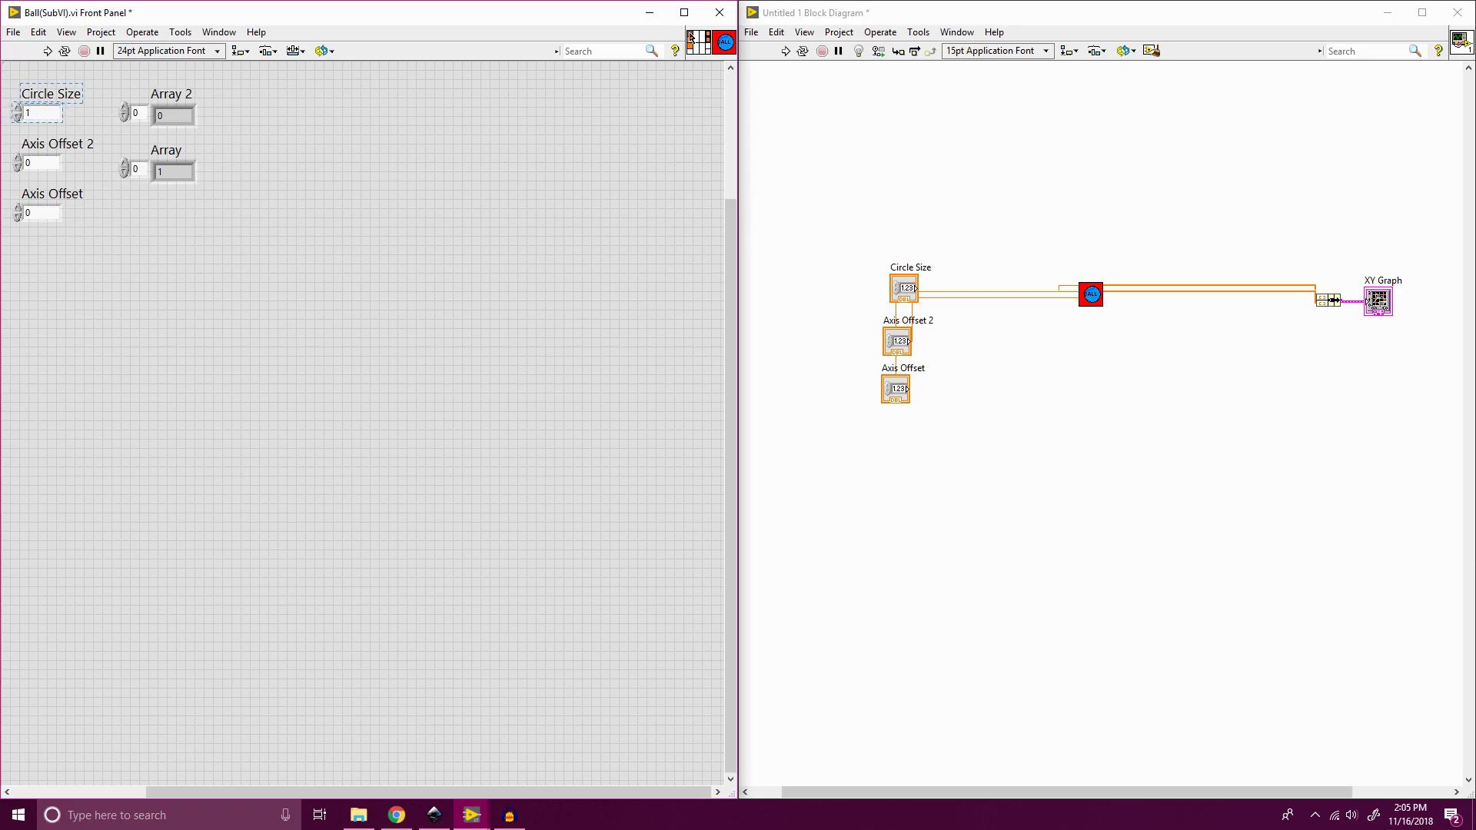
Switch the Ball(SubVI) connector pane to a simpler terminal pattern via Patterns.
left_click(173, 116)
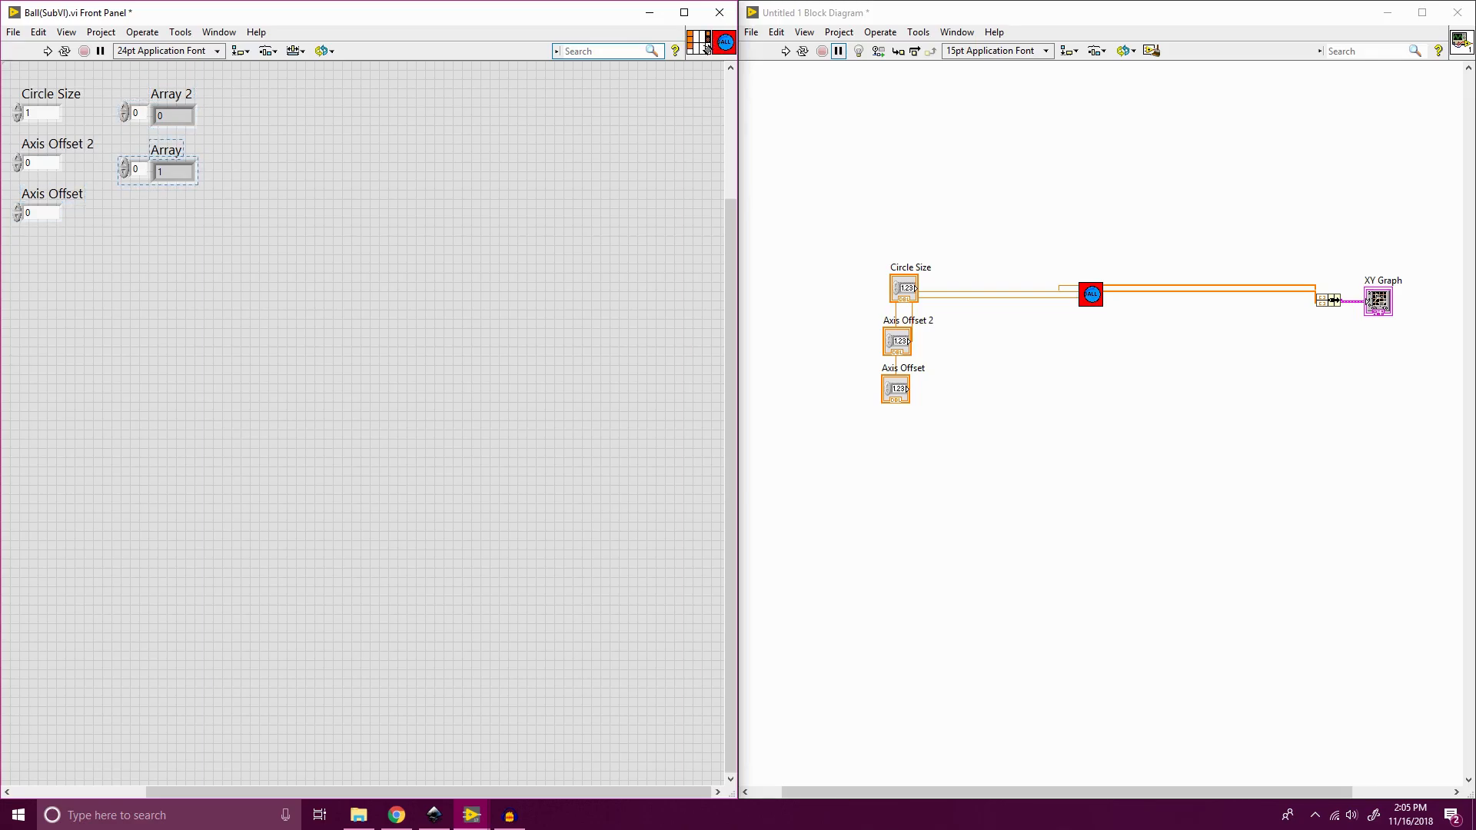
right_click(725, 43)
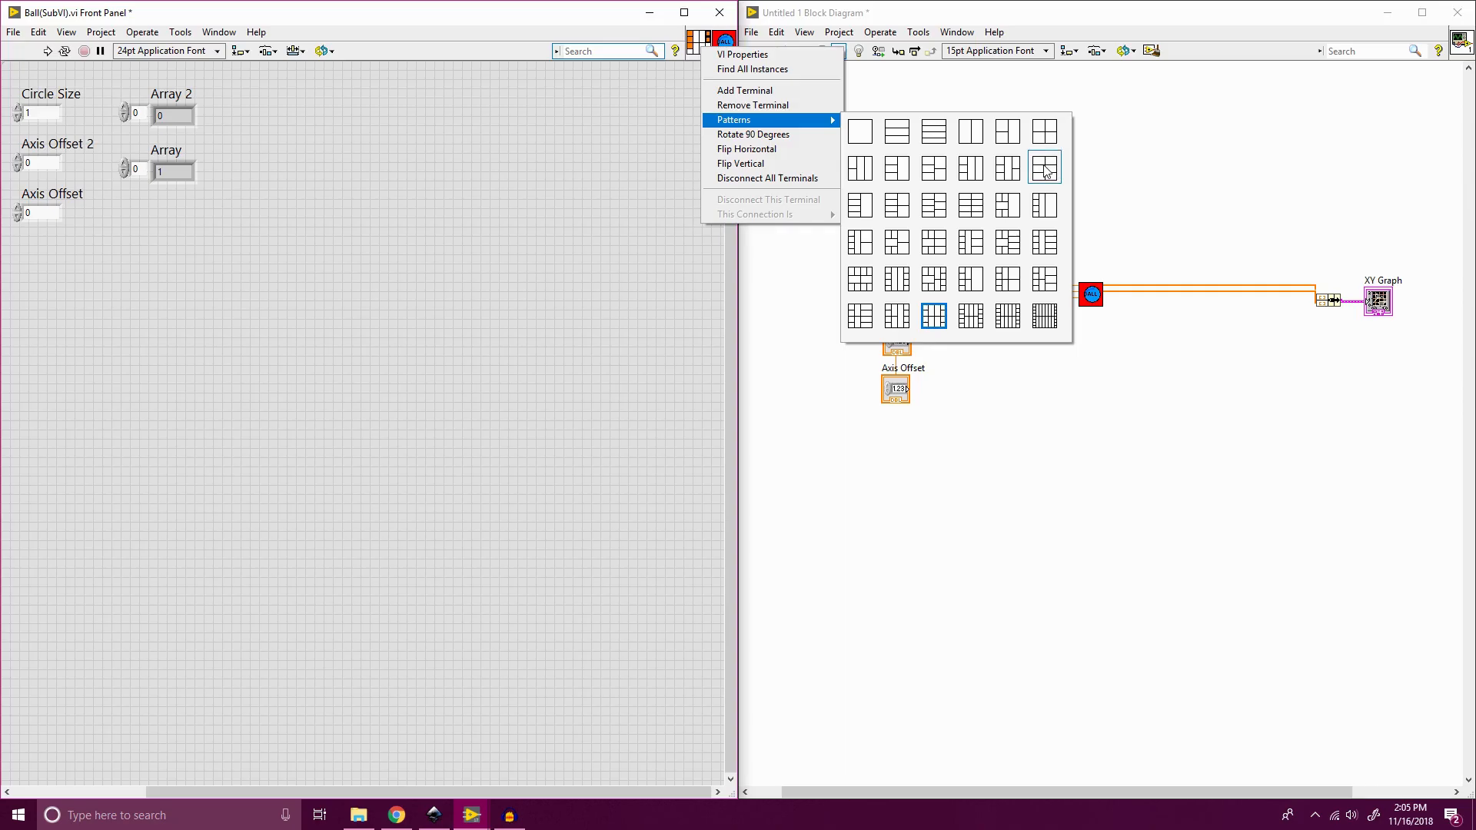
left_click(1043, 169)
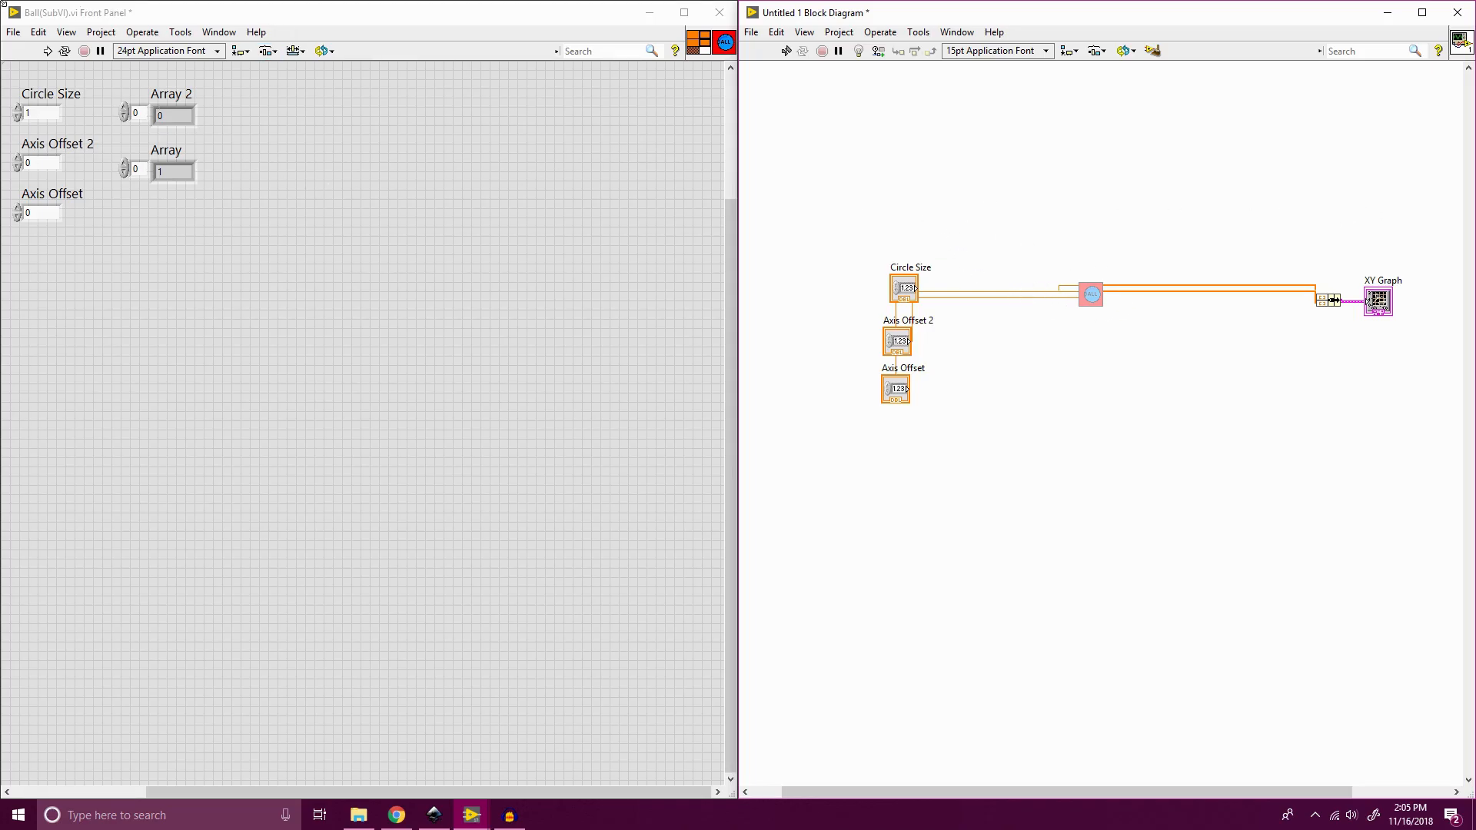
Save the Ball(SubVI) with its new icon and connector pattern via File > Save.
left_click(14, 31)
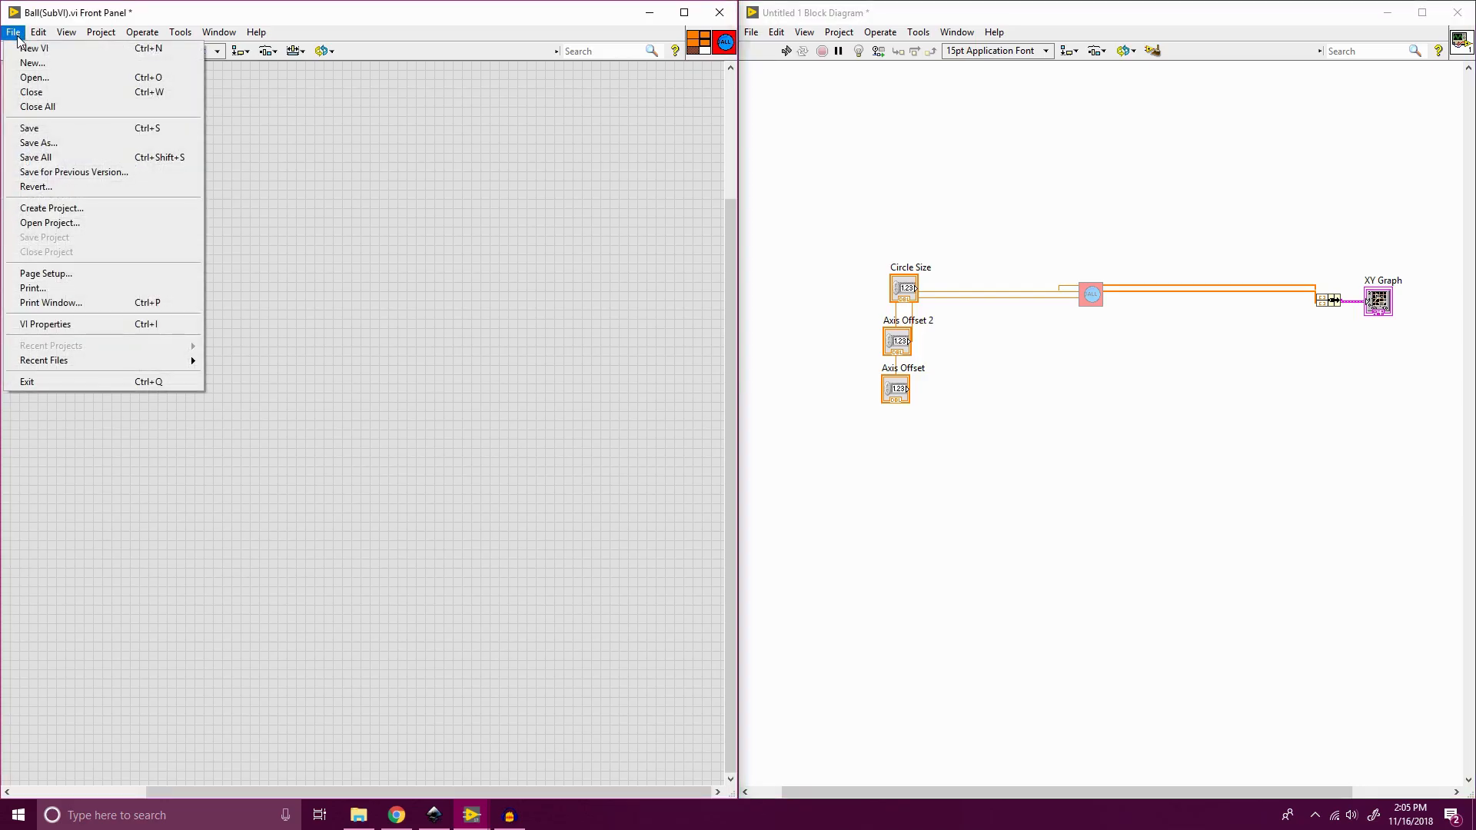
mouse_move(50, 207)
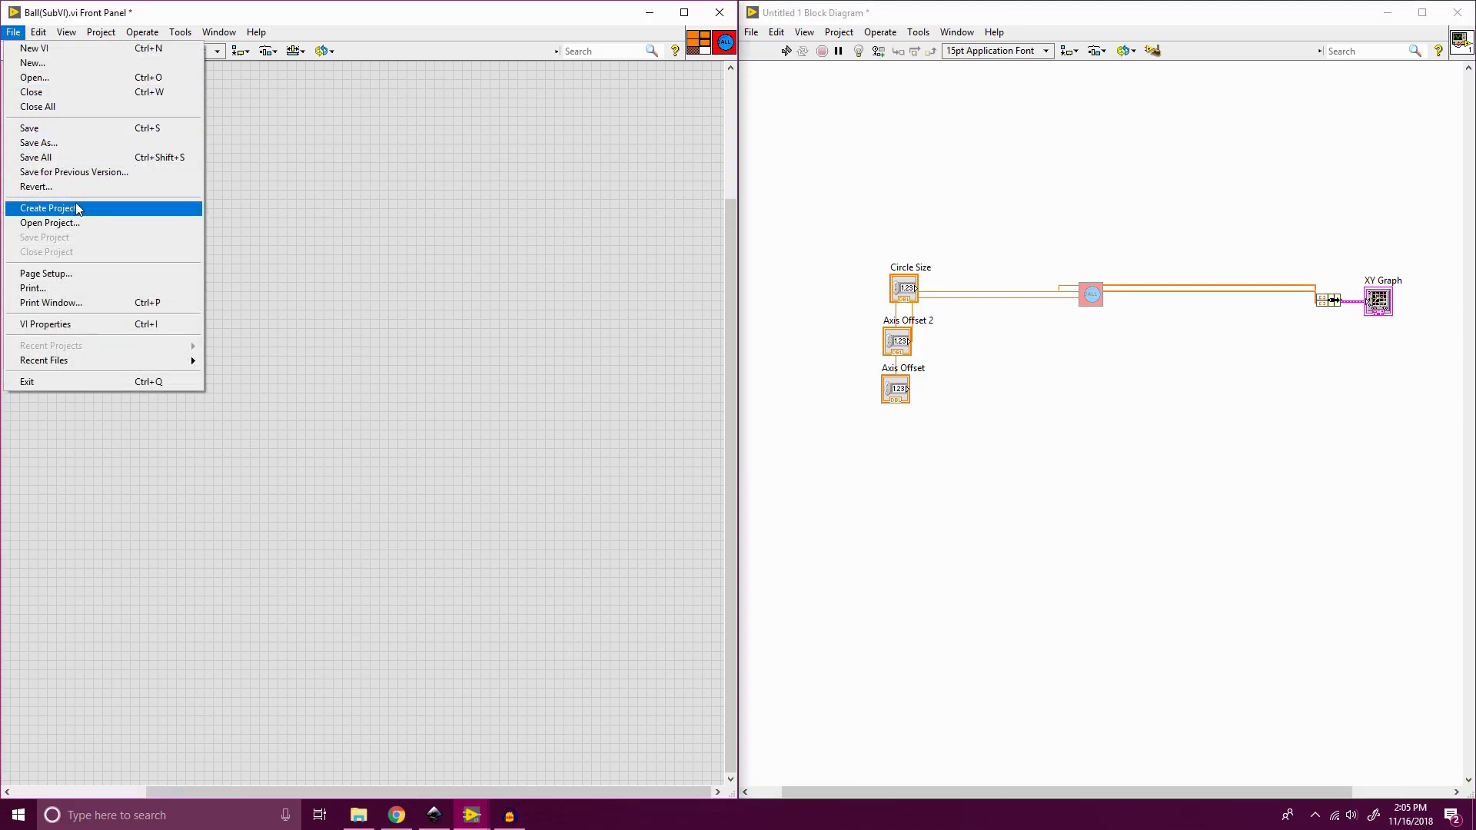
mouse_move(71, 157)
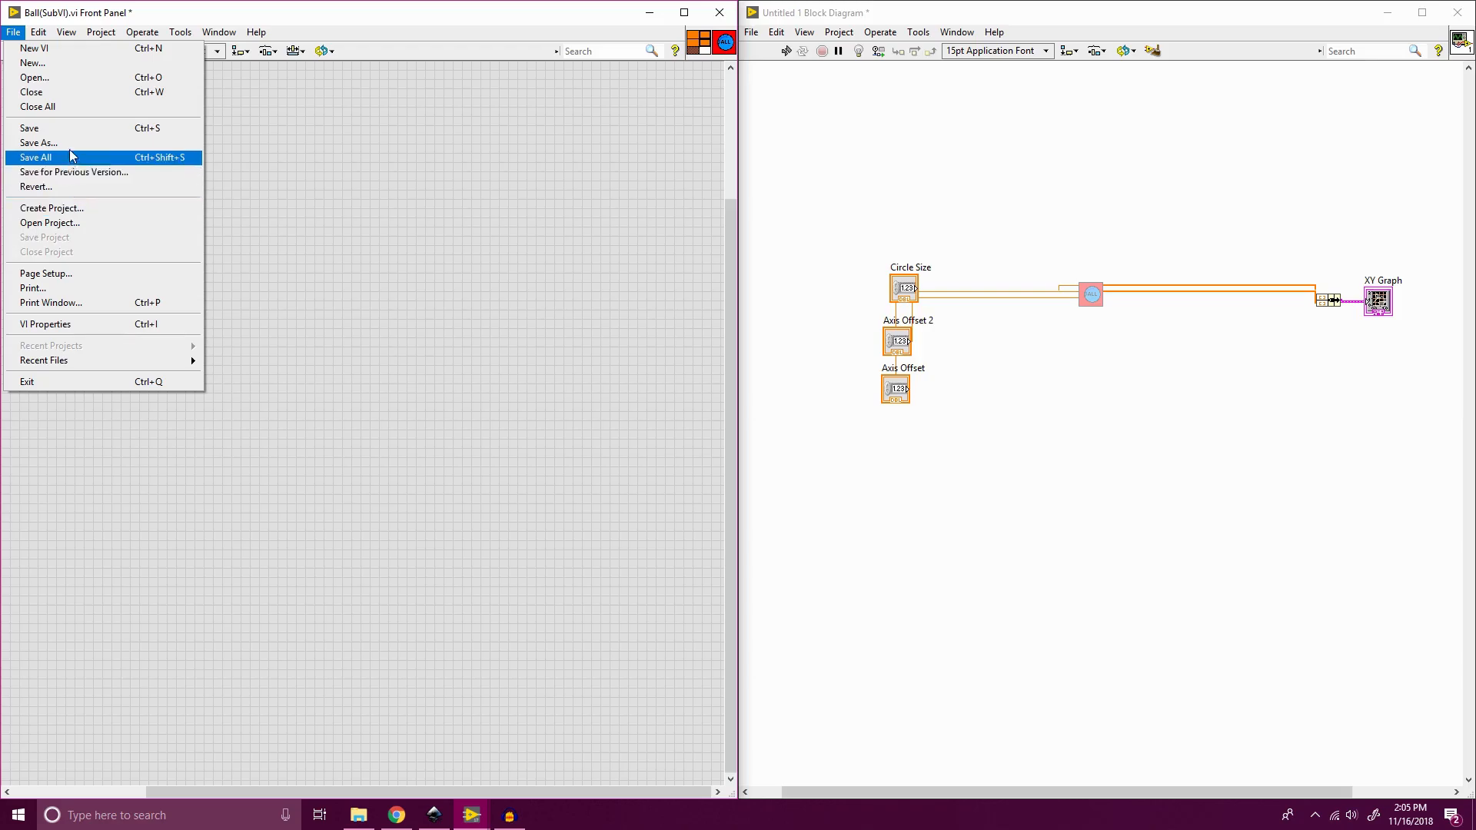
mouse_move(62, 143)
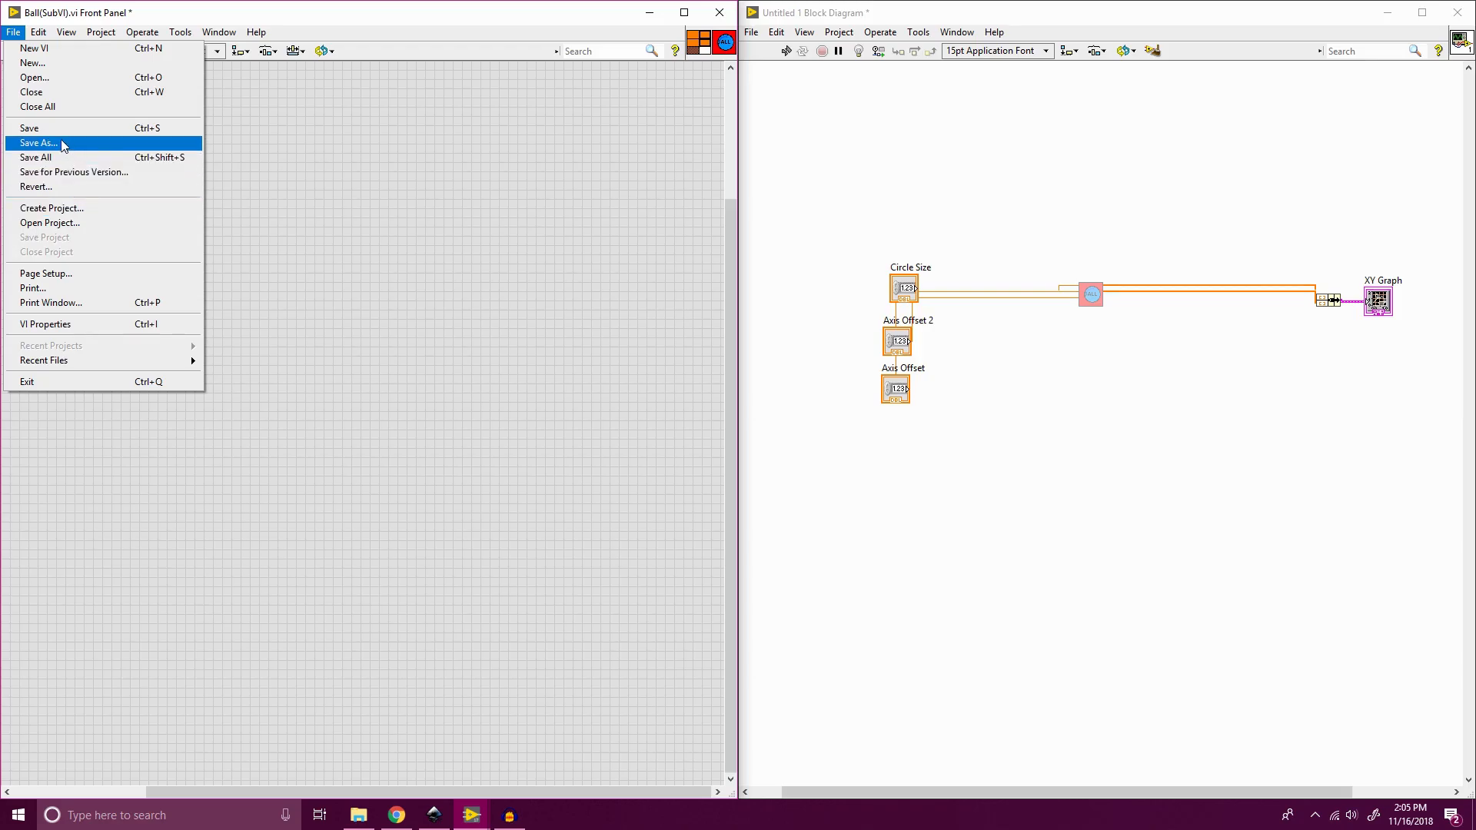
mouse_move(29, 127)
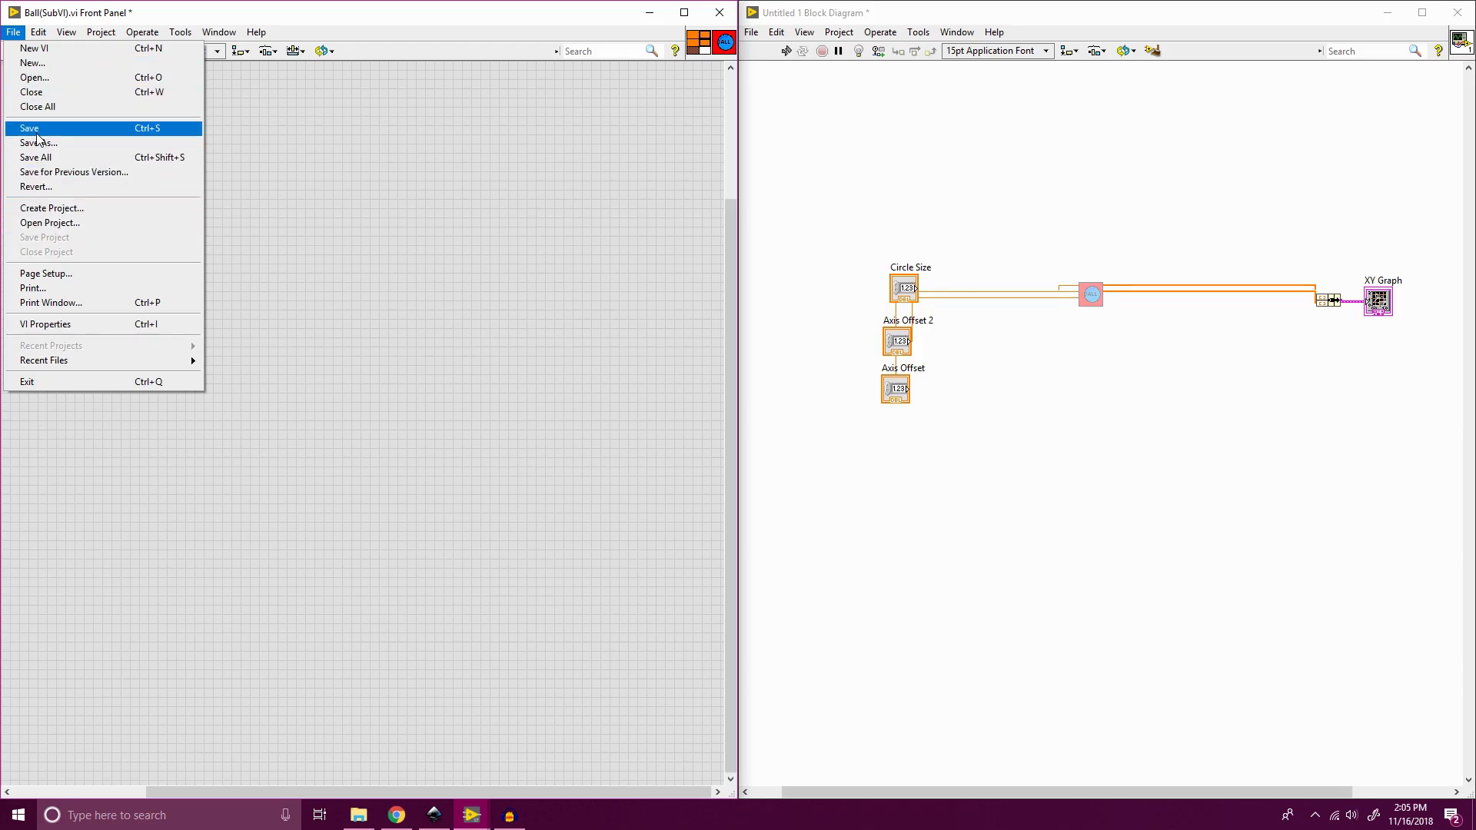
left_click(29, 127)
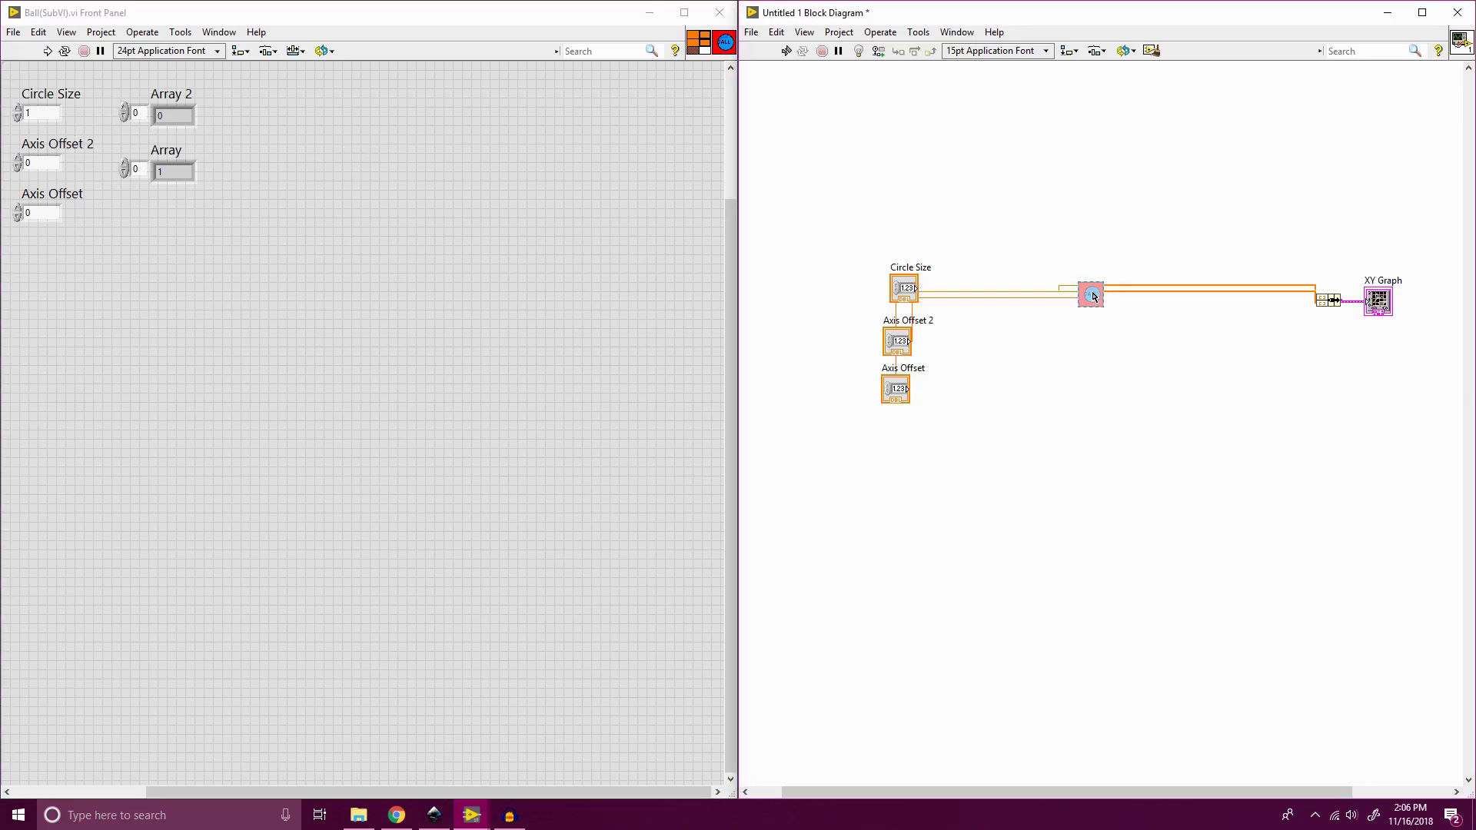
Replace the old subVI node with the saved Ball(SubVI) file via Replace > Browse.
right_click(1092, 296)
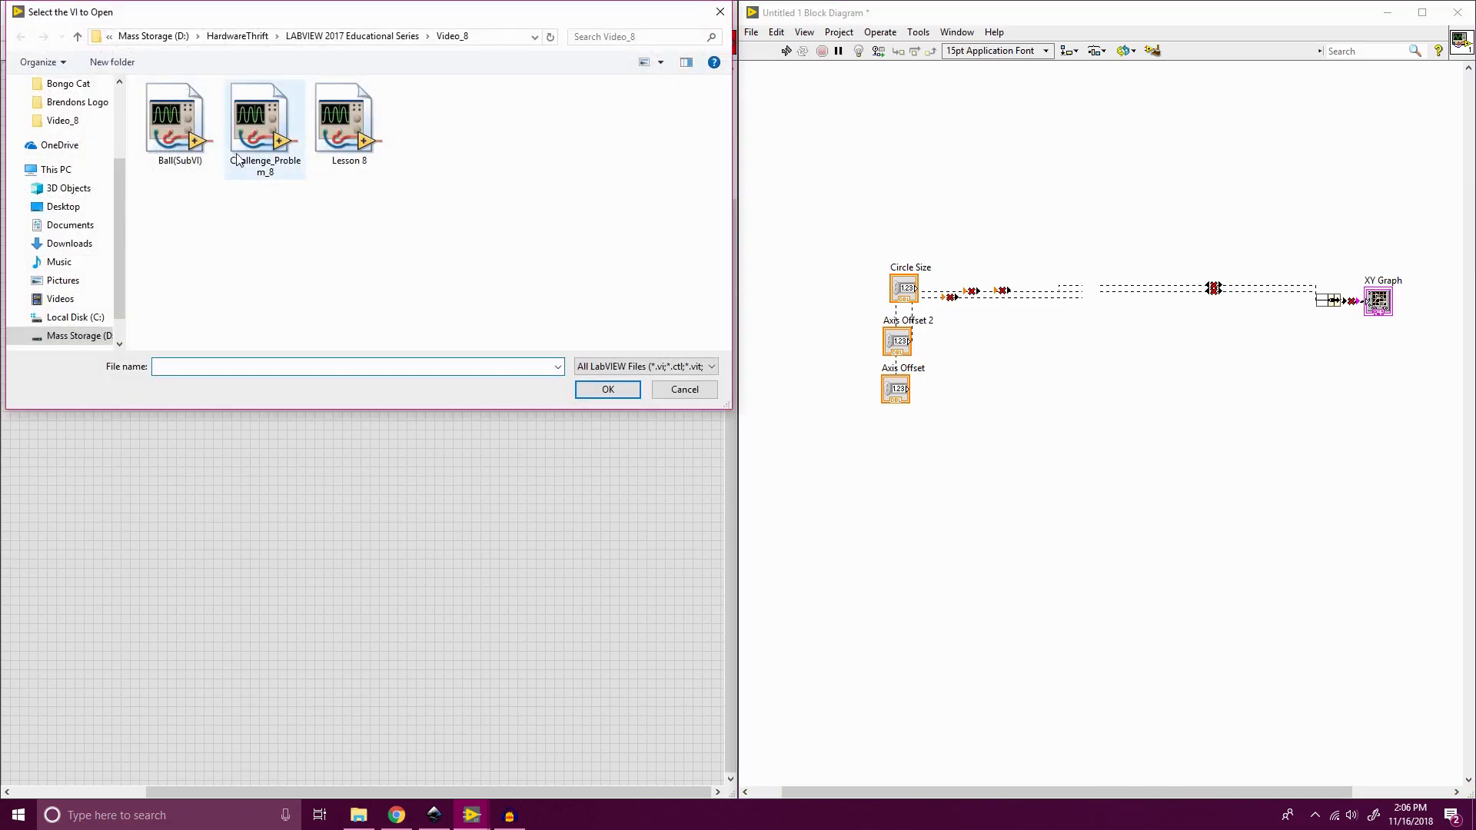
left_click(178, 119)
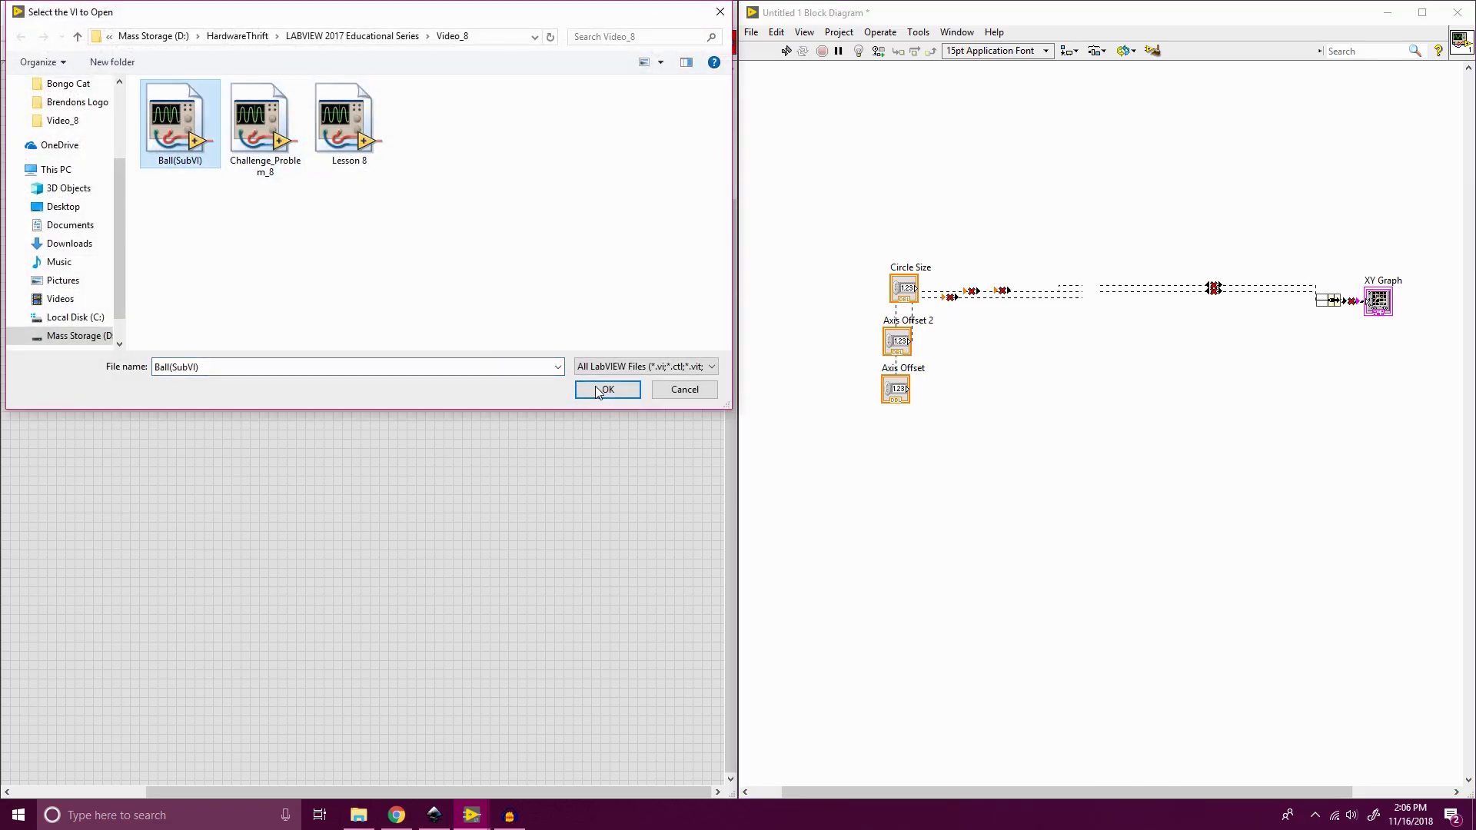
left_click(605, 389)
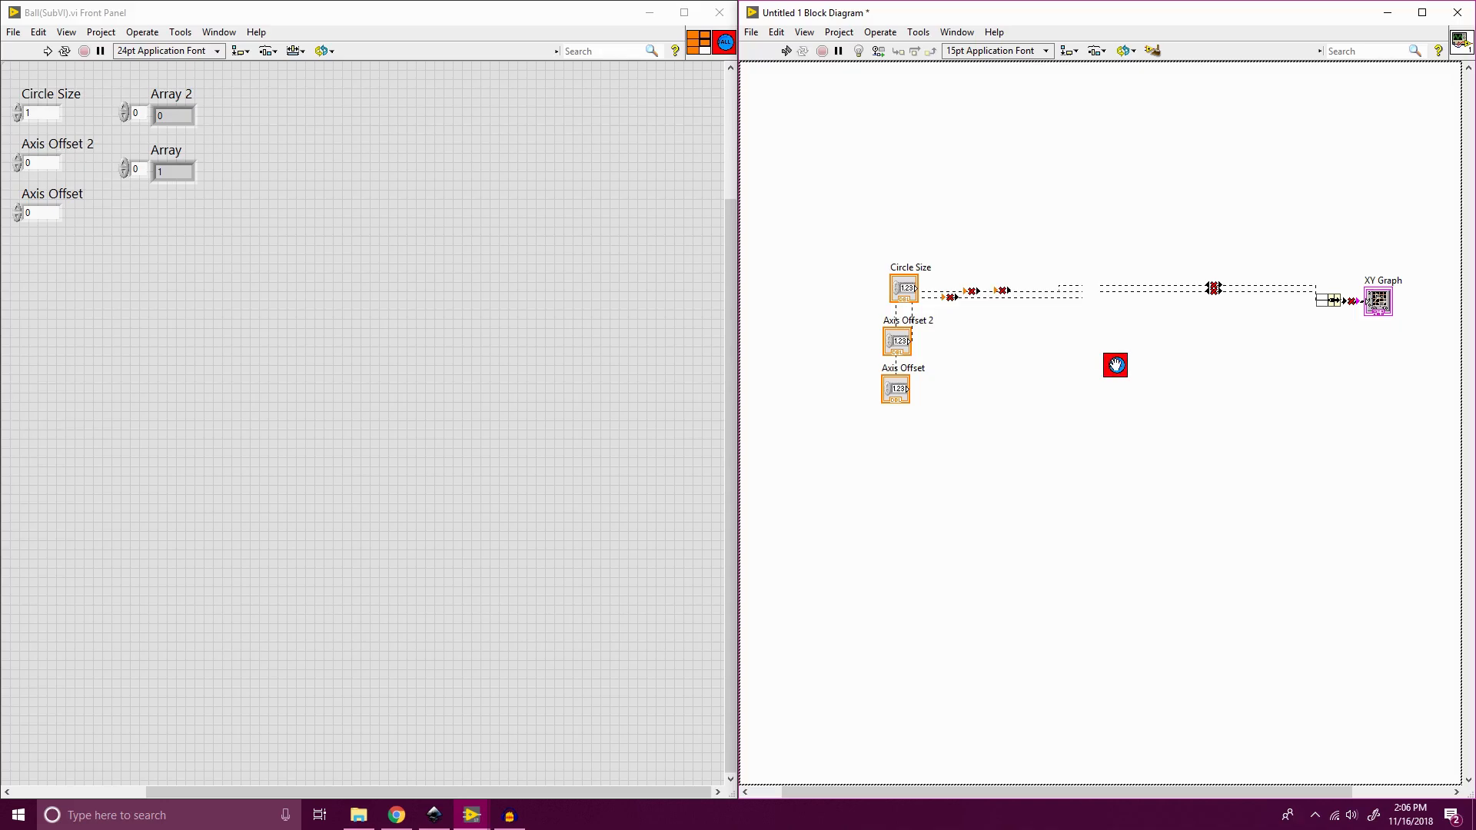